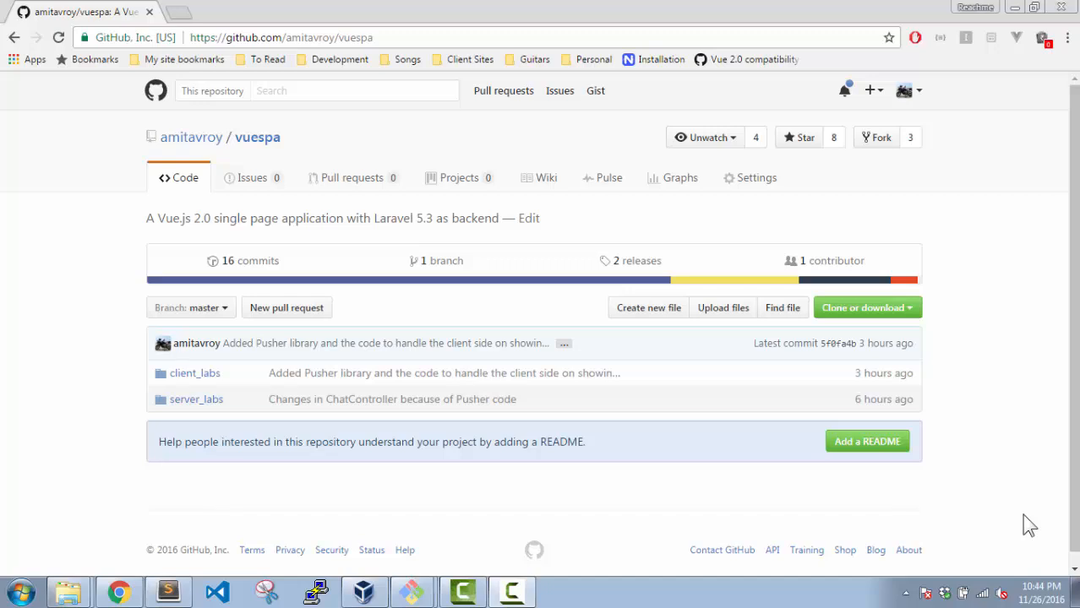
mouse_move(888, 394)
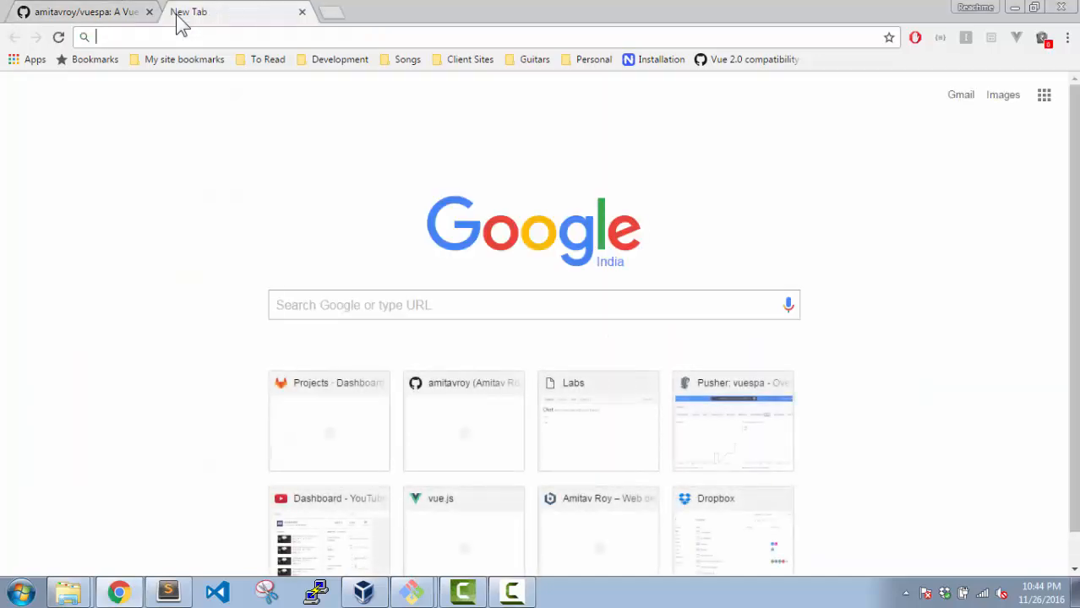
Step: Open the github.com/vinkla/laravel-pusher repository page and scroll down its file list
text(vinkla/laravel-pusher)
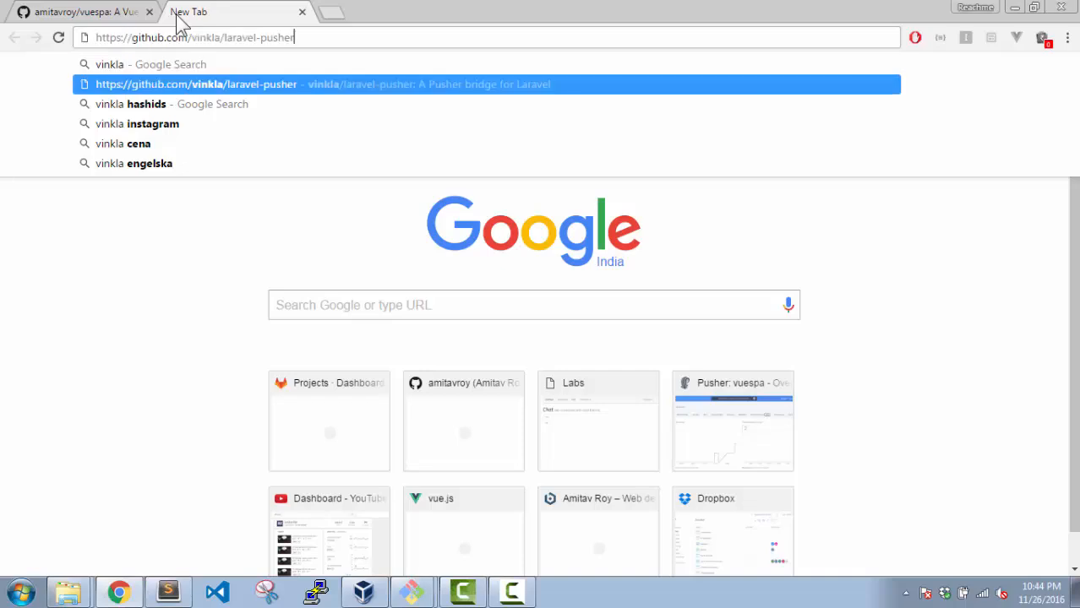
click(486, 84)
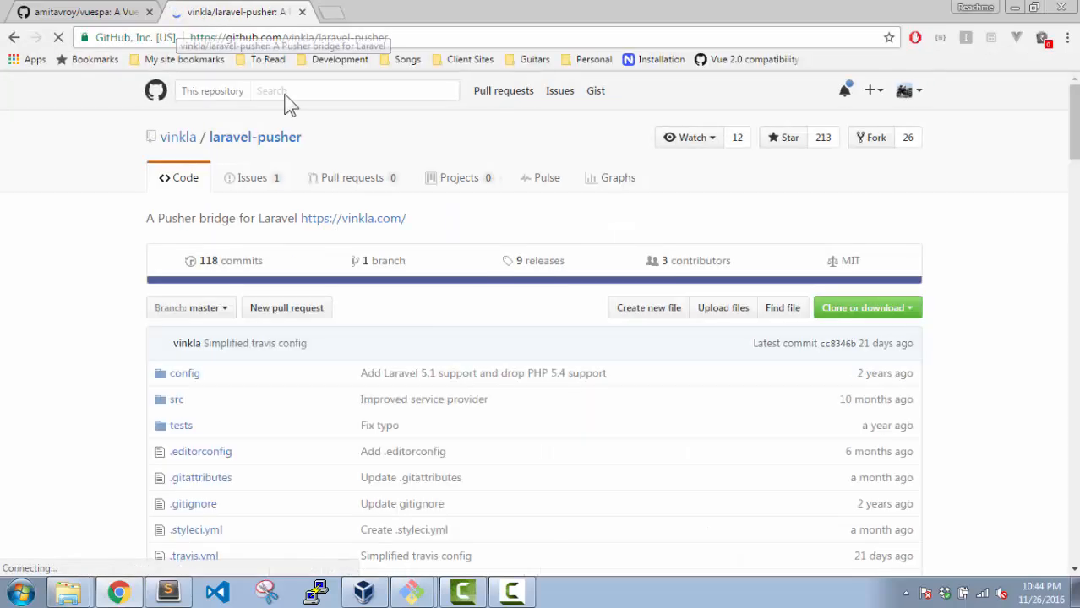
mouse_move(353, 218)
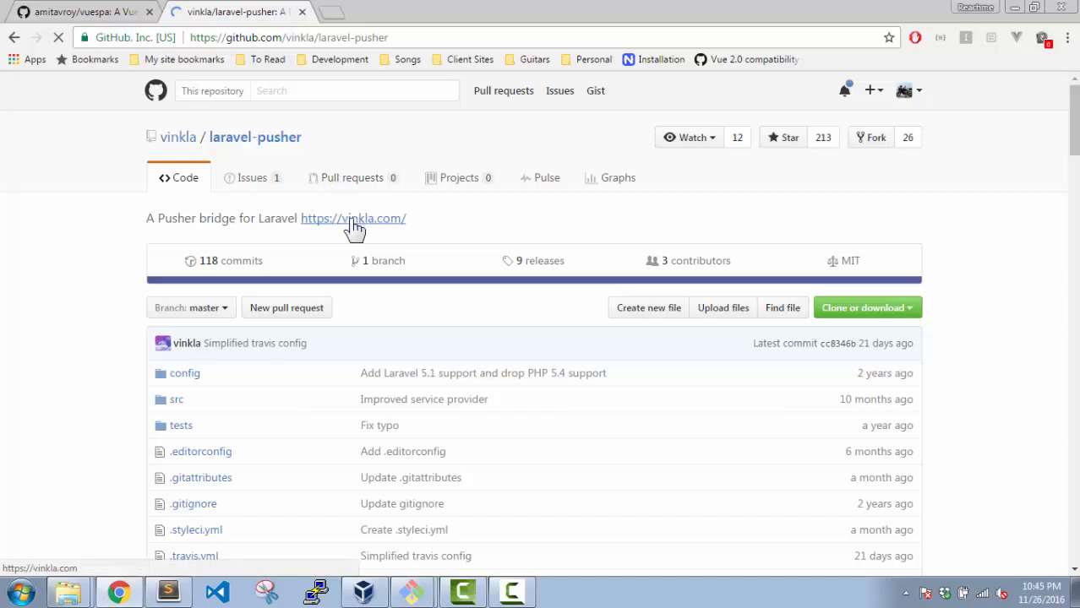
scroll(down, 3)
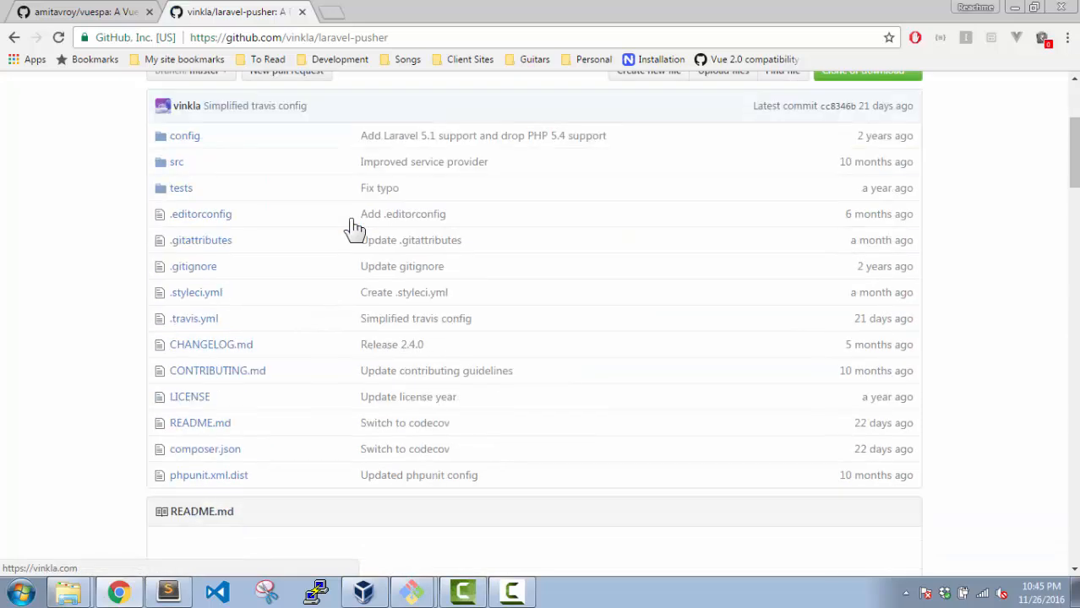
scroll(down, 3)
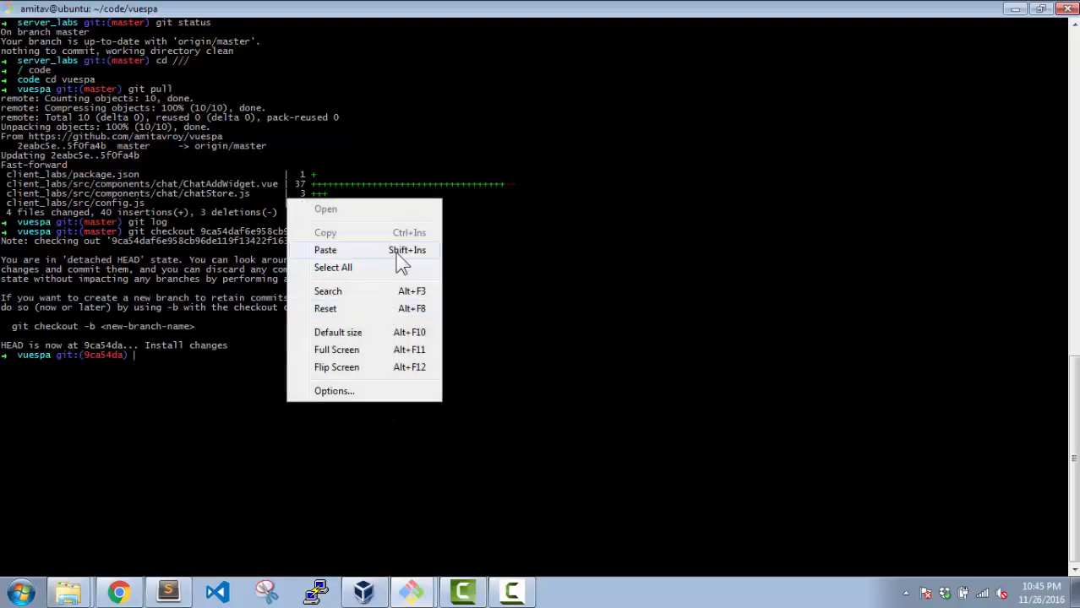
Step: Abandon the misplaced command, then run composer require vinkla/pusher inside server_labs
click(325, 250)
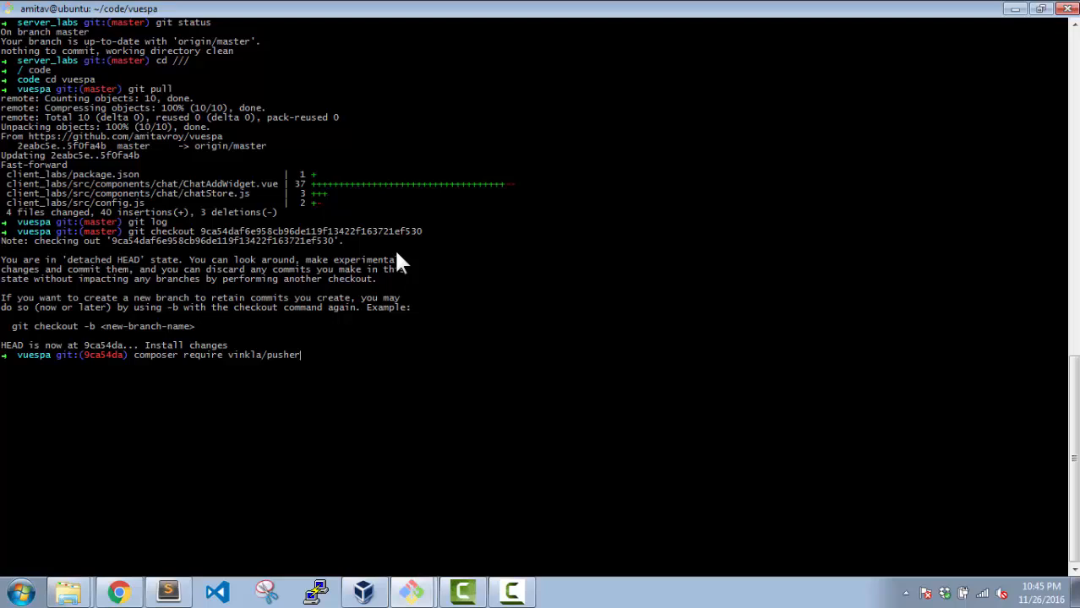
key(Return)
text(c)
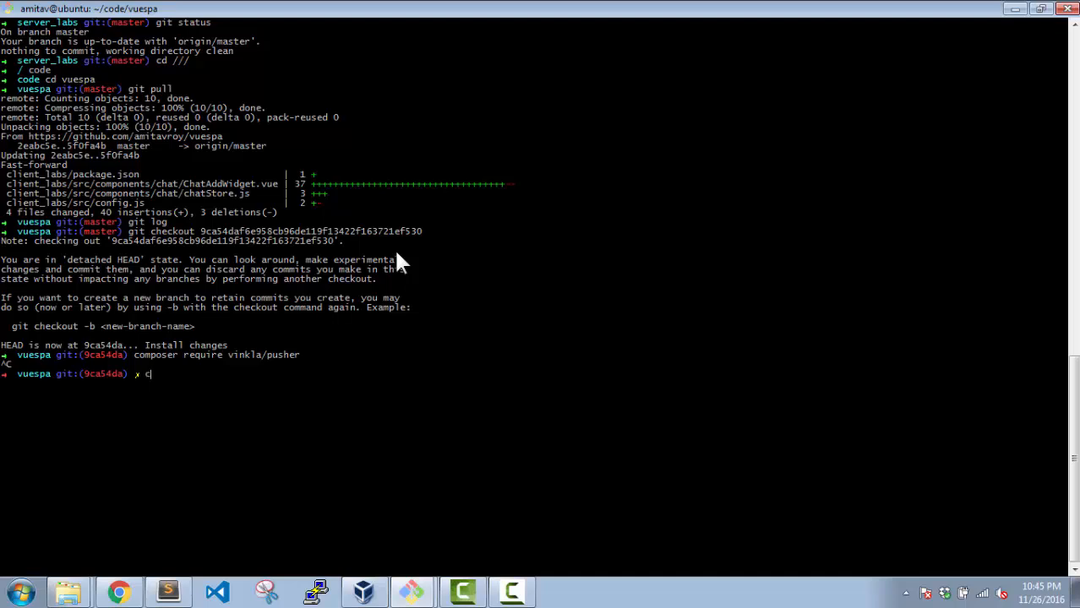
text(d server_labs/)
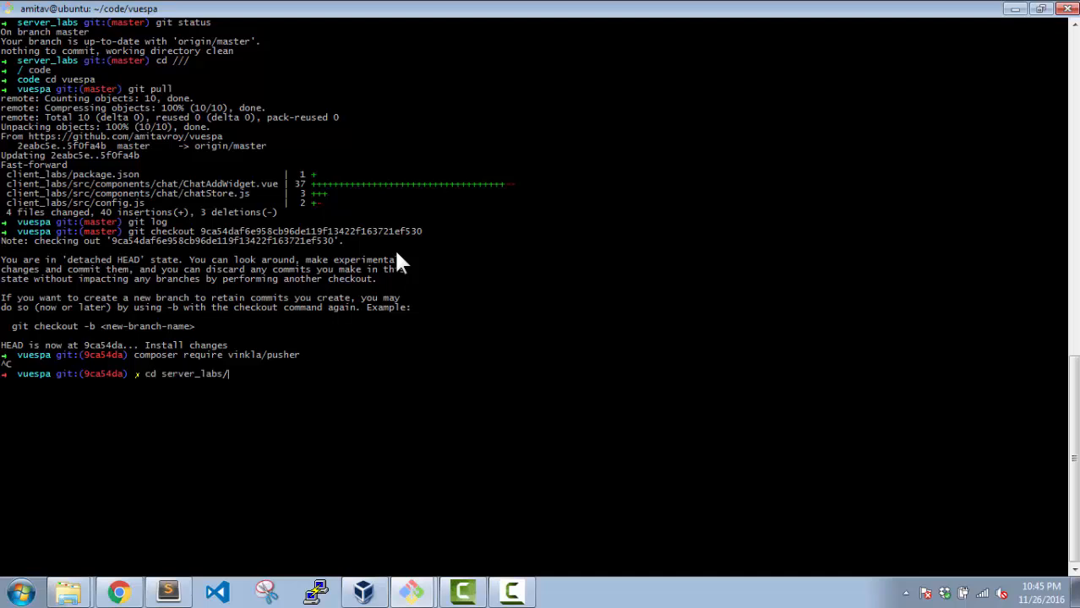
key(Return)
text(composer require vinkla/pusher)
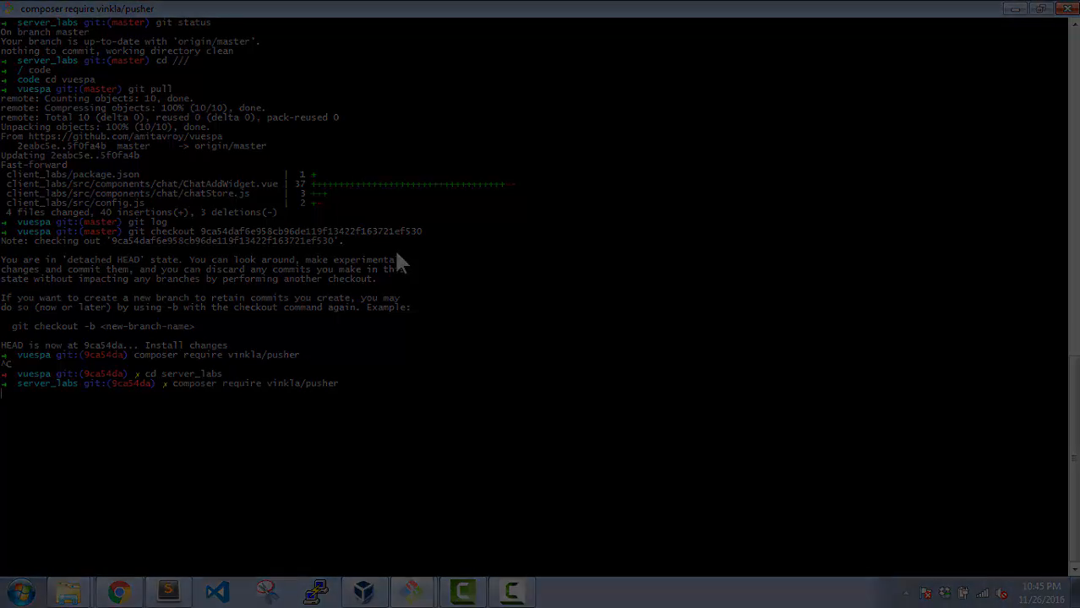
key(Return)
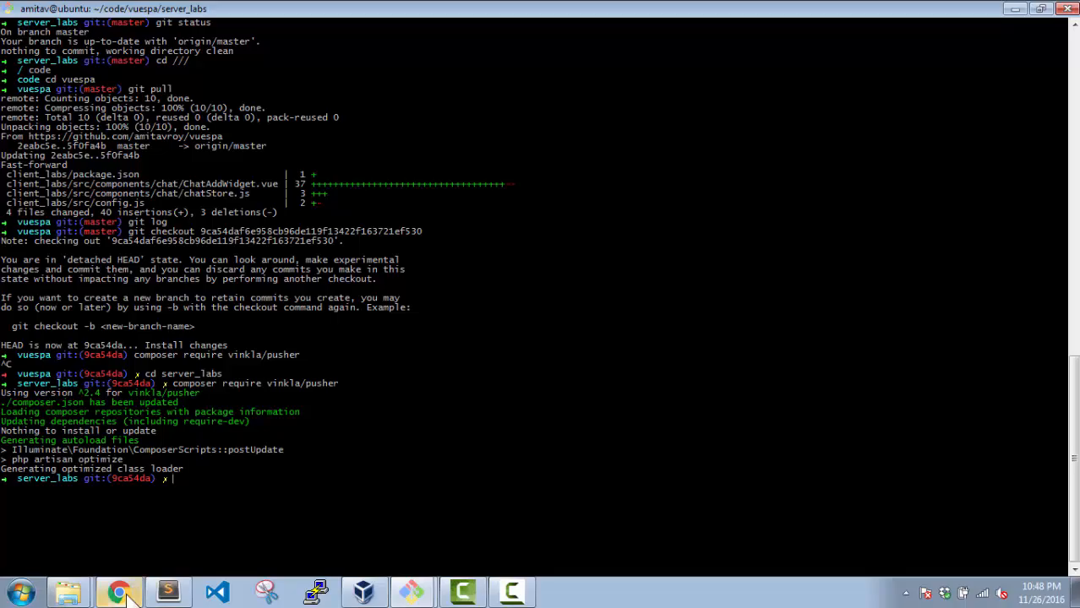
Step: Open config/app.php, rename the Pusher alias to LavelPusher, and attempt to save
click(118, 592)
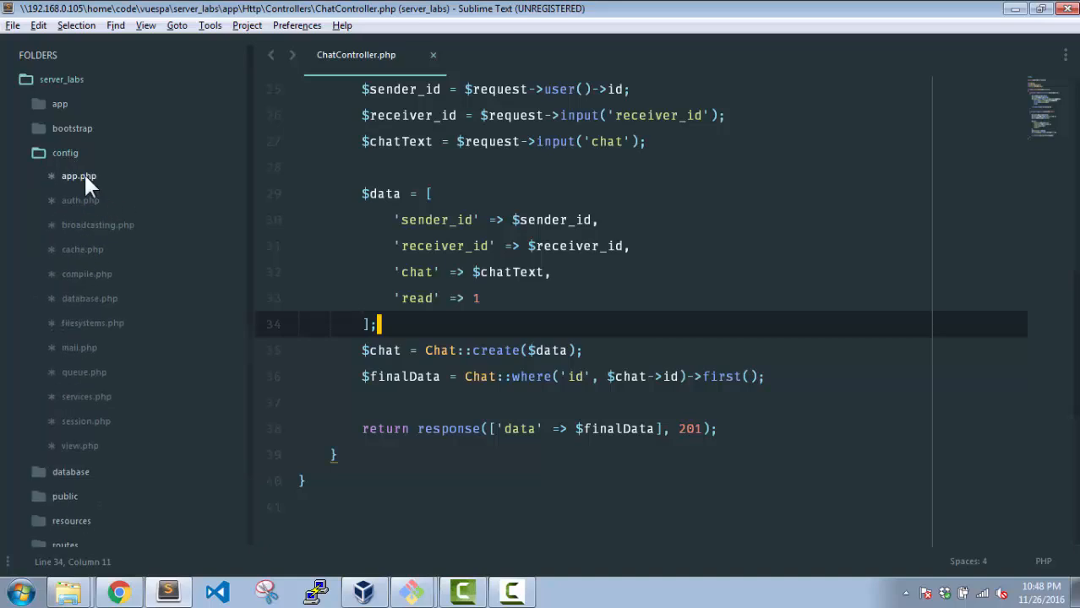
click(79, 175)
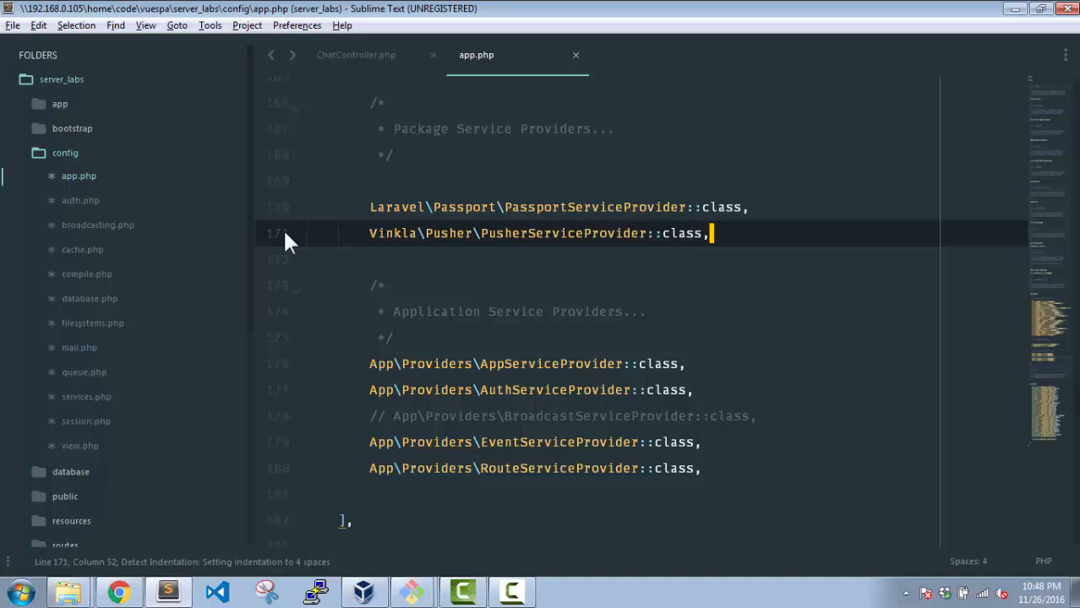
mouse_move(1046, 456)
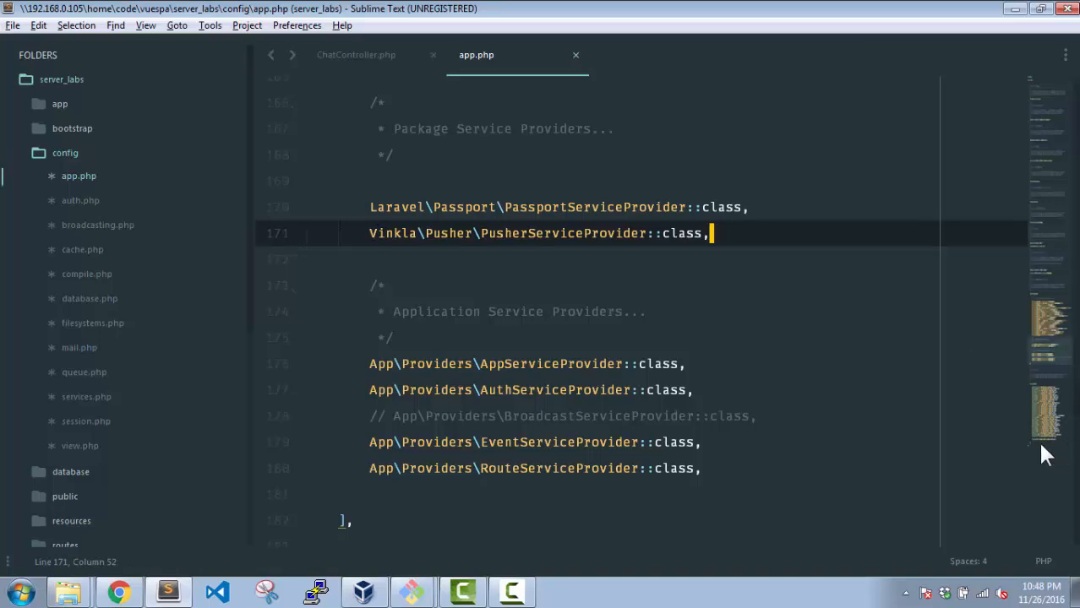
scroll(down, 3)
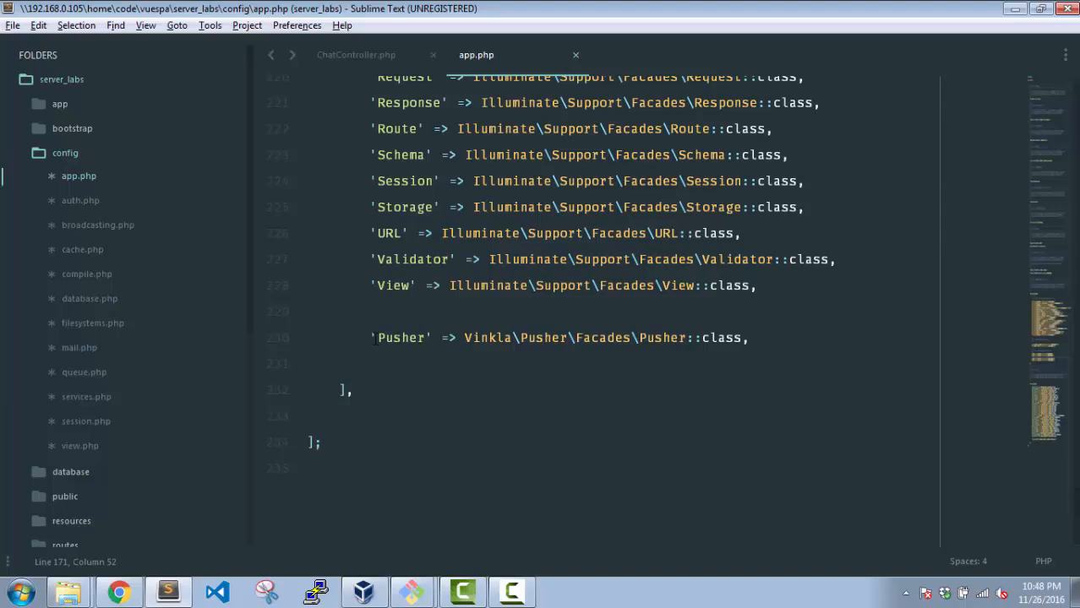
double_click(402, 338)
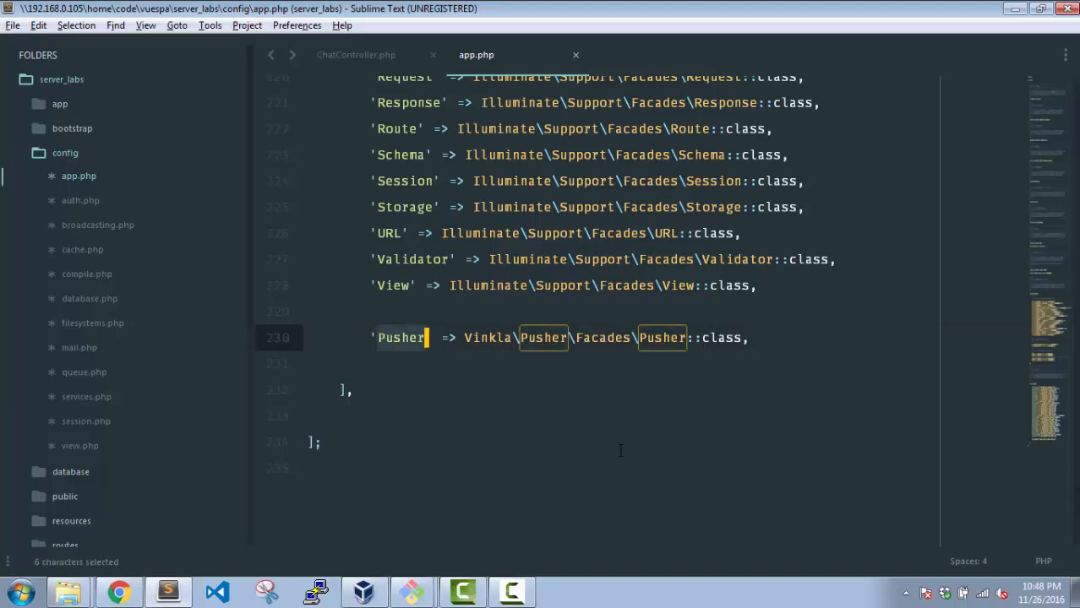
text(Lave)
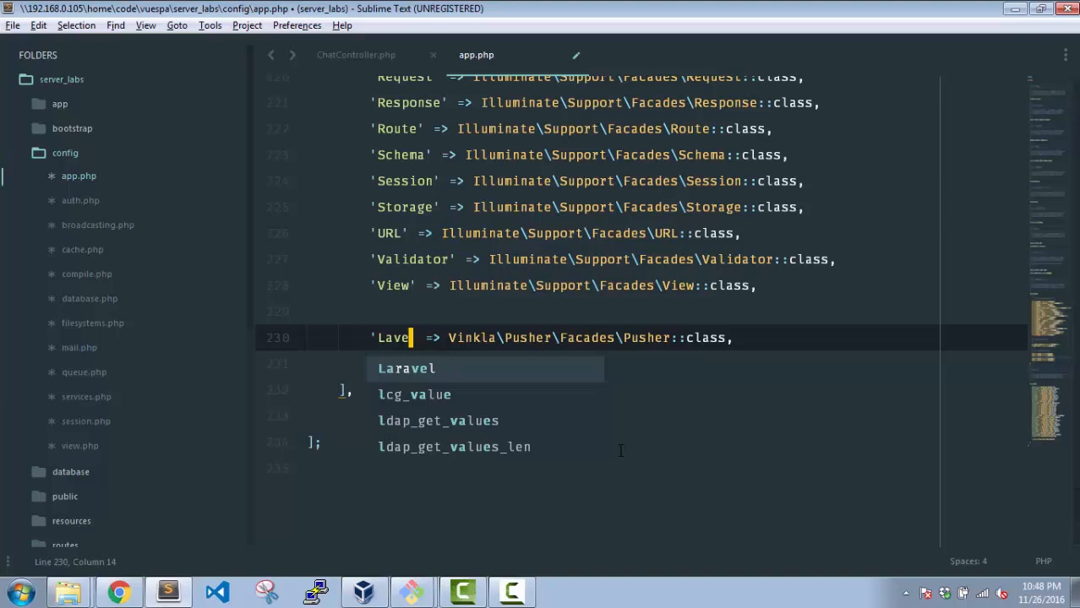
text(l)
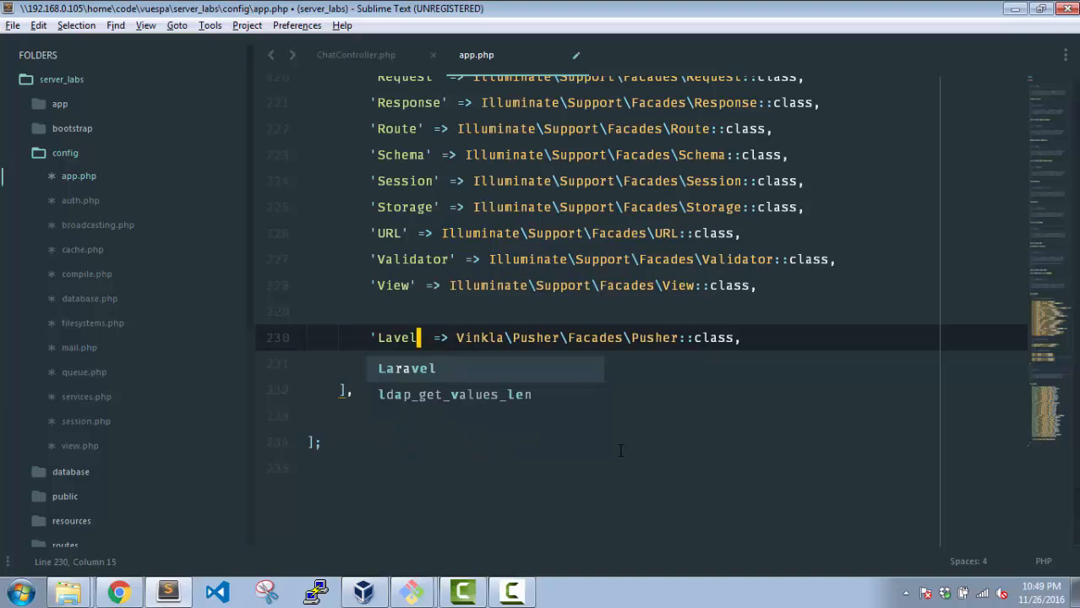
text(Pusher)
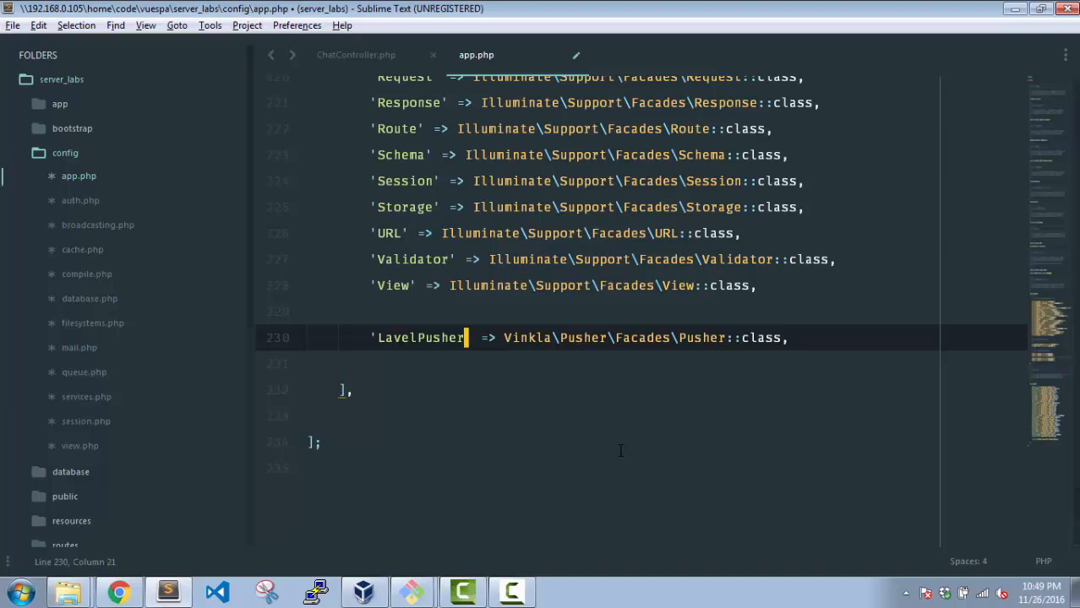
key(ctrl+s)
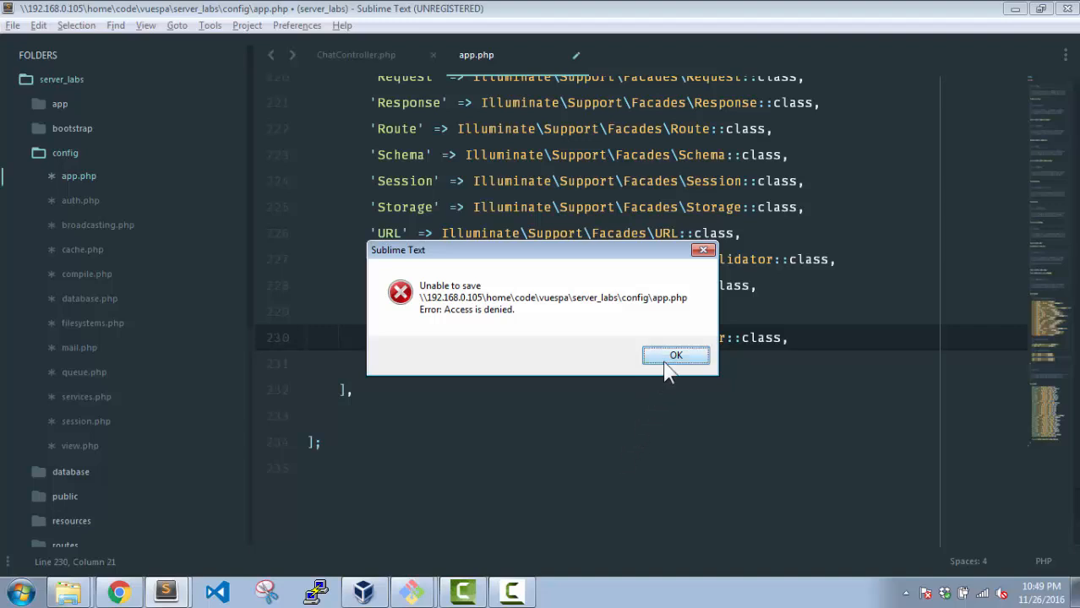
Step: Dismiss the save error and run sudo chmod -R 777 on server_labs with the password
click(675, 355)
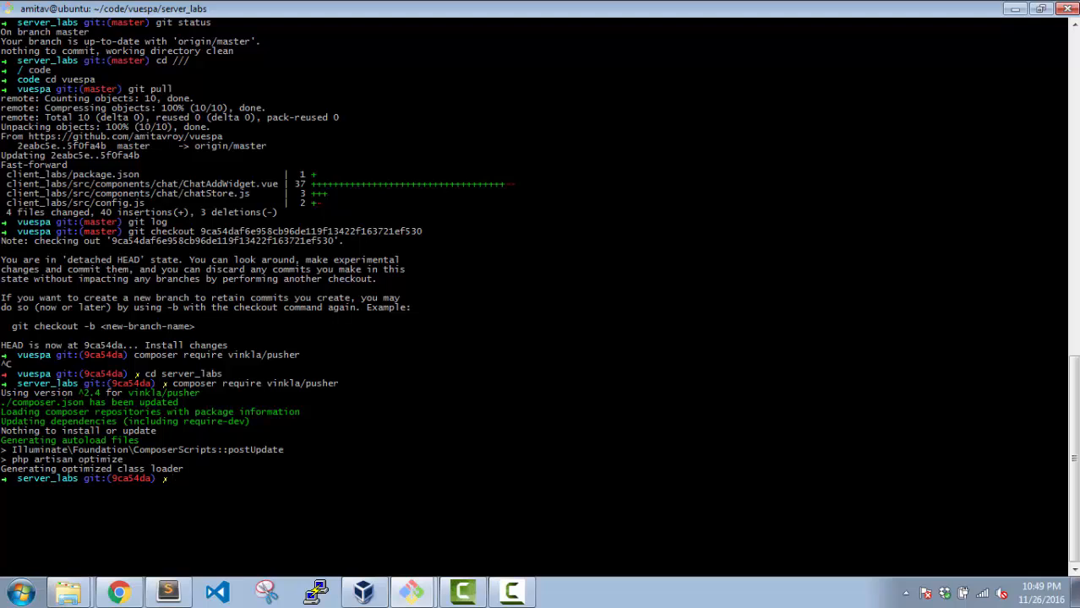
text(sudo chm)
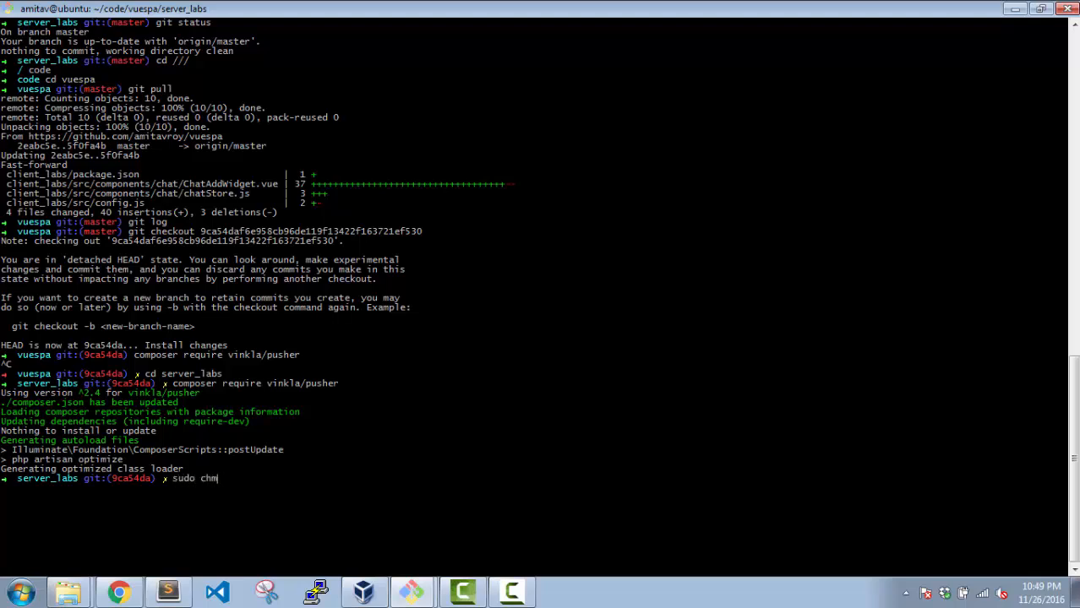
text(od -R)
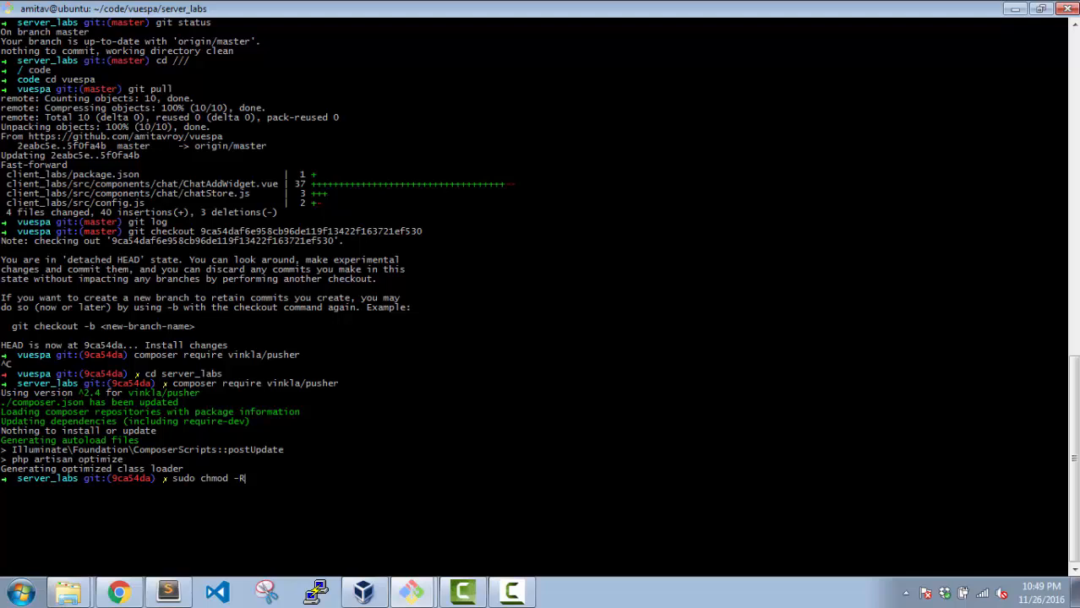
text(777 ../server_labs/)
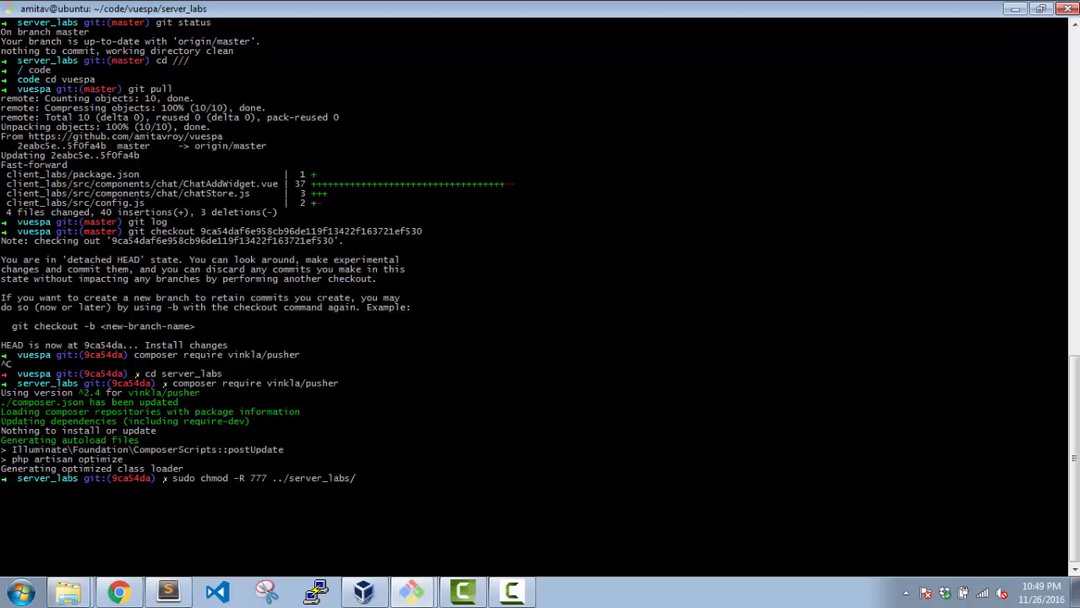
key(Return)
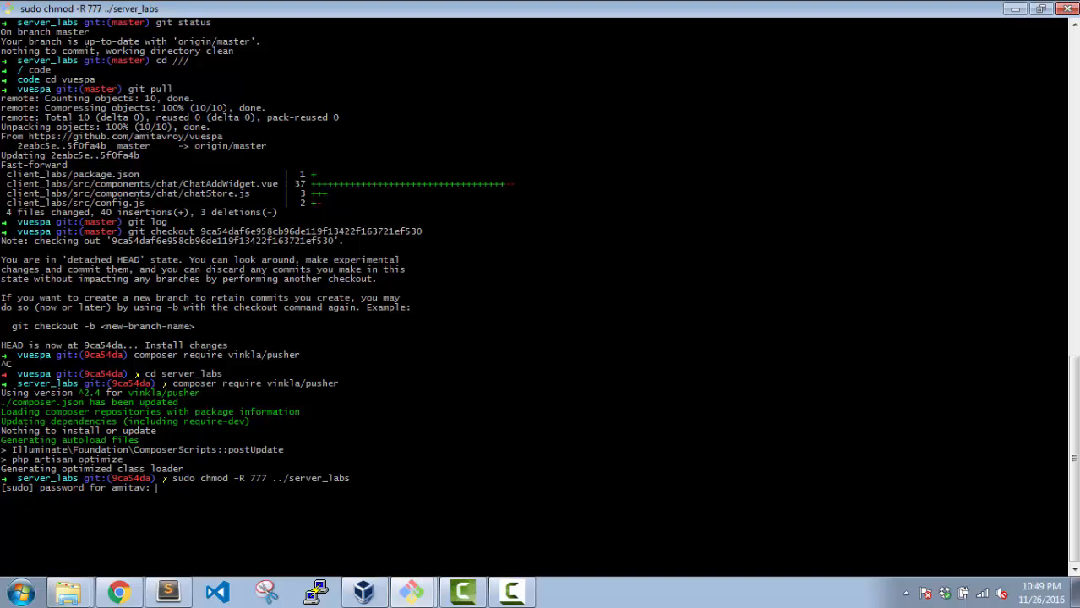
key(Return)
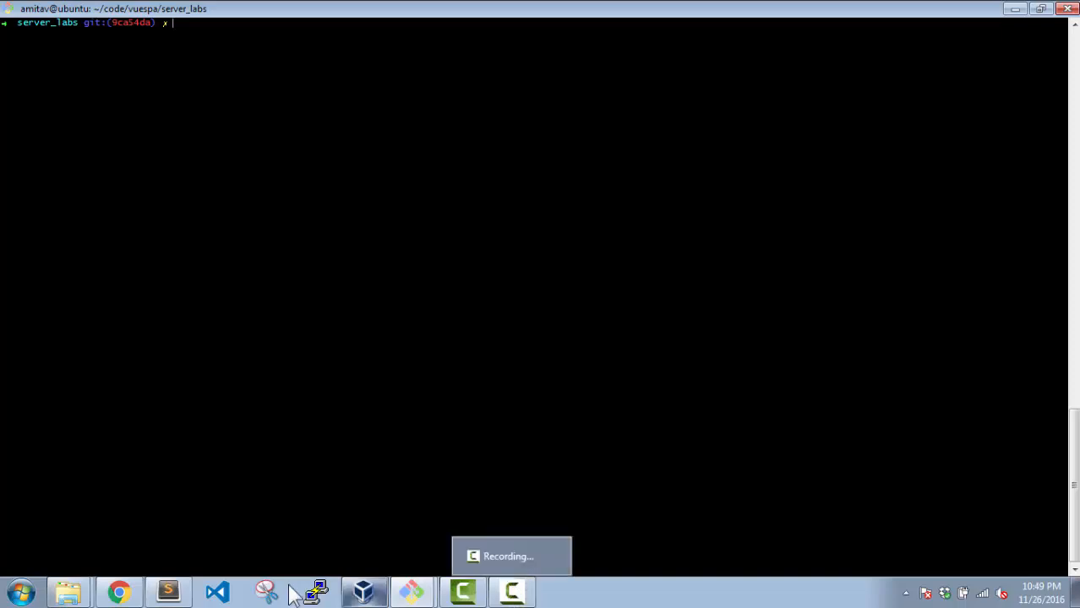
click(167, 591)
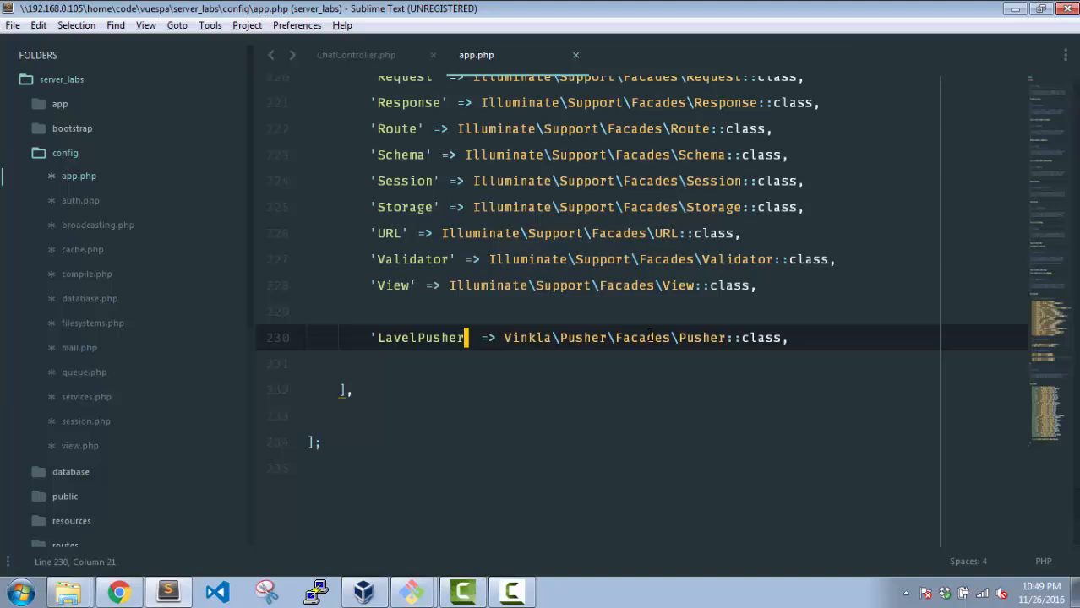
Step: Close app.php and scroll the laravel-pusher README to the vendor:publish command
click(355, 54)
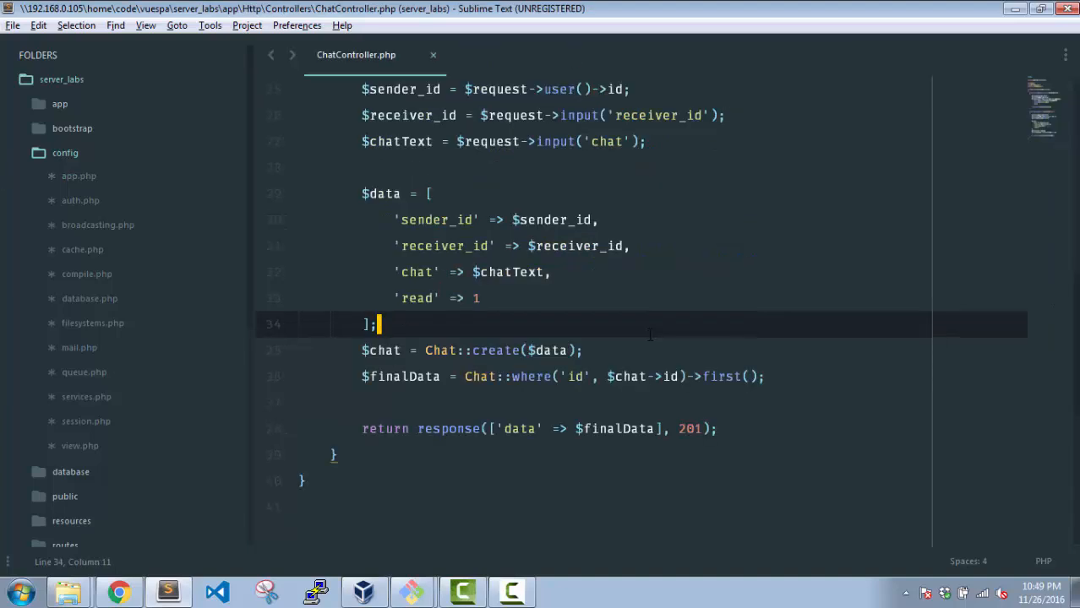
click(117, 590)
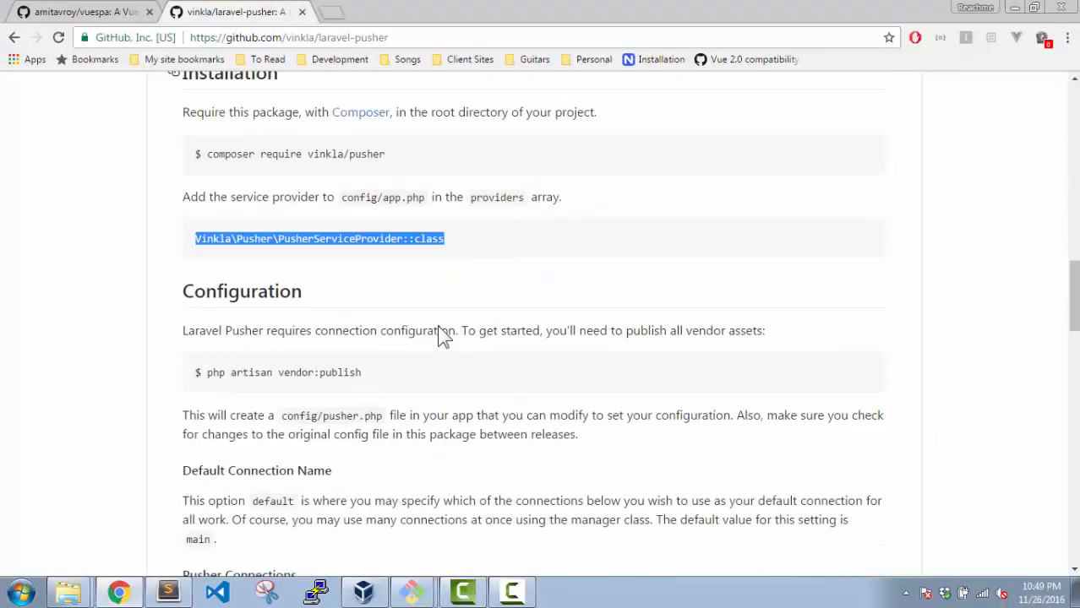
scroll(down, 3)
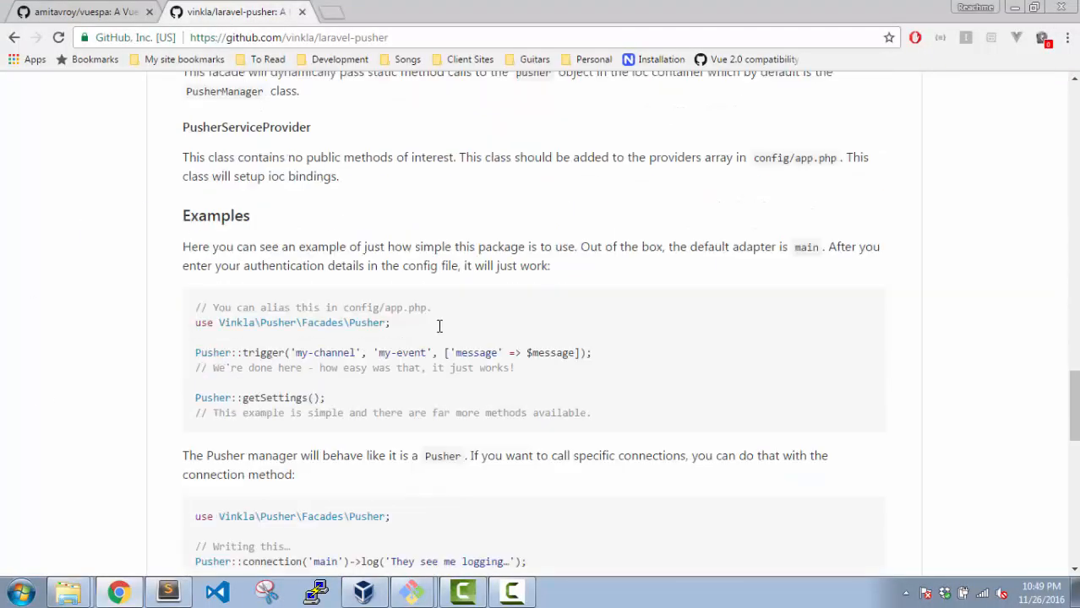
scroll(up, 3)
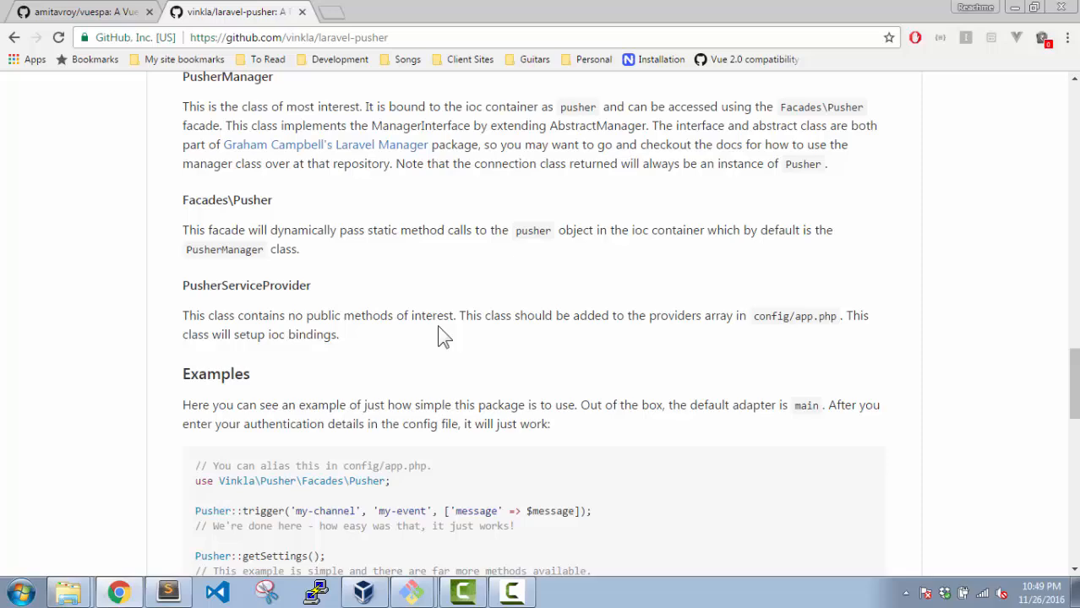
scroll(up, 3)
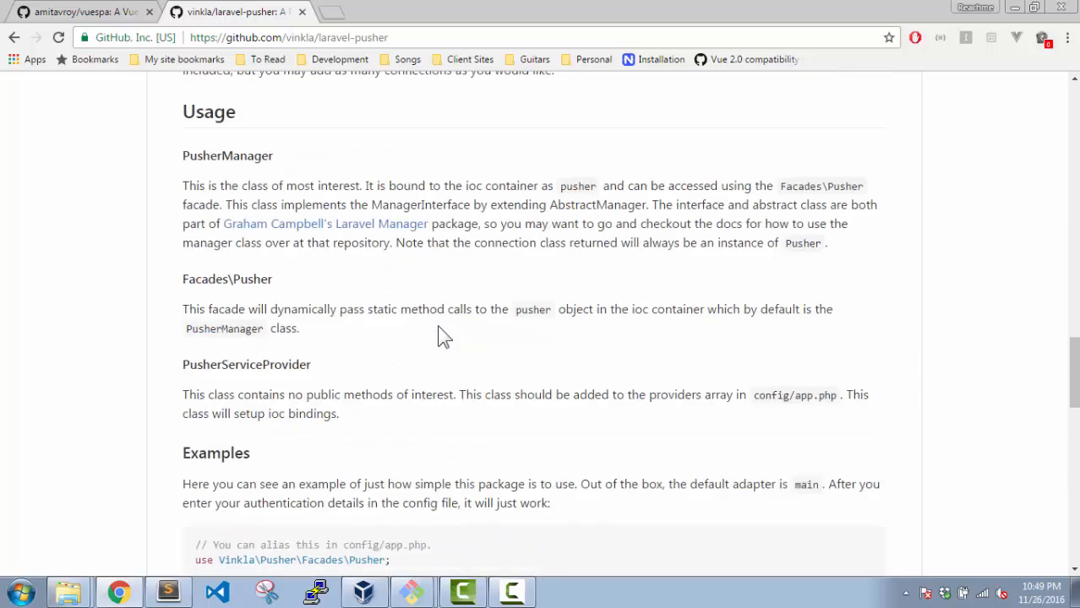
scroll(up, 3)
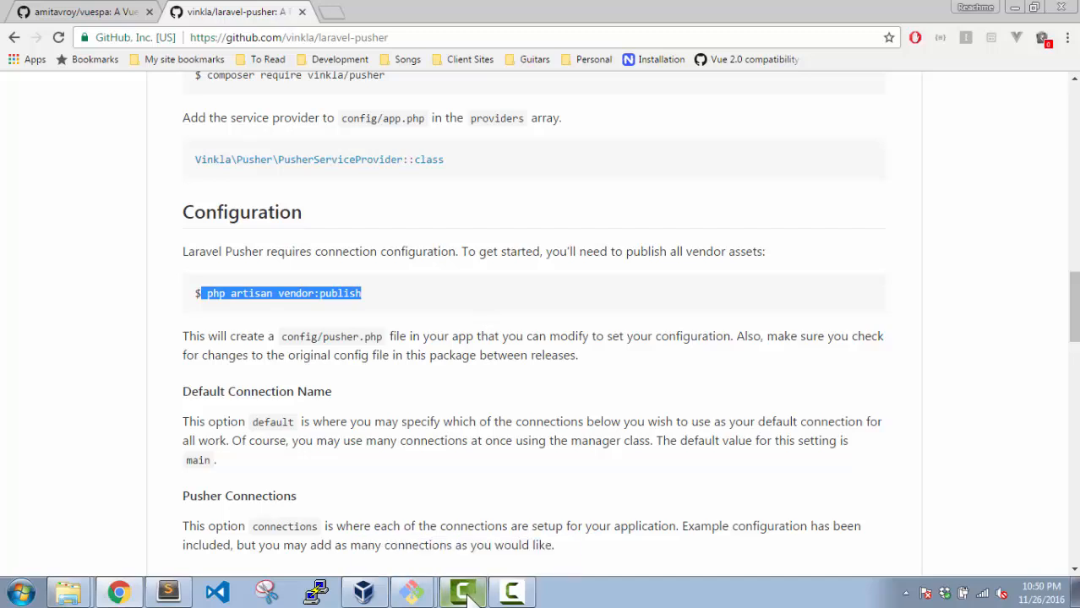
mouse_move(413, 592)
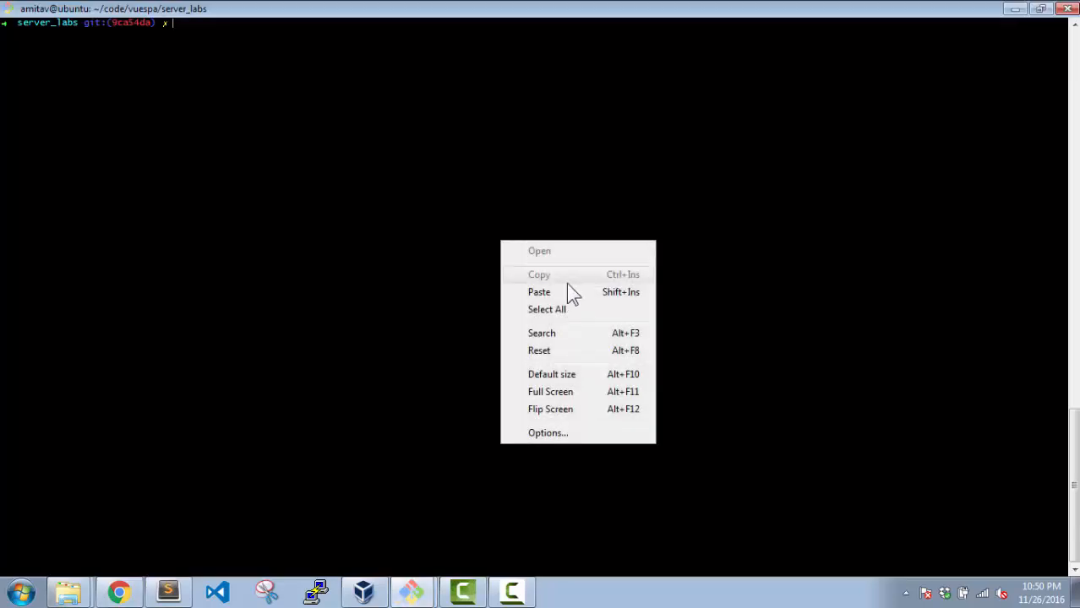
Step: Run php artisan vendor:publish, then browse to the server_labs config folder
click(539, 291)
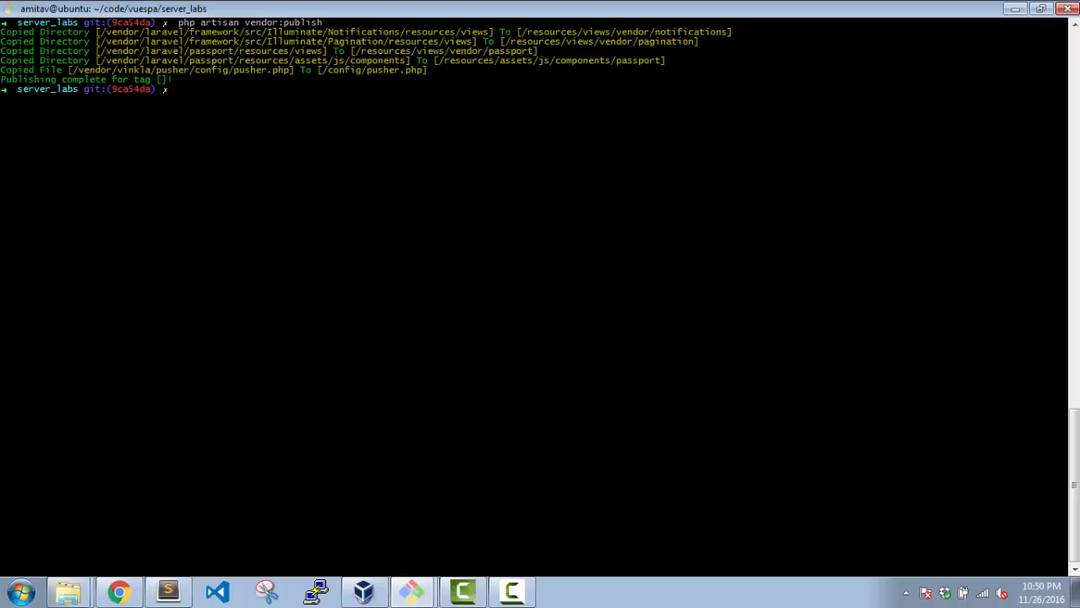
click(119, 591)
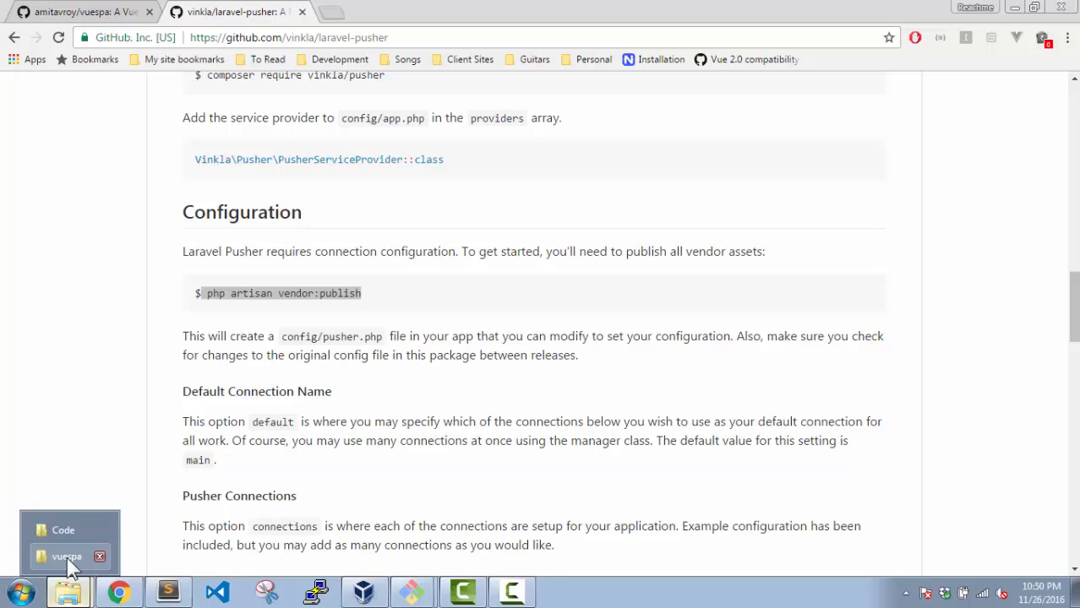
click(66, 556)
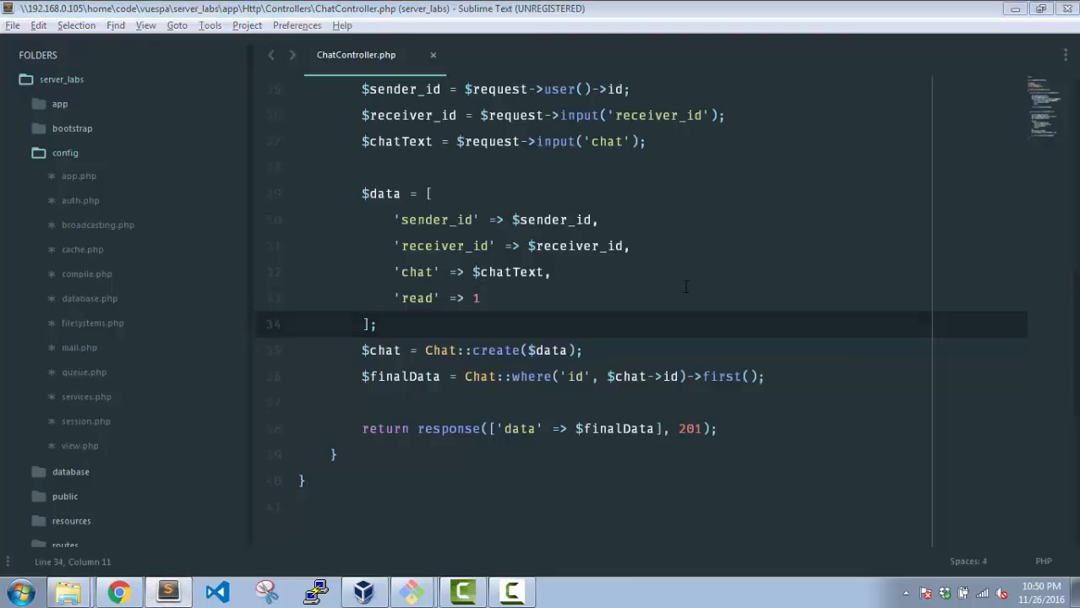
click(67, 591)
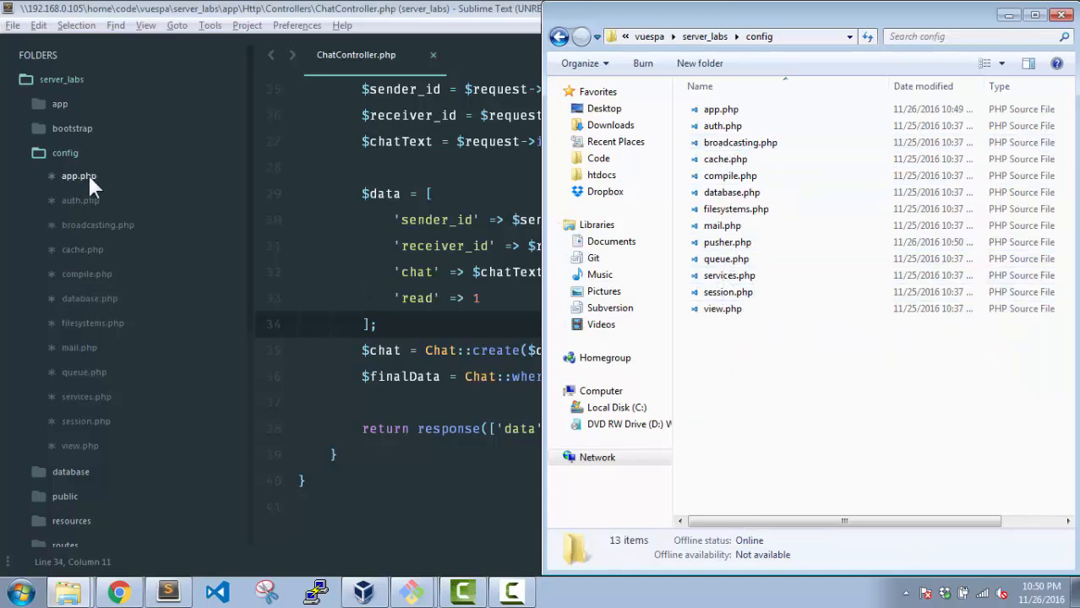
mouse_move(727, 243)
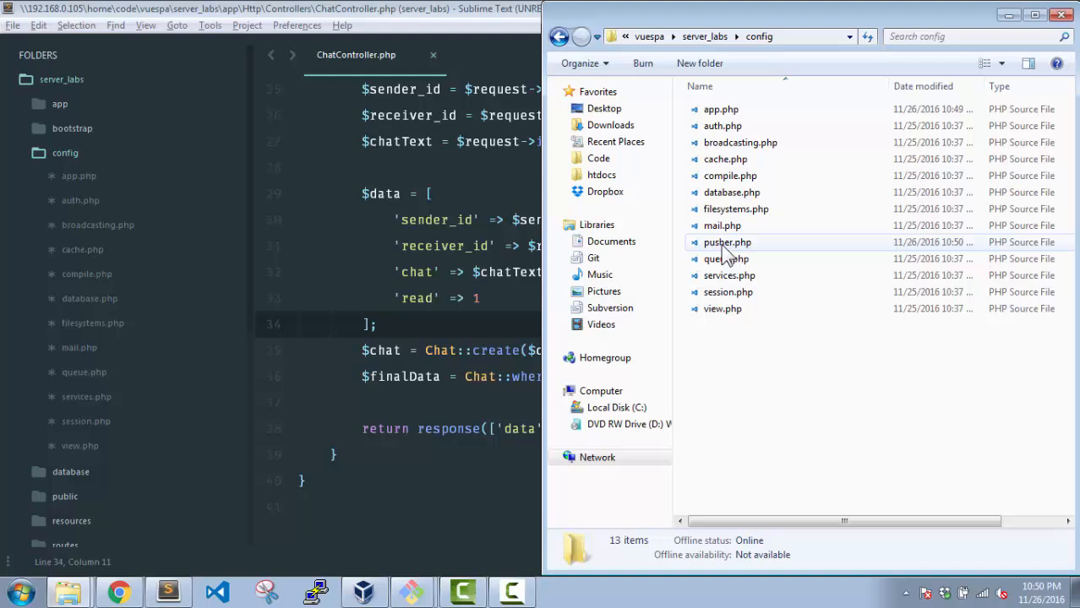
Step: Open pusher.php and locate the PUSHER_APP_ID entry in .env.example
double_click(727, 243)
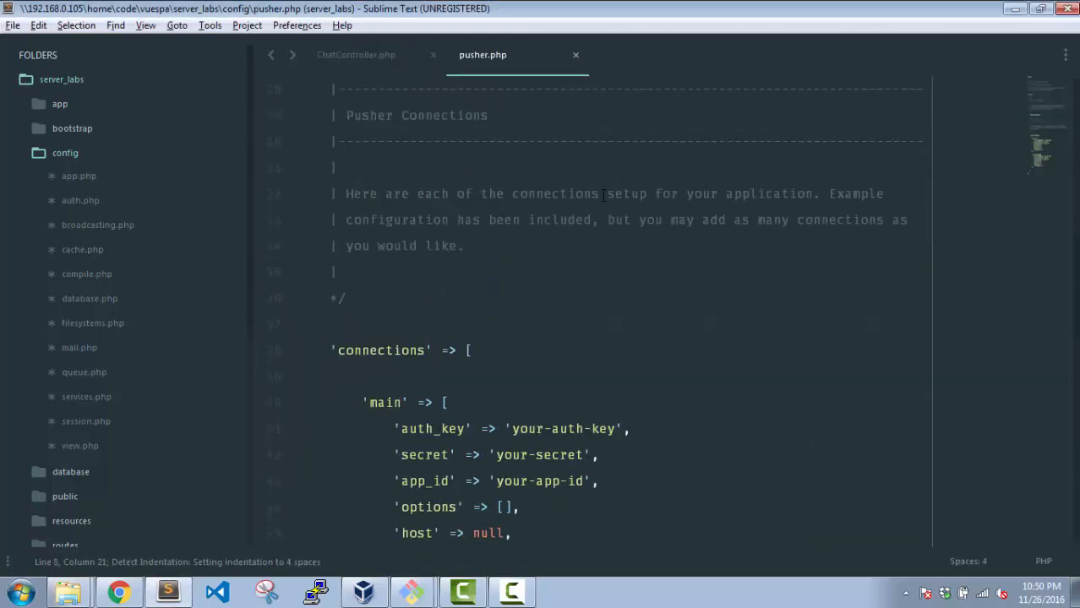
scroll(down, 3)
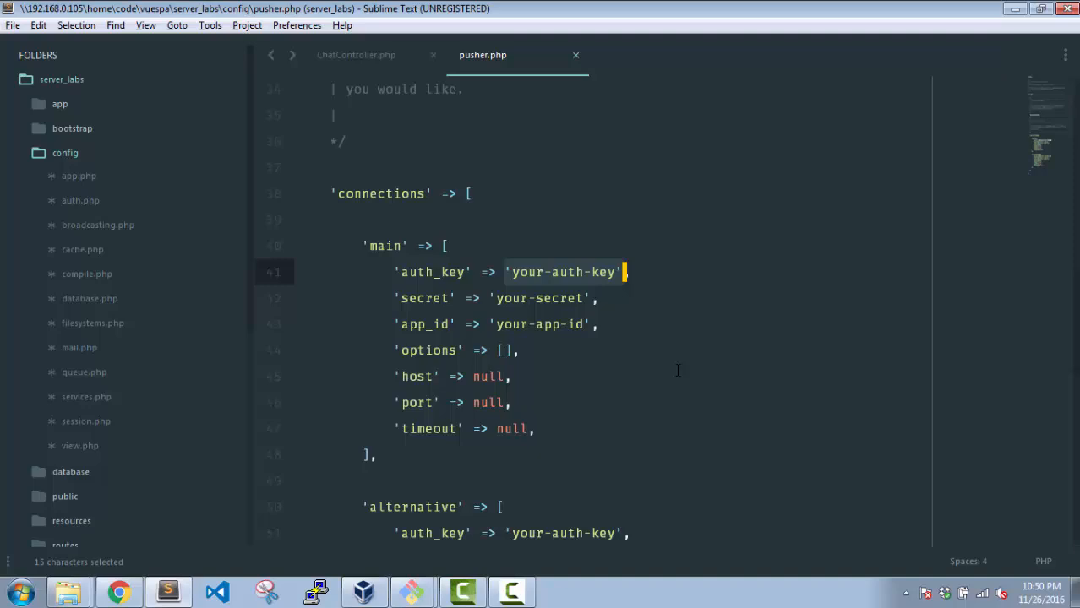
scroll(down, 3)
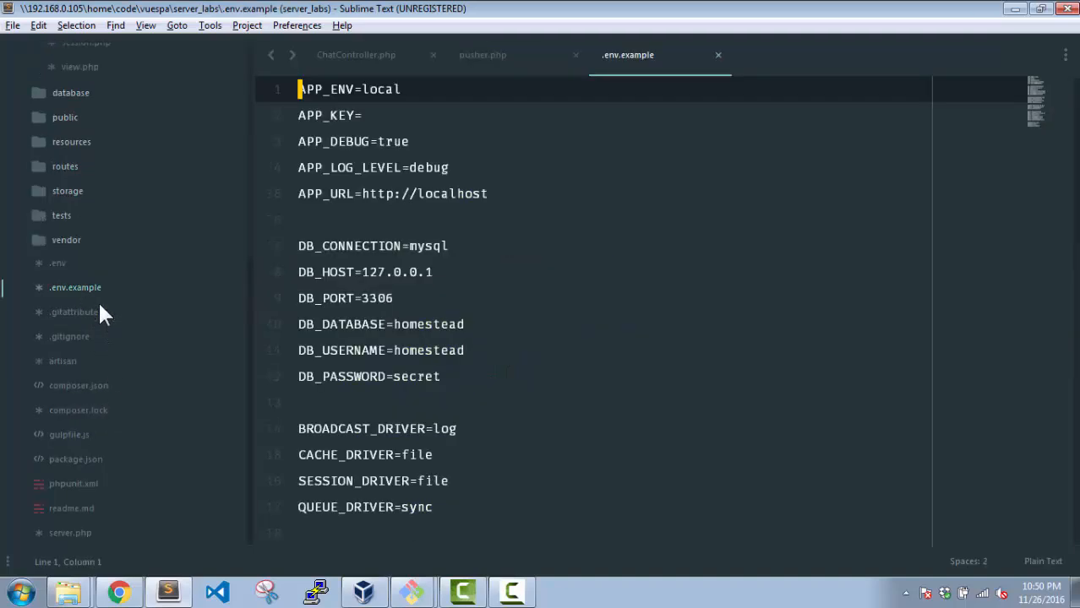
scroll(down, 3)
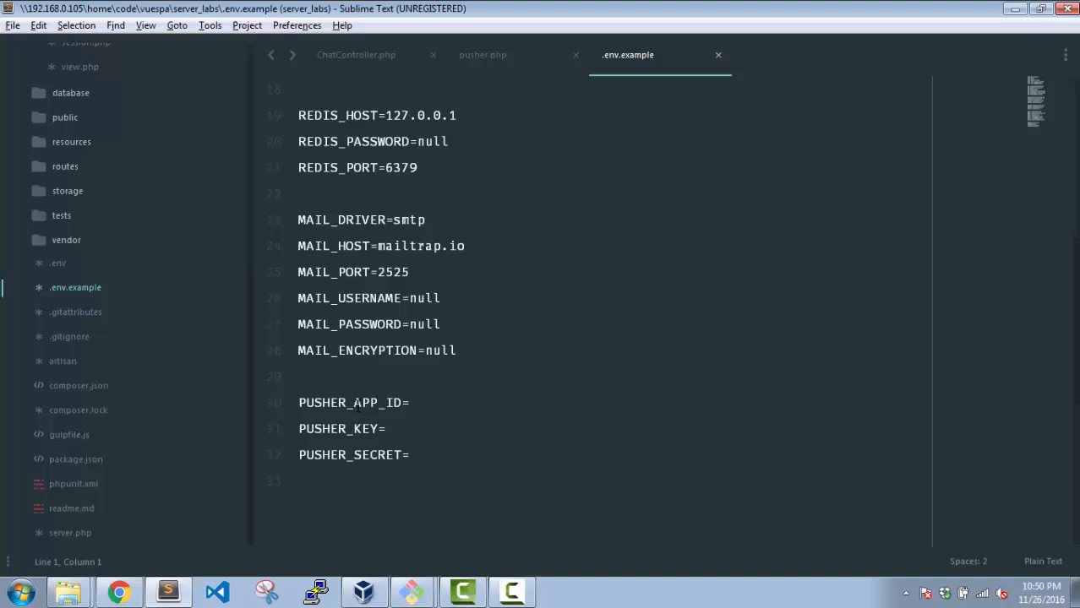
double_click(349, 402)
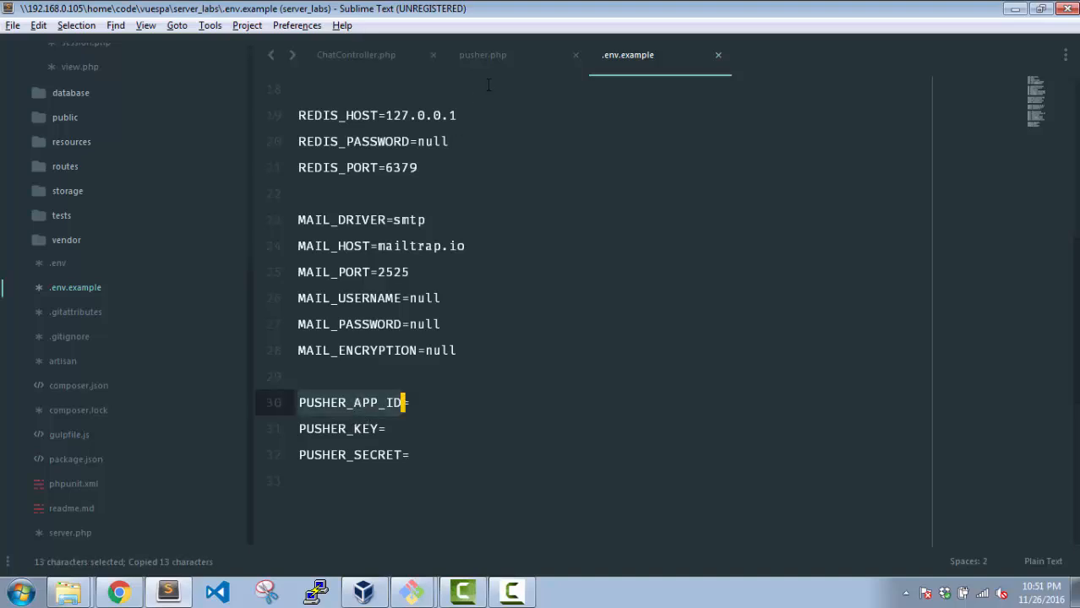
Step: Replace the placeholder auth key in pusher.php with env('PUSHER_KEY')
click(482, 55)
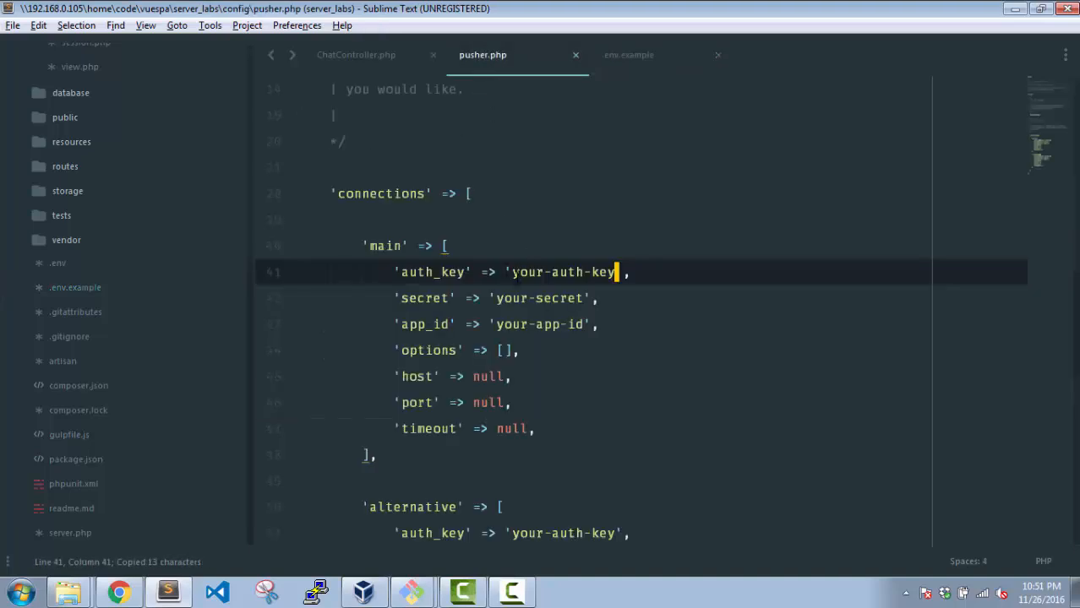
click(627, 54)
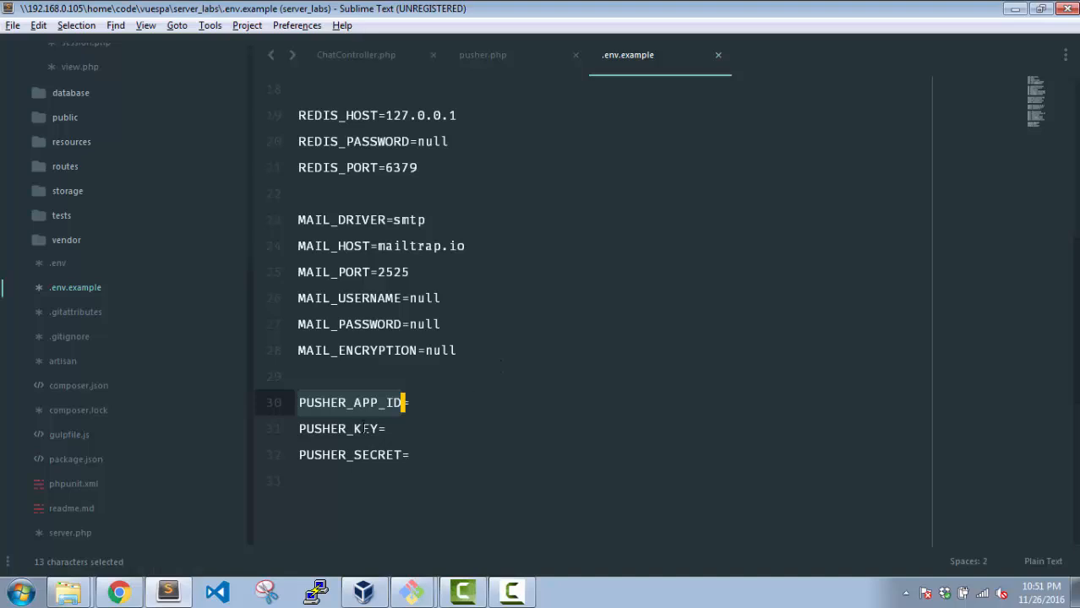
click(483, 55)
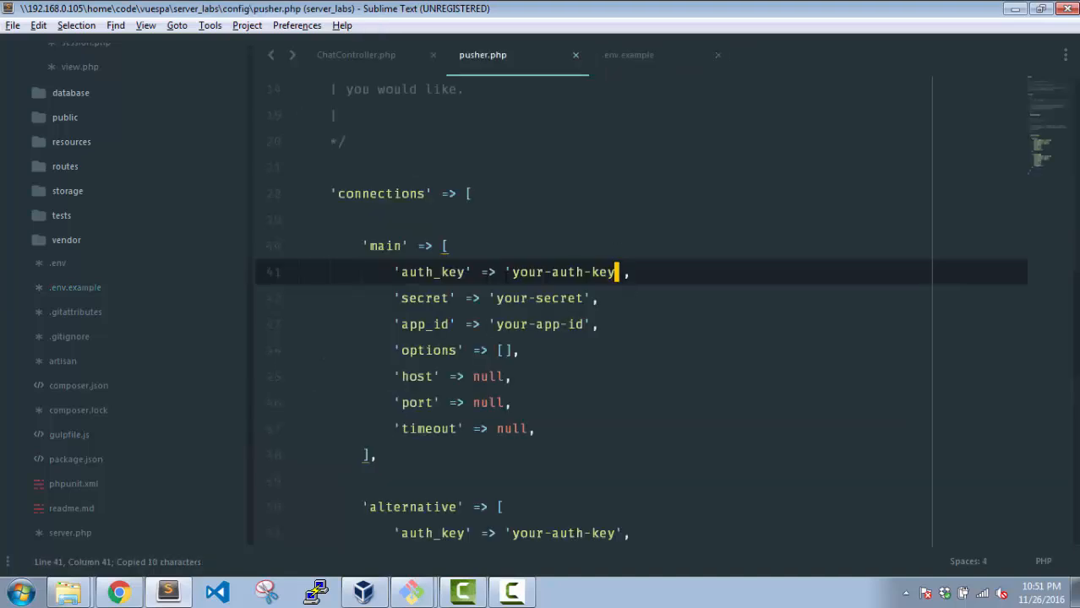
double_click(562, 271)
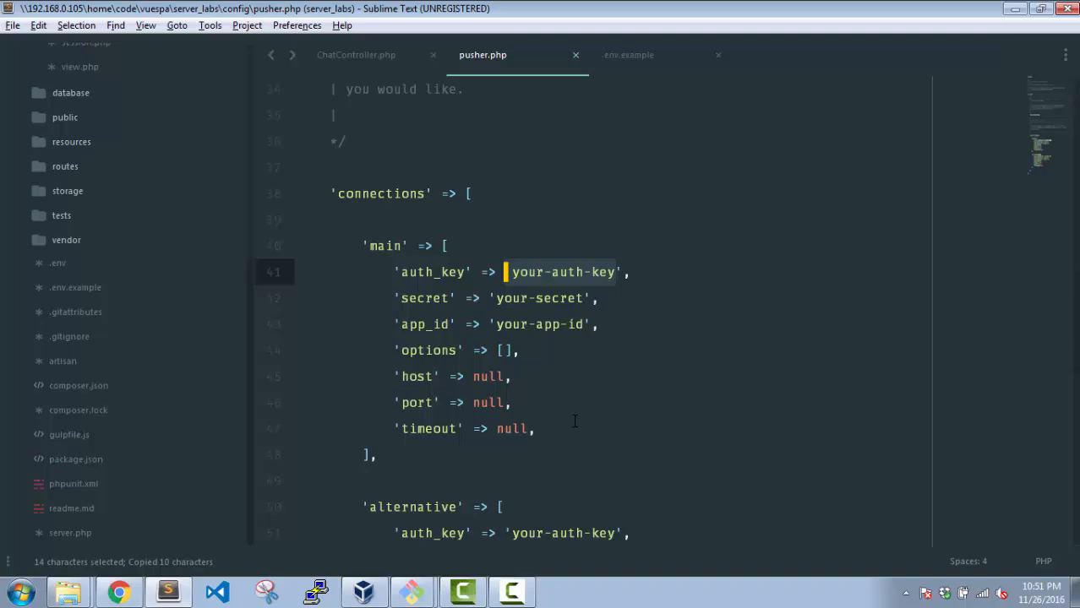
text(env()
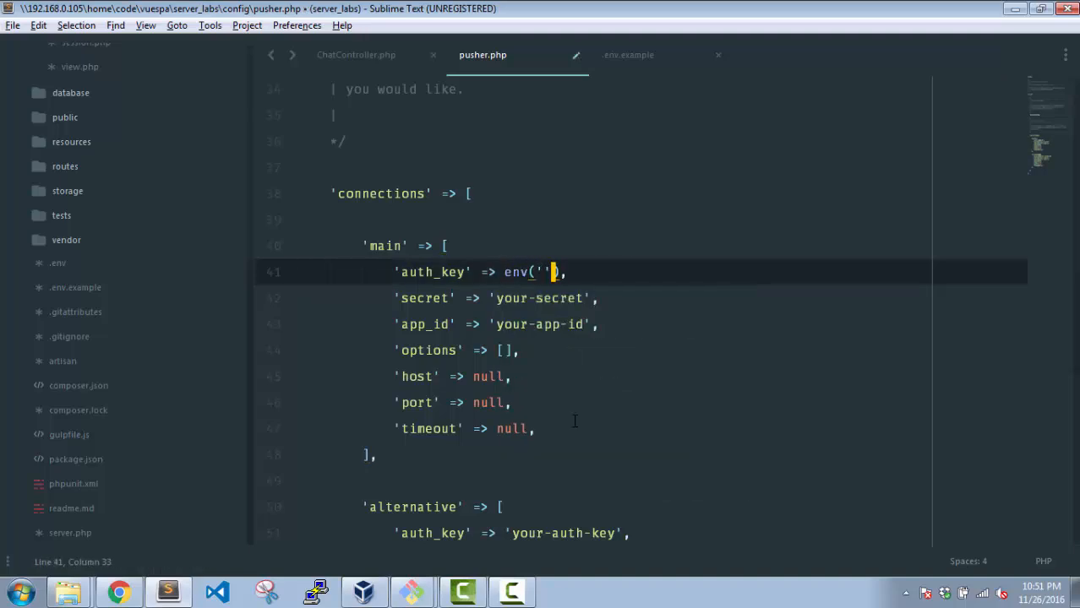
text(PUSHER_KEY)
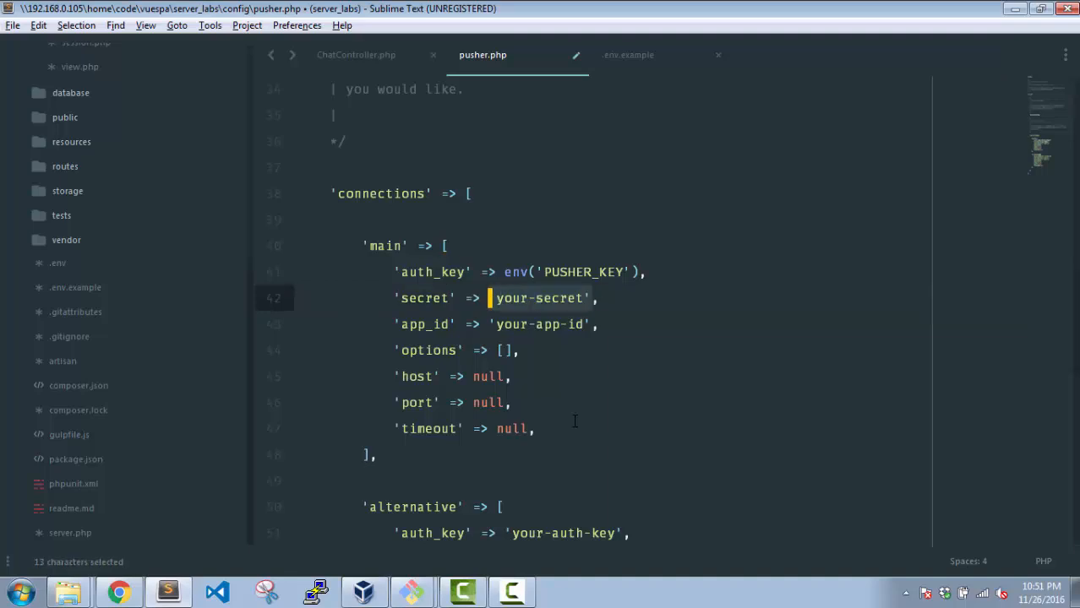
text(env()
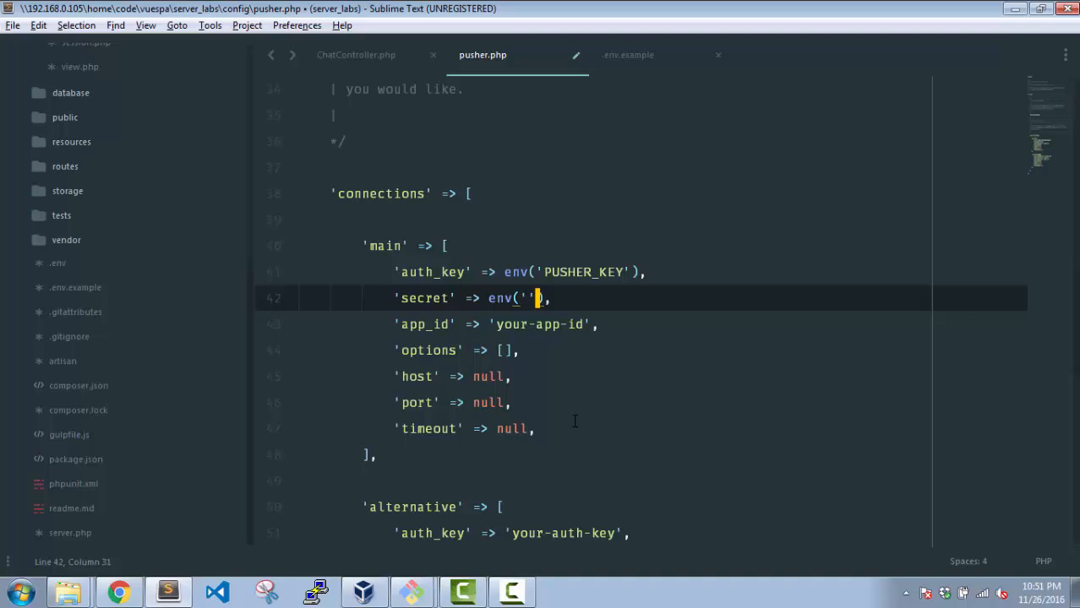
Step: Fill pusher.php's secret and app id with env() calls using PUSHER_SECRET and PUSHER_APP_ID
click(627, 55)
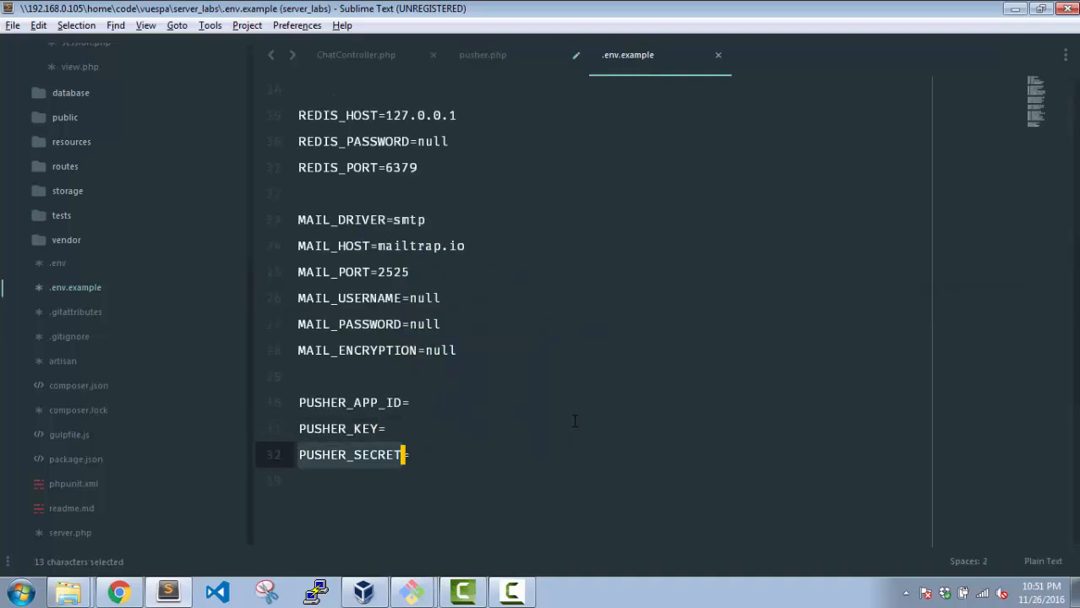
click(482, 54)
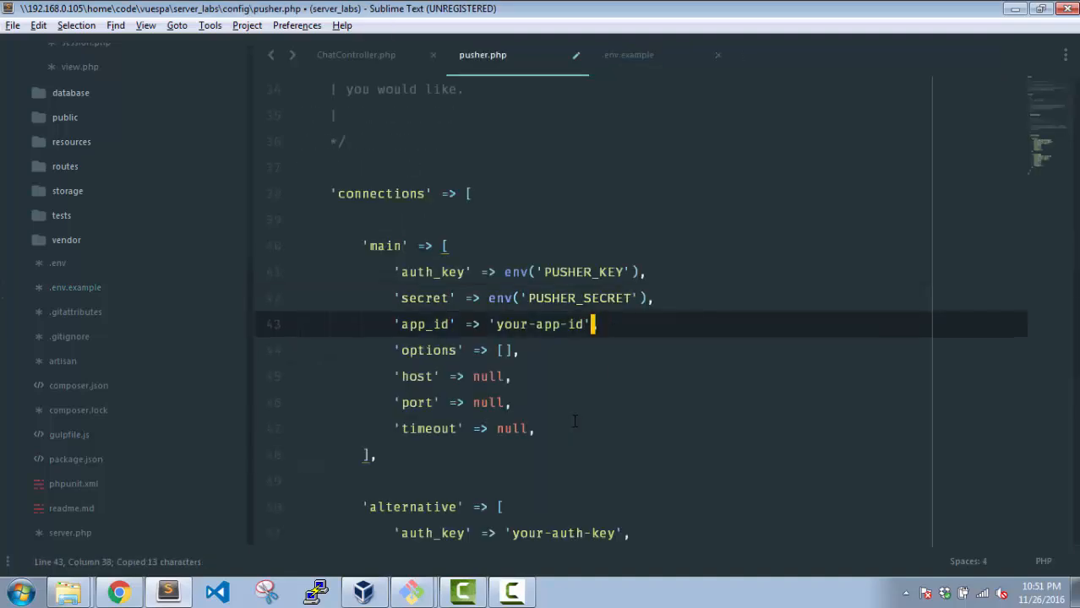
text(env()
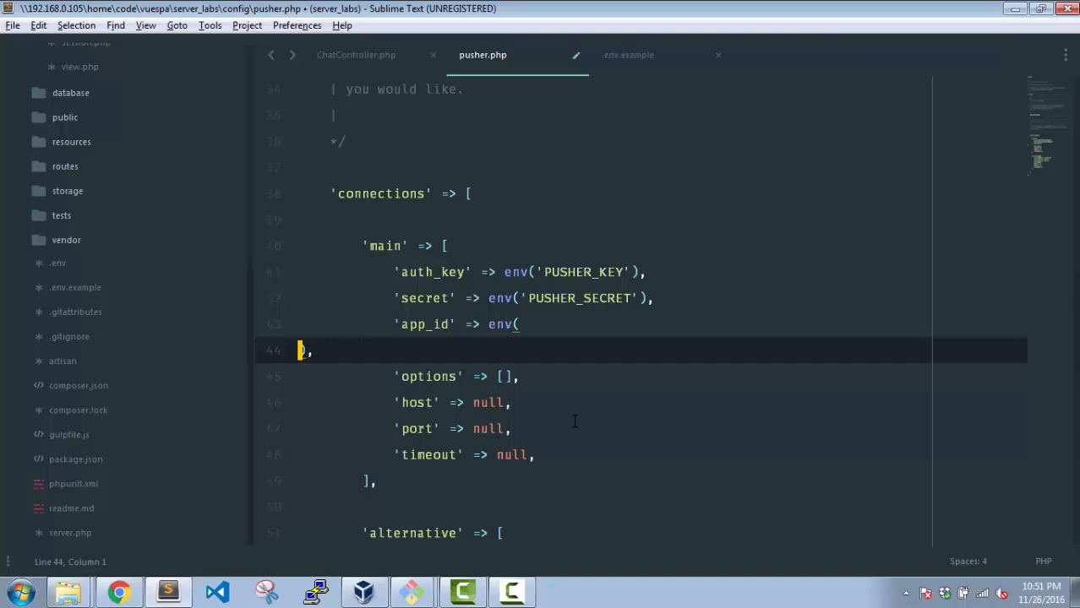
click(628, 54)
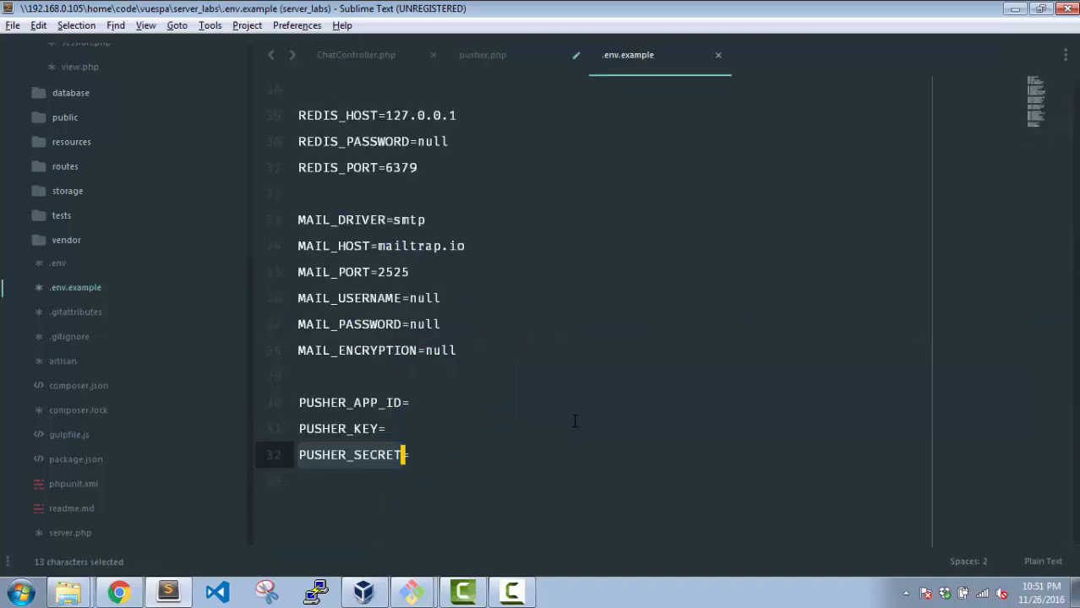
click(482, 54)
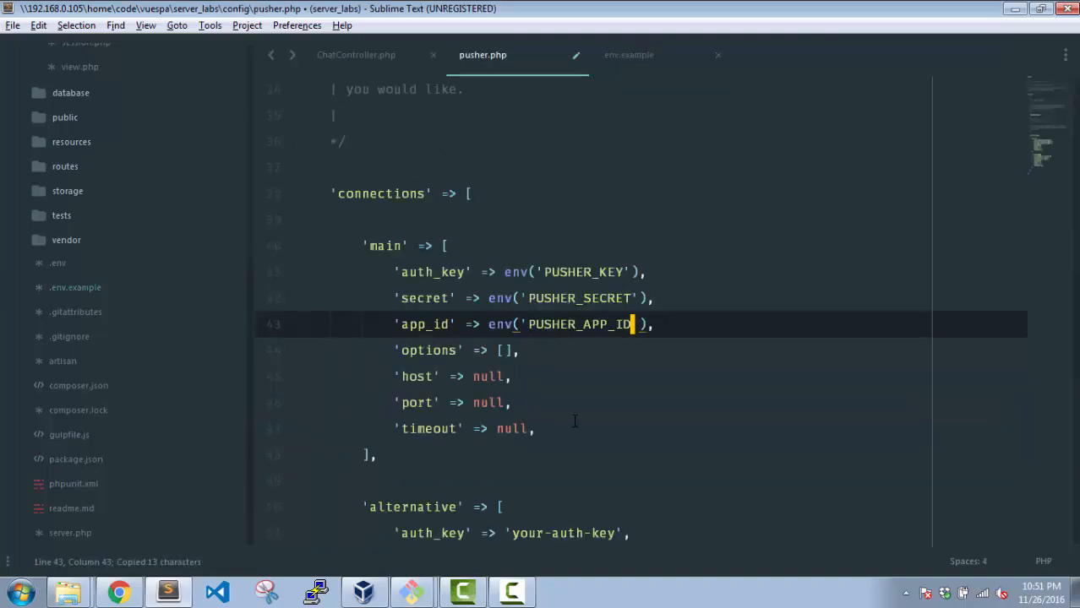
Step: Save pusher.php and check the main connection and the 'default' => 'main' setting
key(ctrl+s)
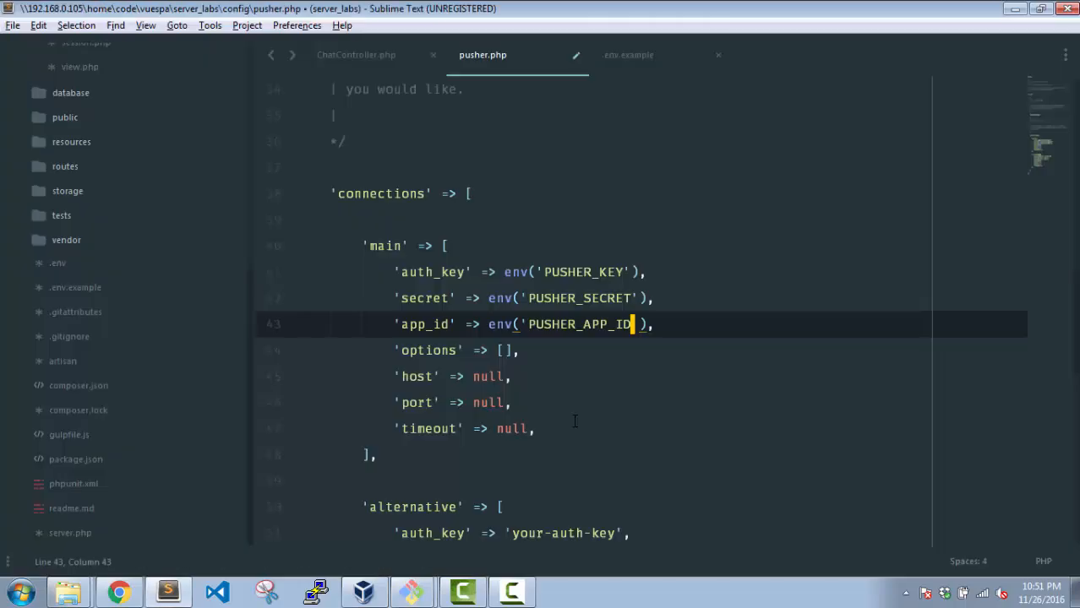
key(ctrl+s)
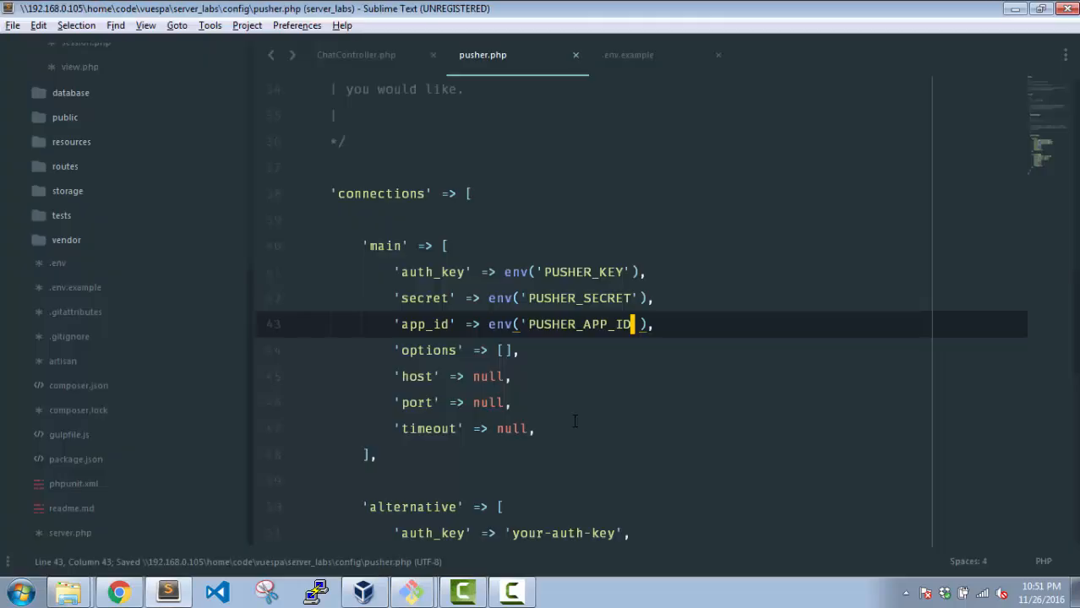
mouse_move(637, 344)
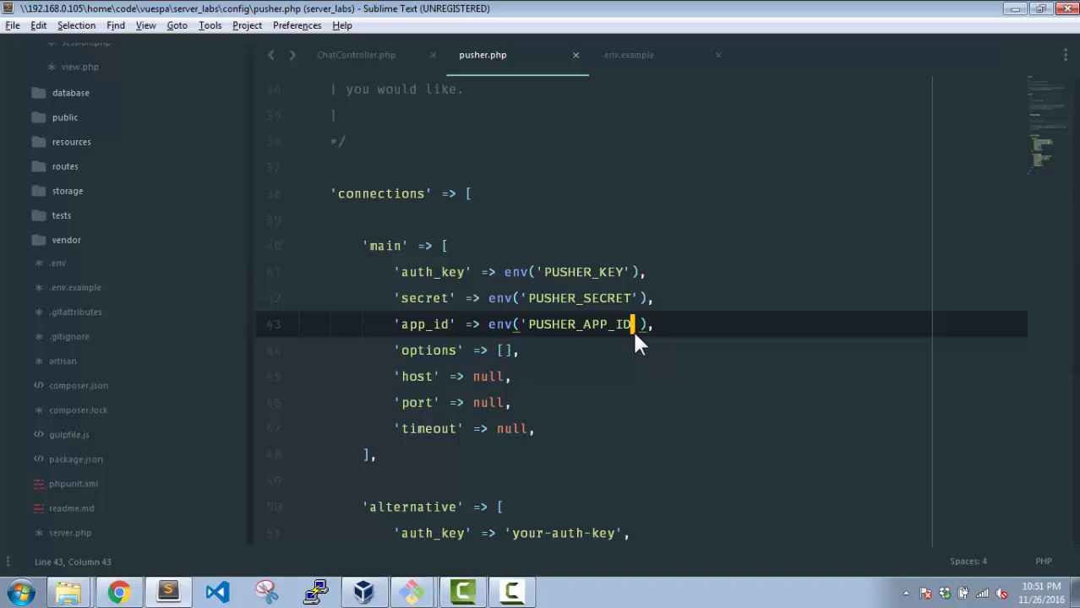
double_click(385, 245)
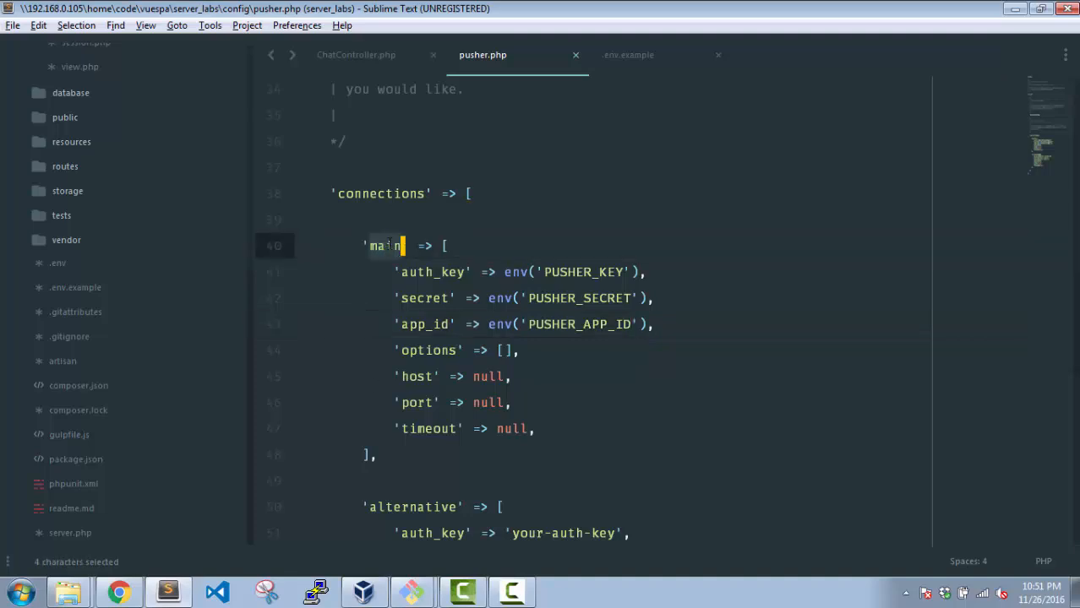
click(422, 507)
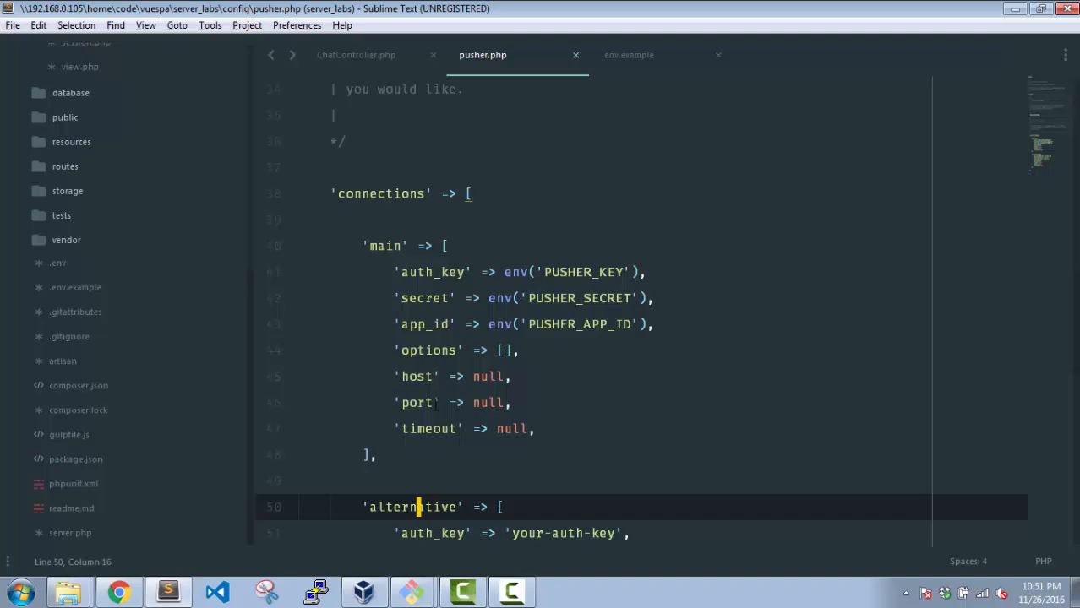
scroll(up, 3)
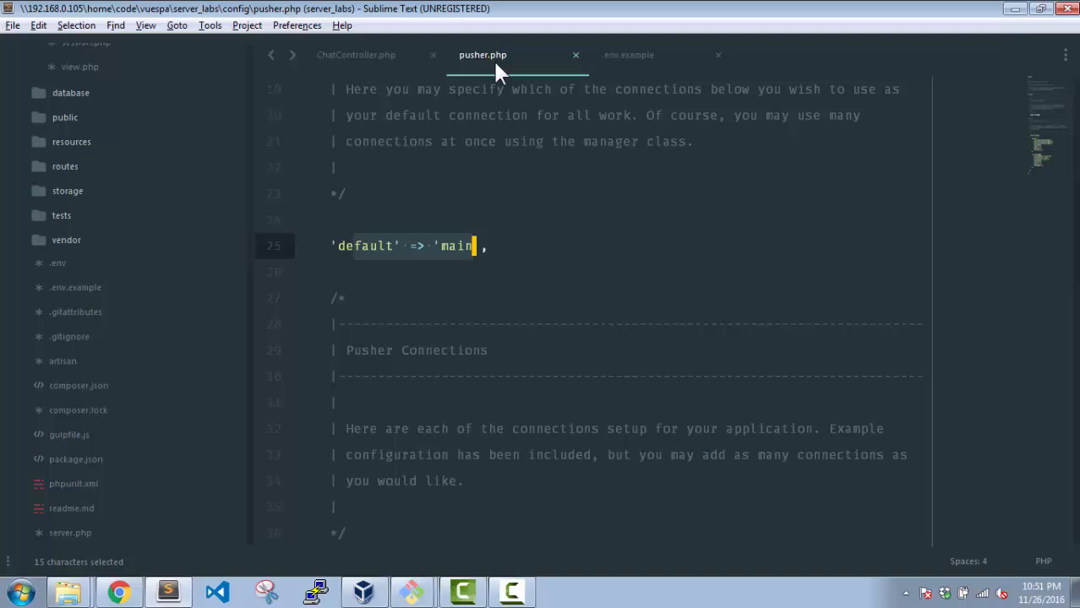
Step: Add 'use Vinkla\Pusher\Facades\Pusher as LaravelPusher;' to ChatController.php and switch to PuTTY
click(355, 54)
text(use)
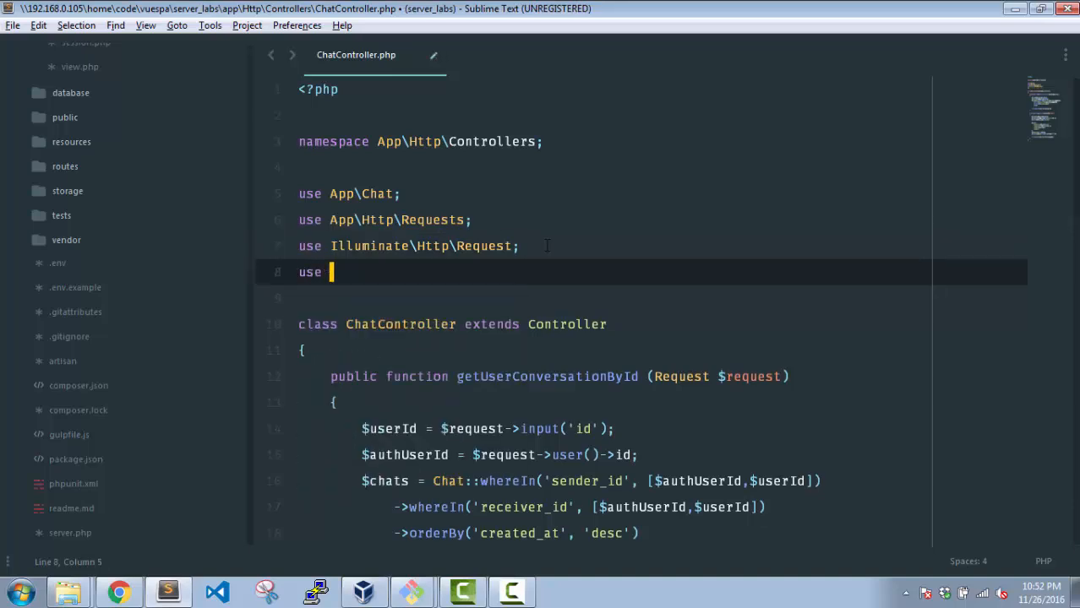
text(Vinkl)
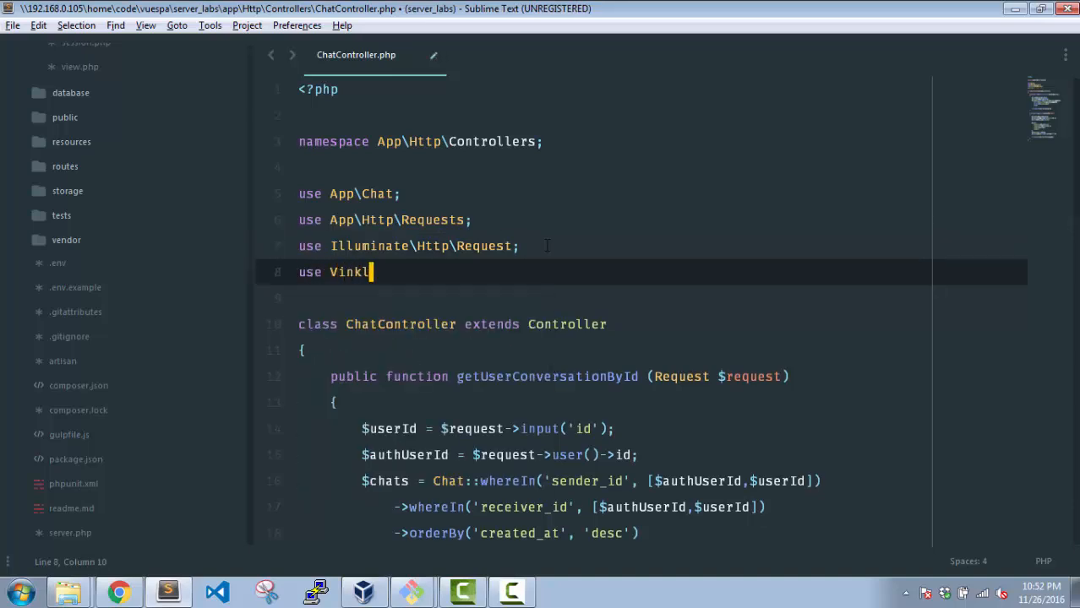
text(a\)
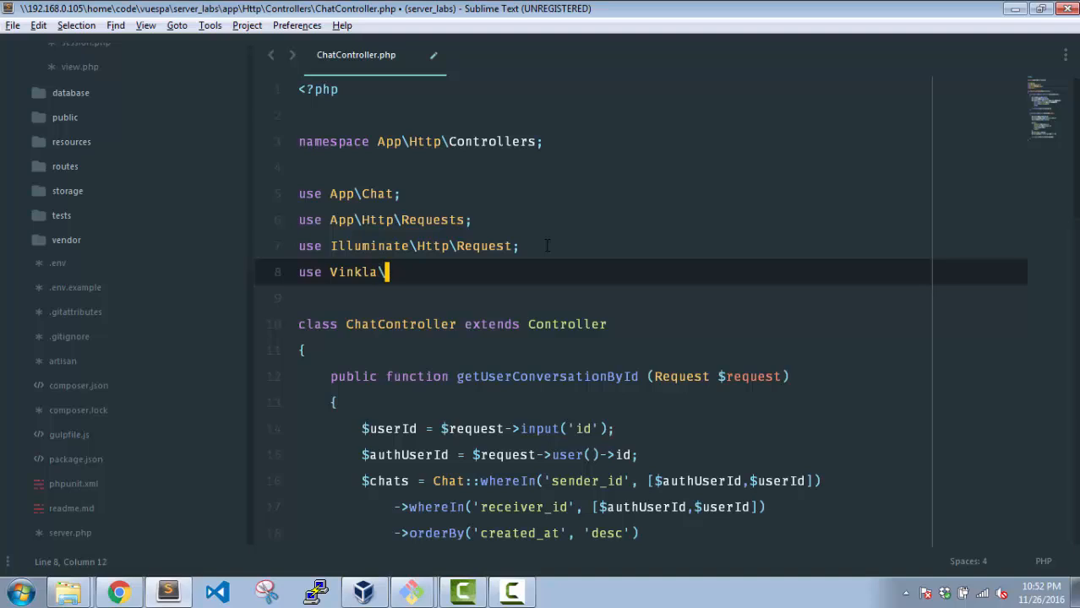
text(Push)
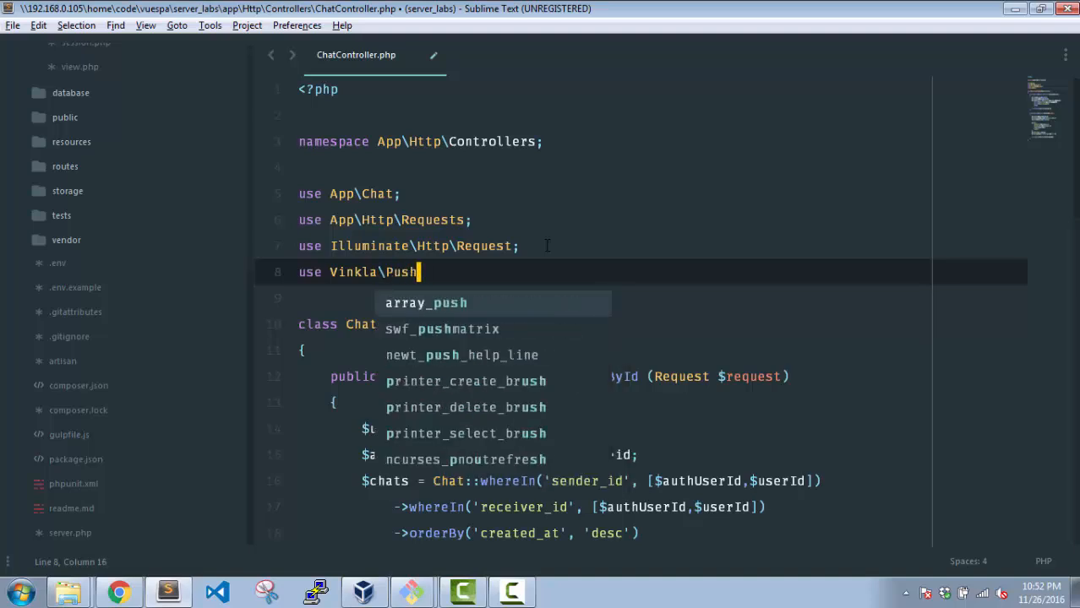
text(er\Fa)
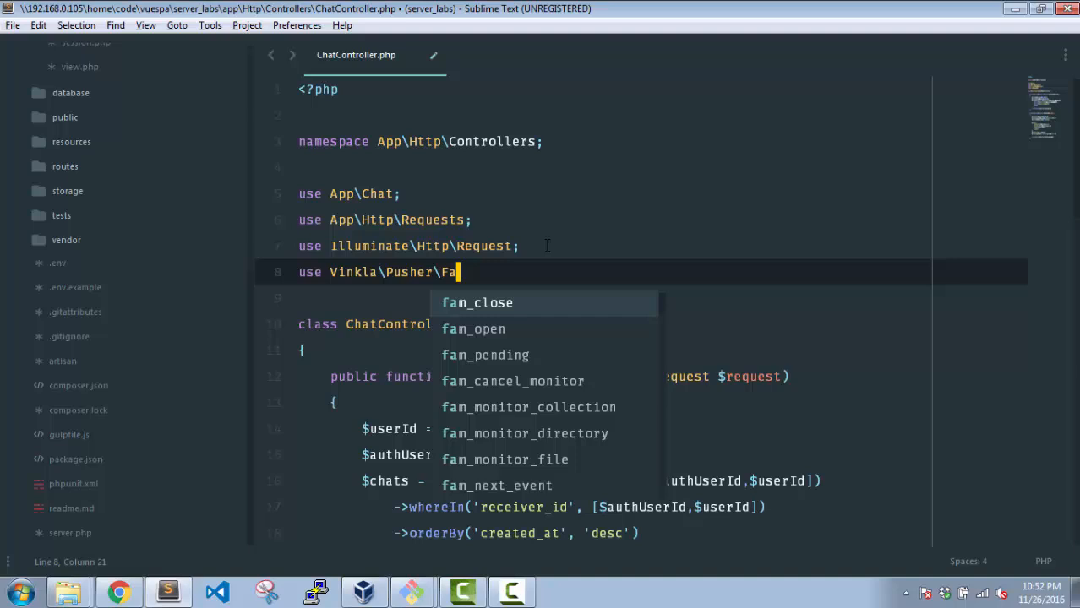
text(cades)
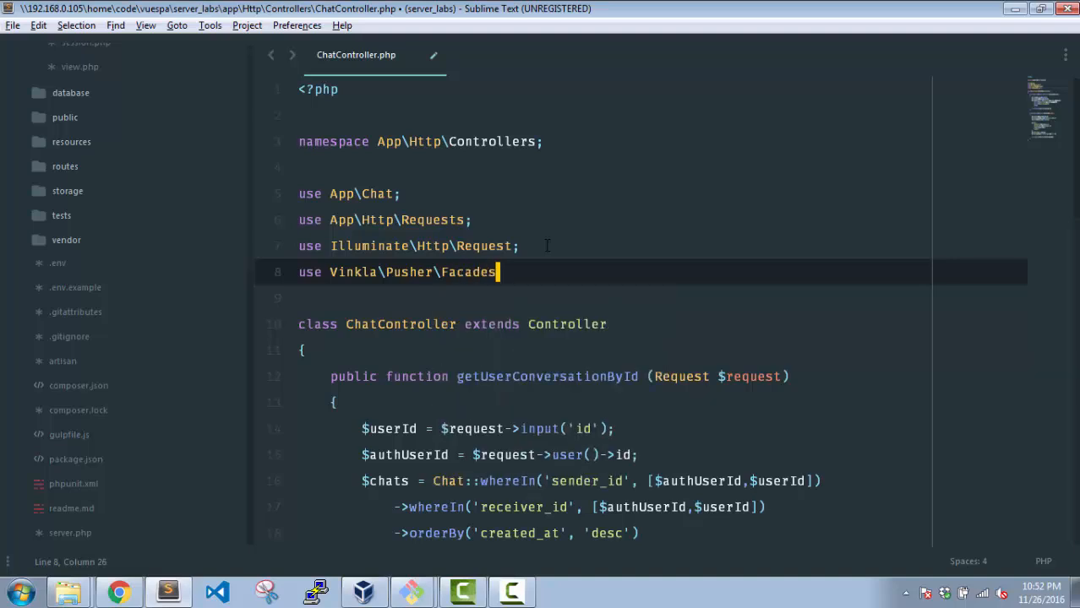
text(Pusher as)
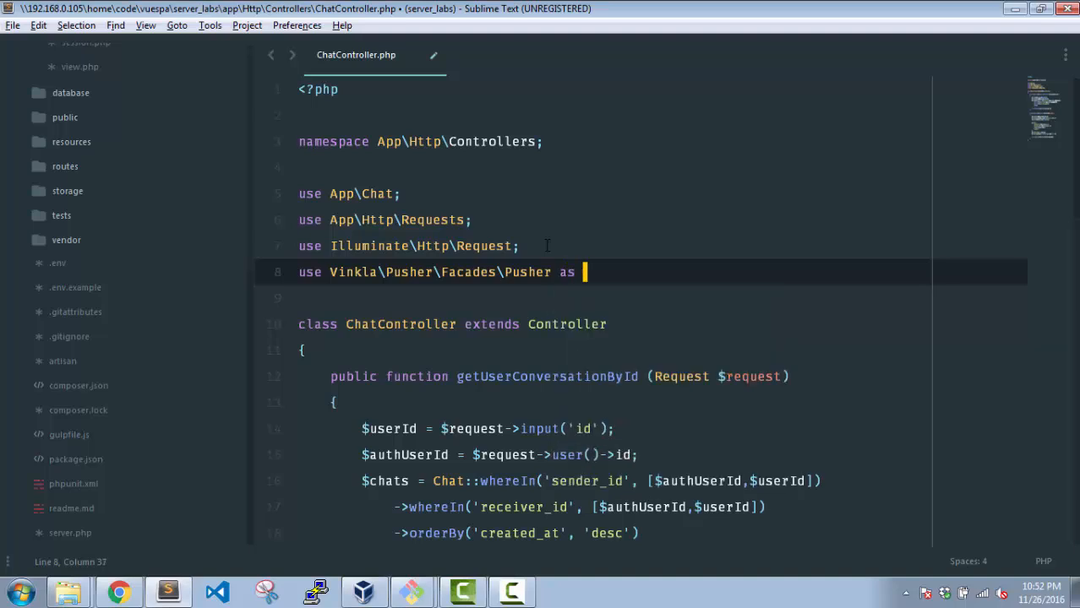
text(LaravelP)
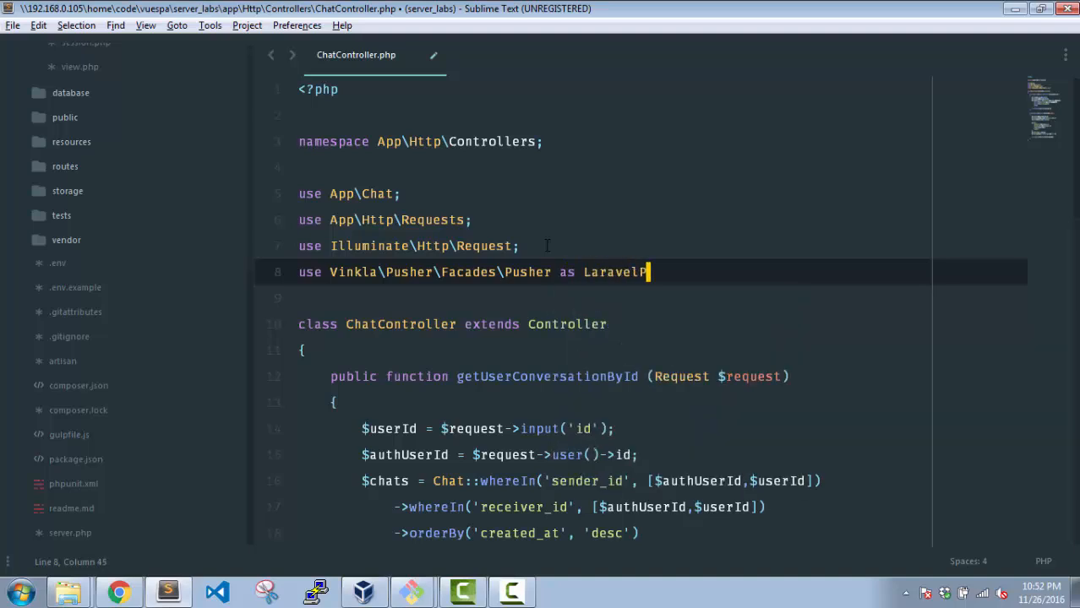
text(usher;)
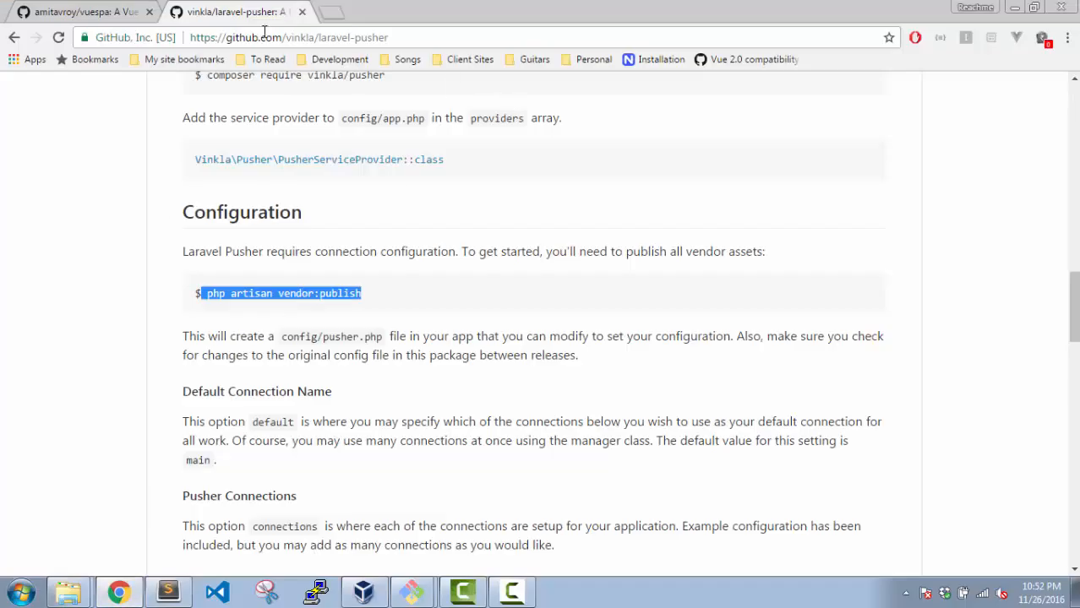
click(81, 12)
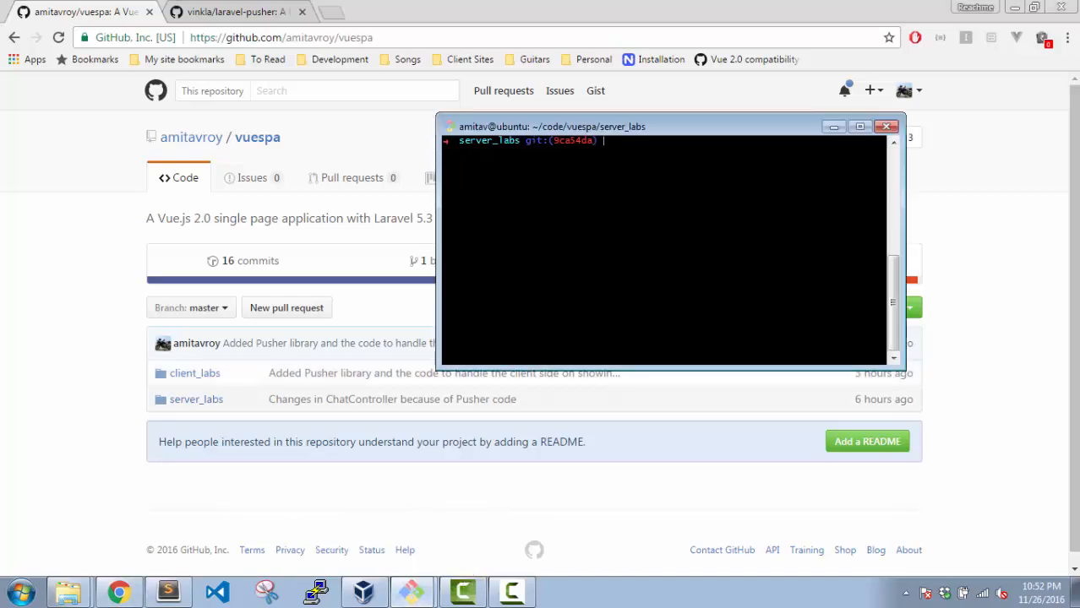
Step: Run php artisan serve --host=192.168.0.105 to start the server_labs dev server
text(php artisan)
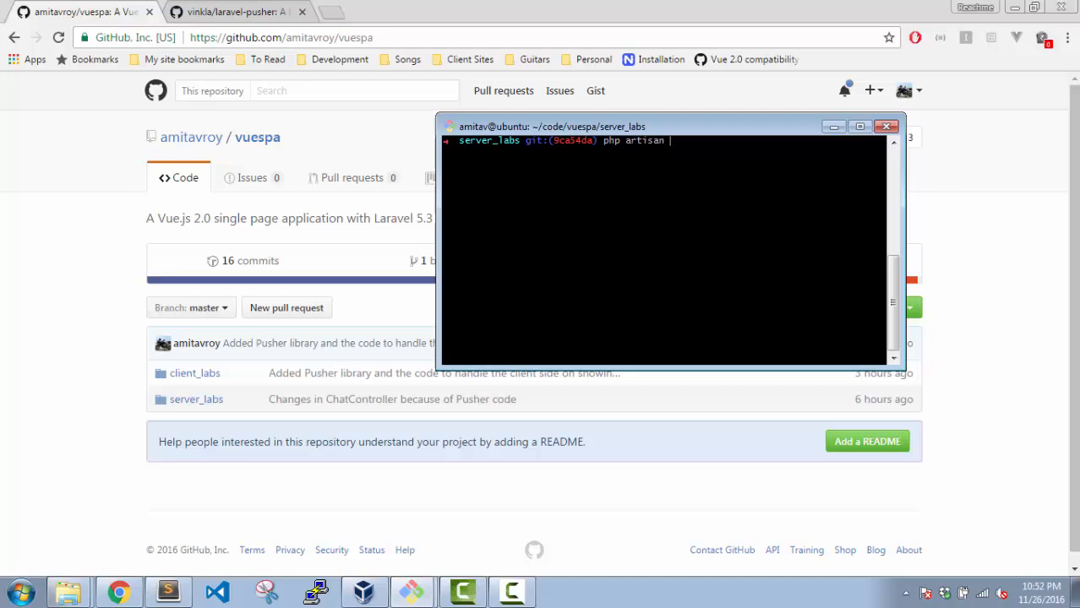
text(serve)
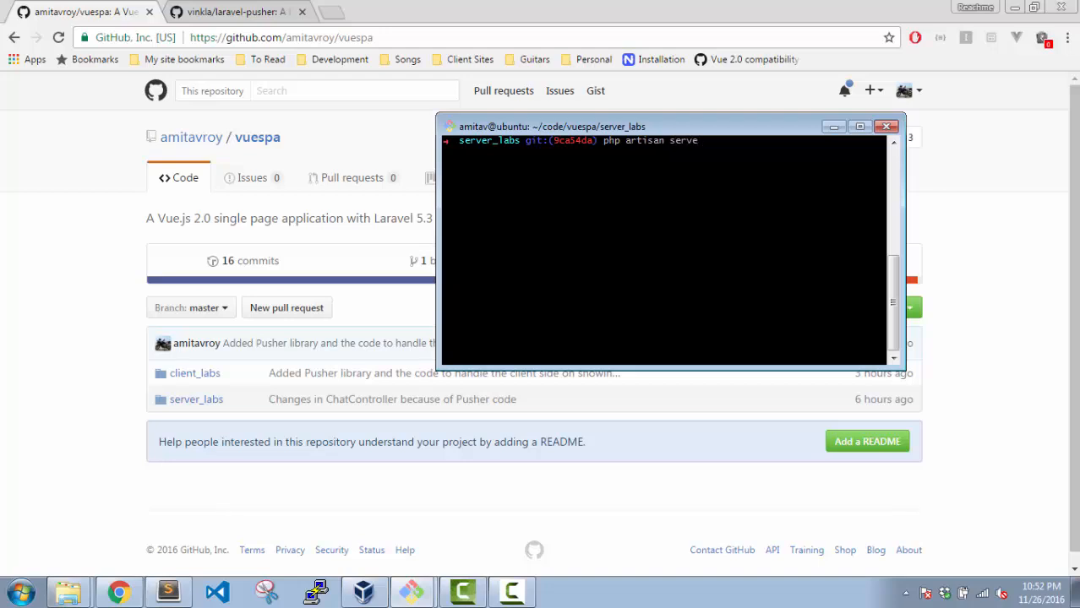
text(--host=)
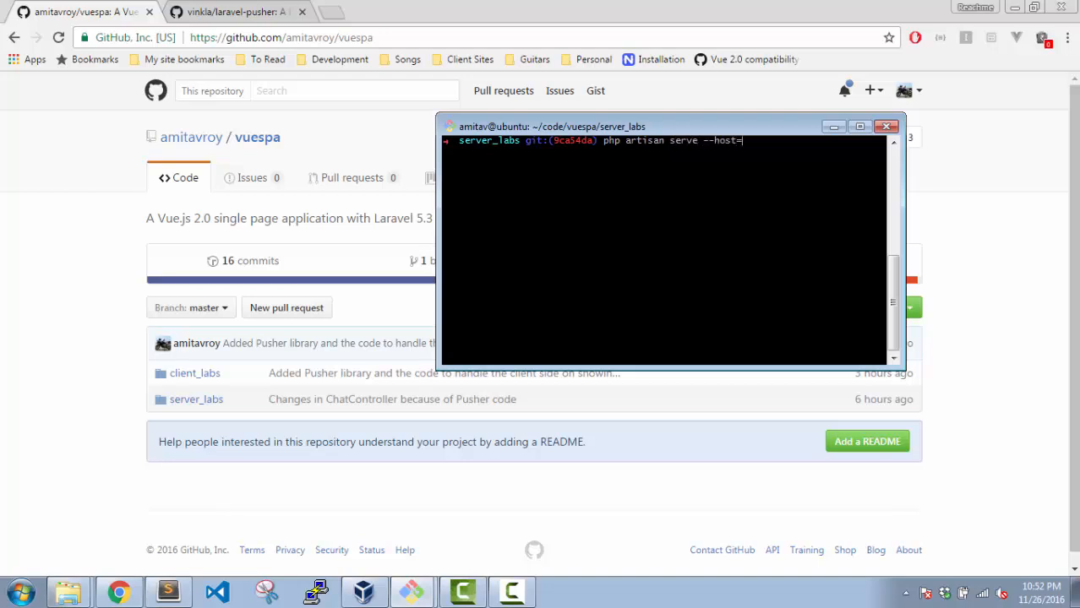
text(192.168.0.105)
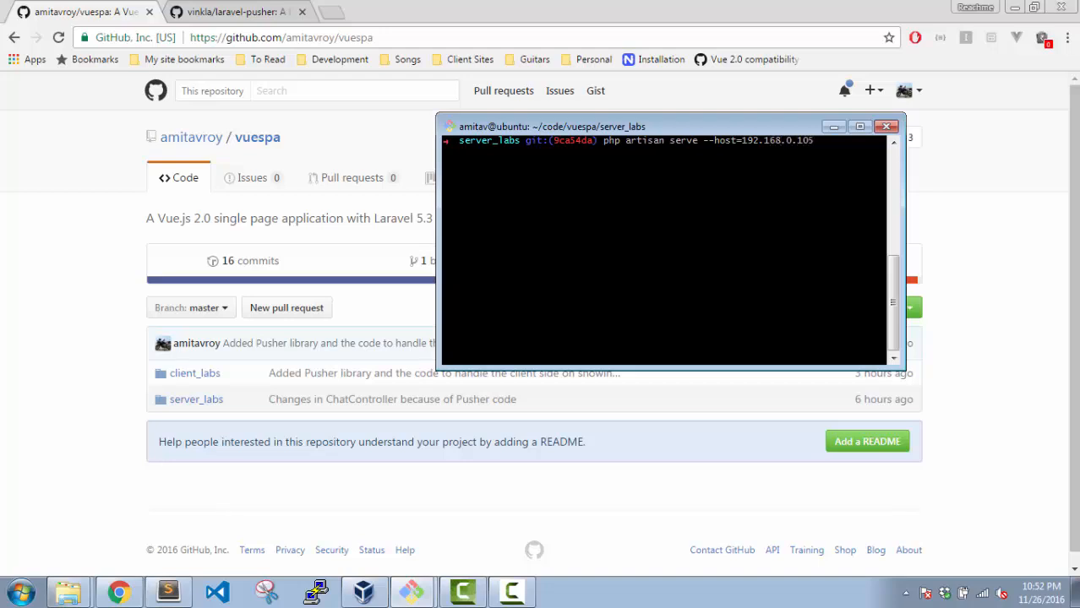
key(Return)
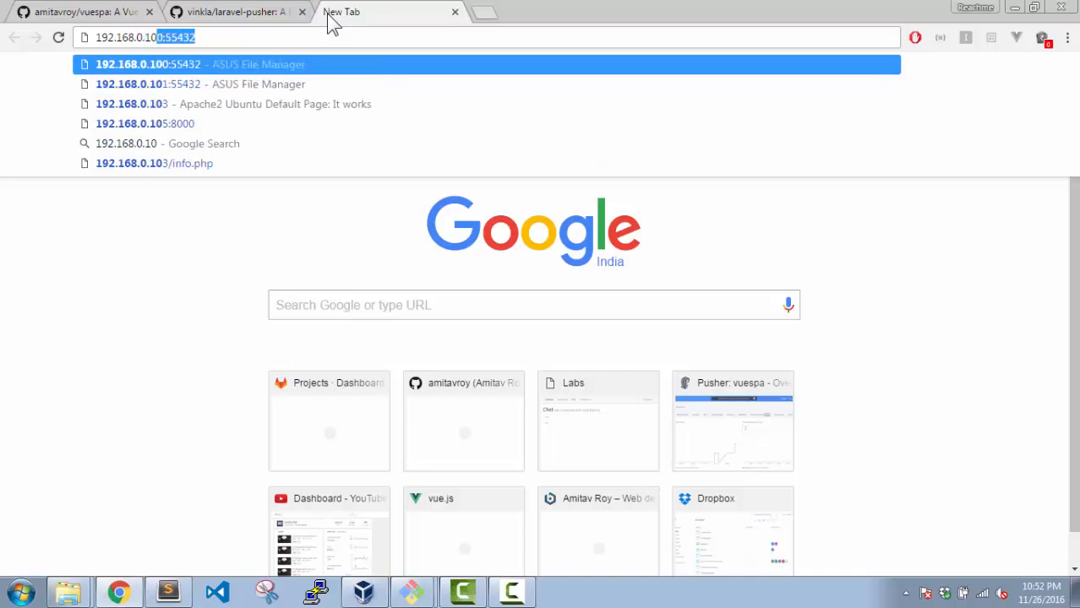
Step: Load 192.168.0.105:8000 in Chrome, then return to Sublime Text
text(192.168.0.105:8000)
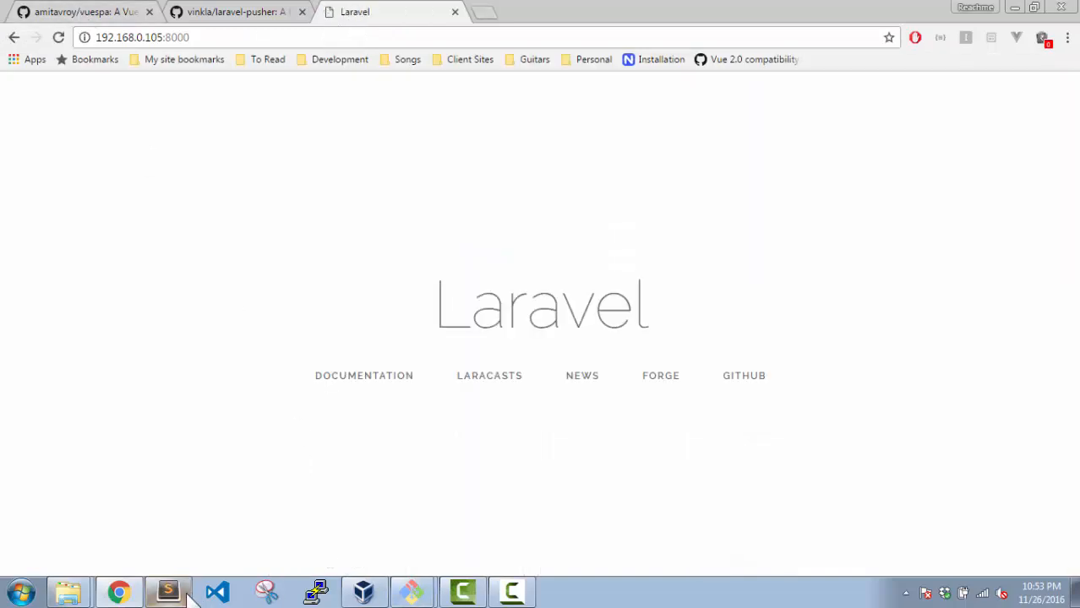
click(168, 591)
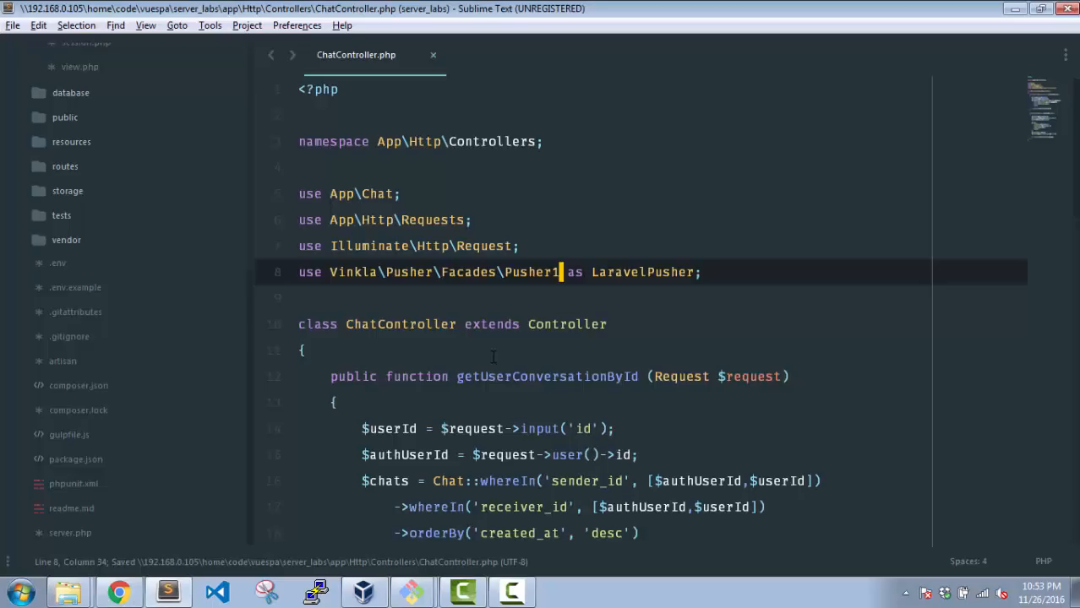
Step: Fix the LaravelPusher import line and move to the end of saveUserChat's $finalData line
key(Backspace)
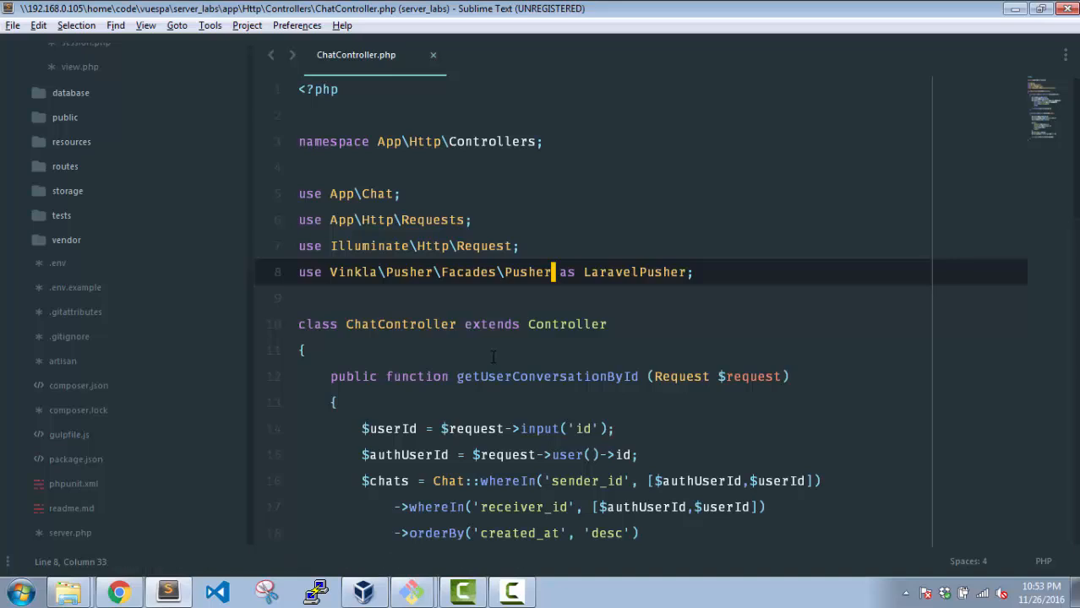
scroll(down, 3)
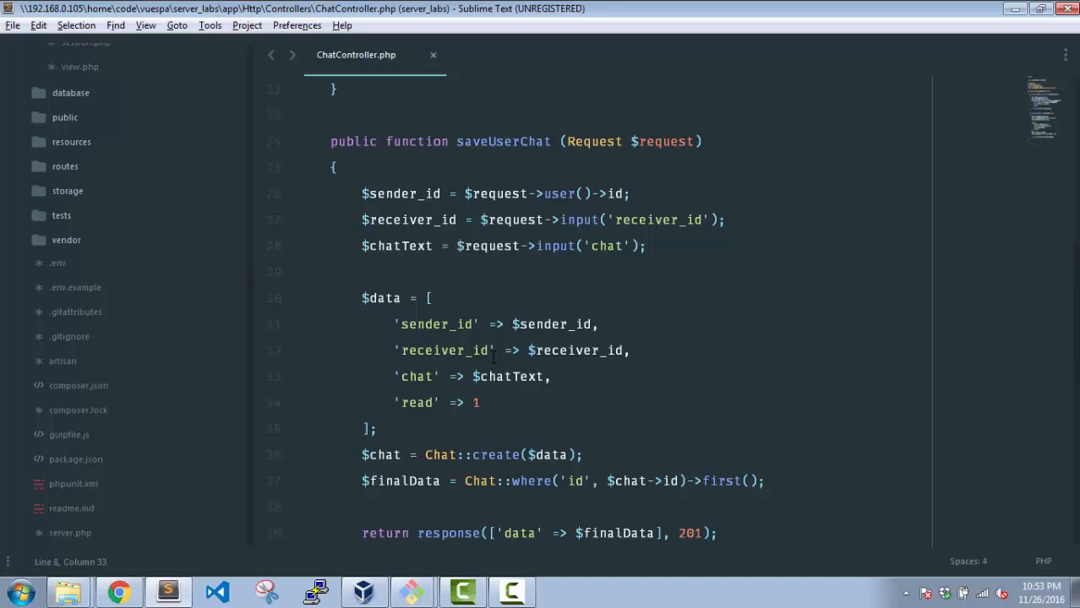
scroll(up, 3)
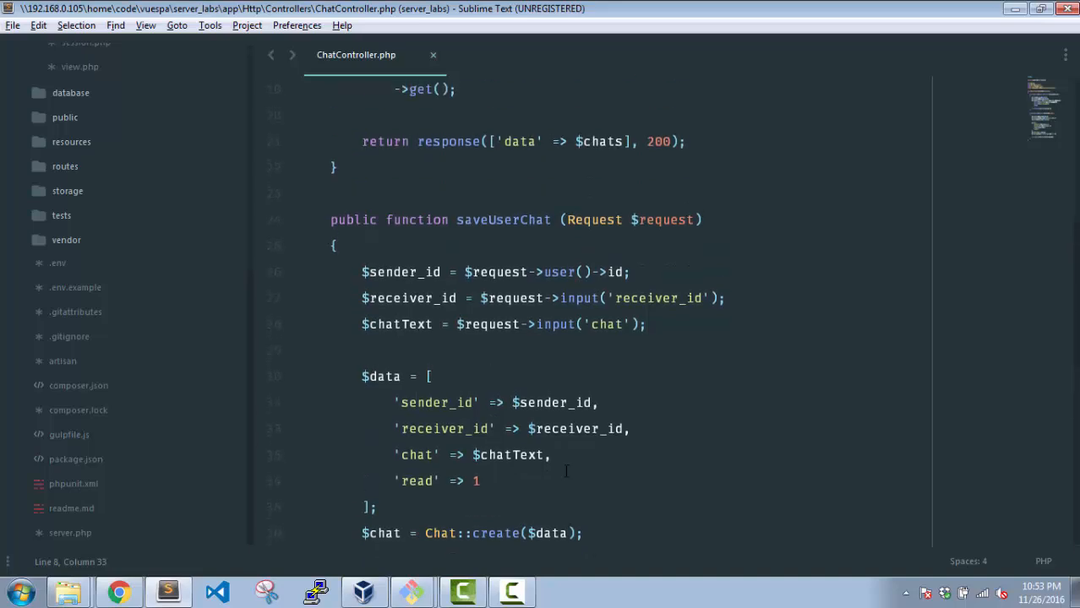
scroll(down, 3)
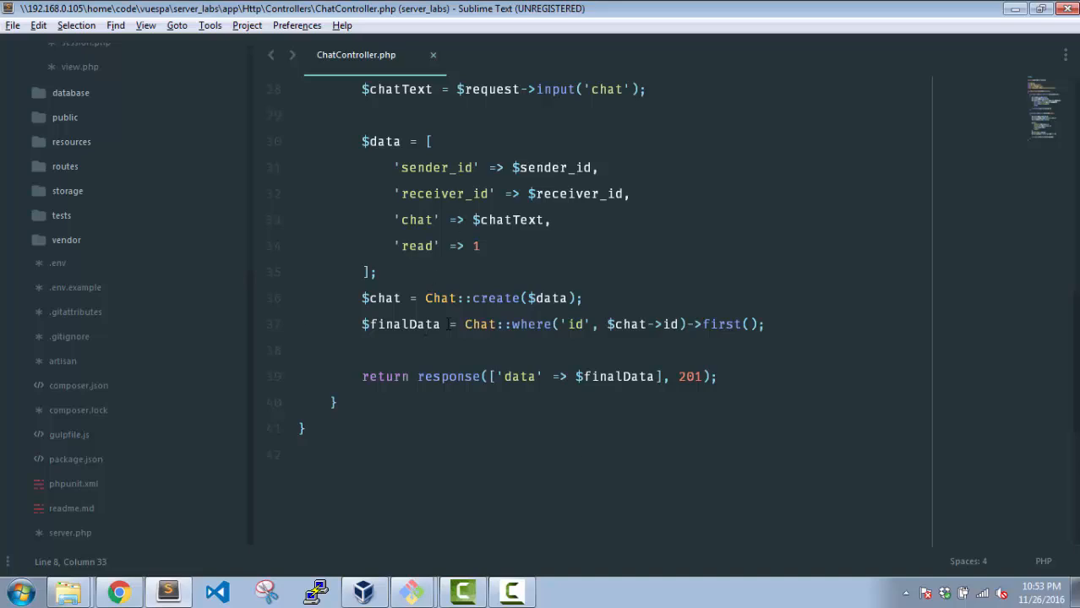
double_click(497, 298)
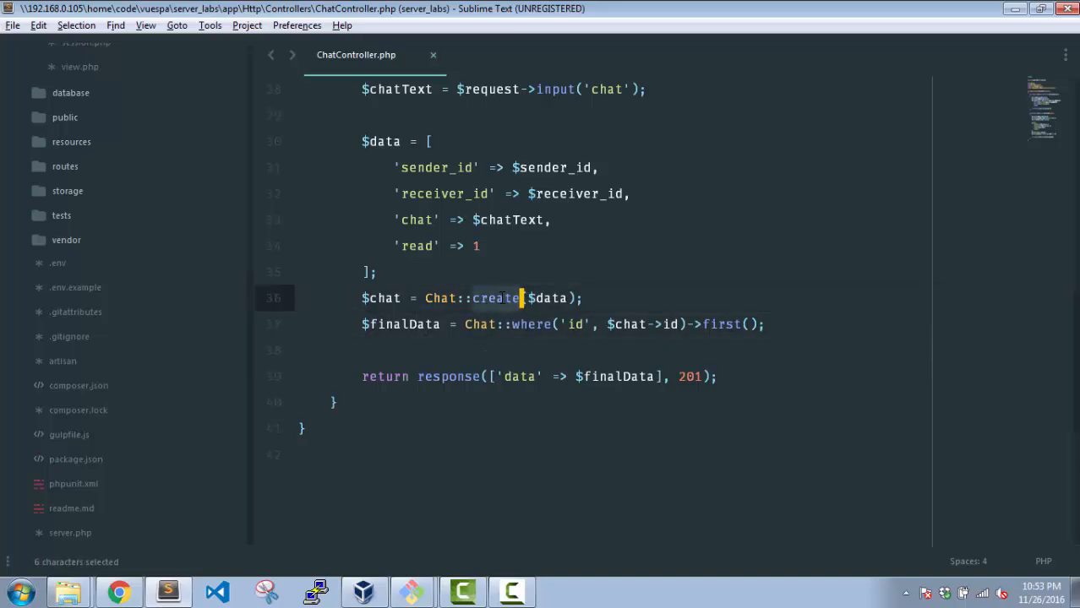
click(369, 324)
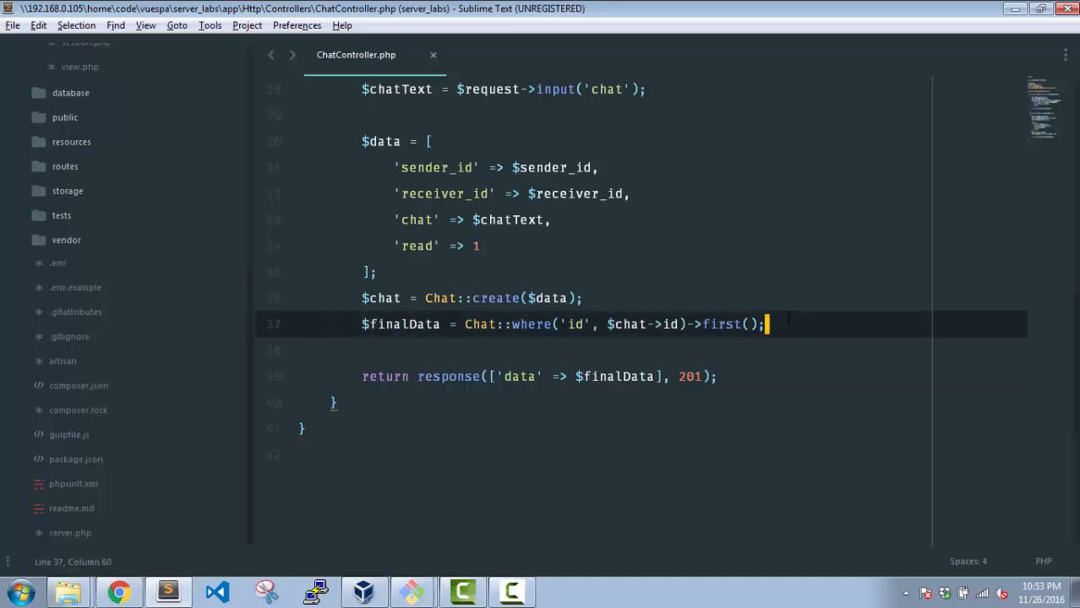
Step: Begin a LaravelPusher::trigger('chat_channel' call on a new line after the $finalData query
key(Return)
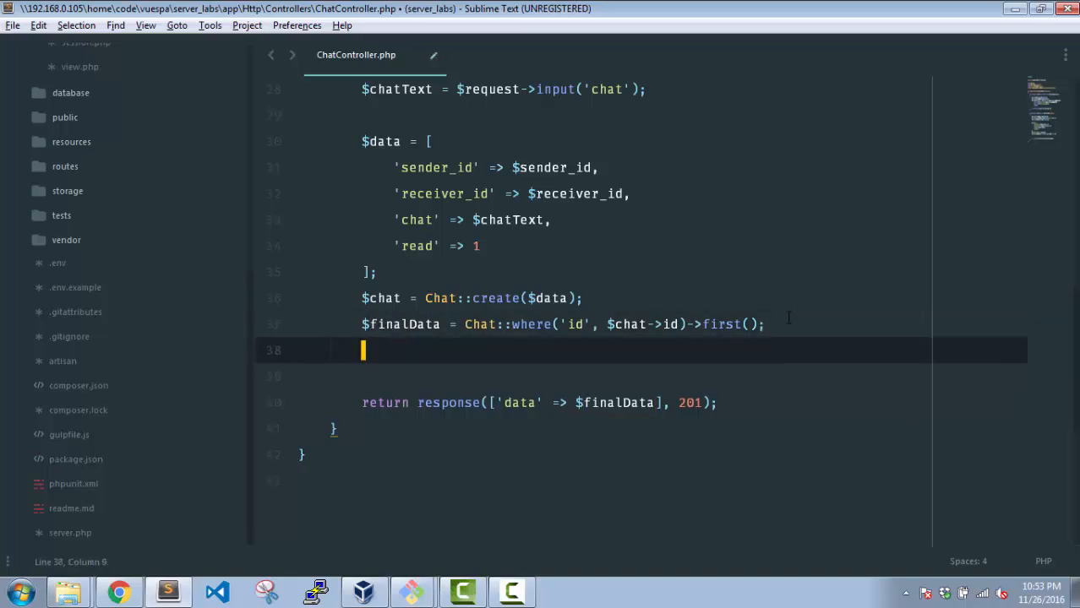
text(LaravelPusher)
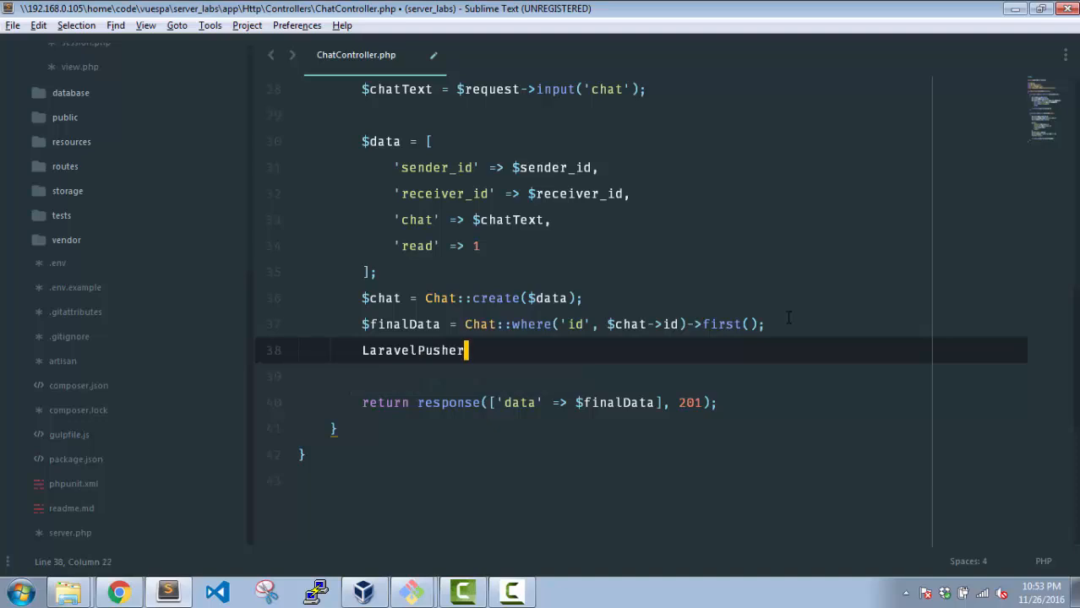
text(::trigger()
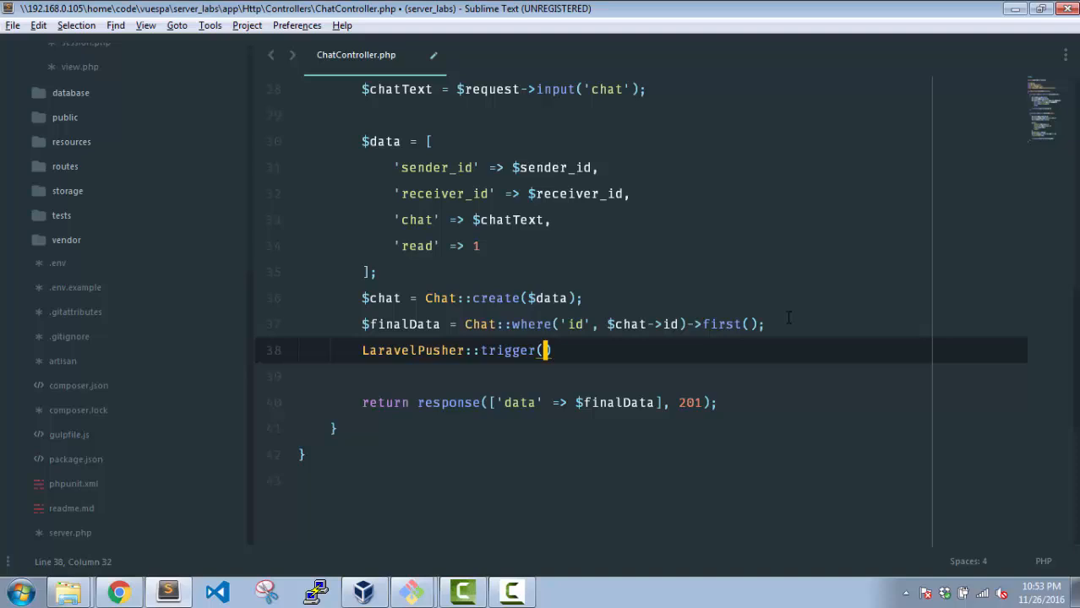
text('ca)
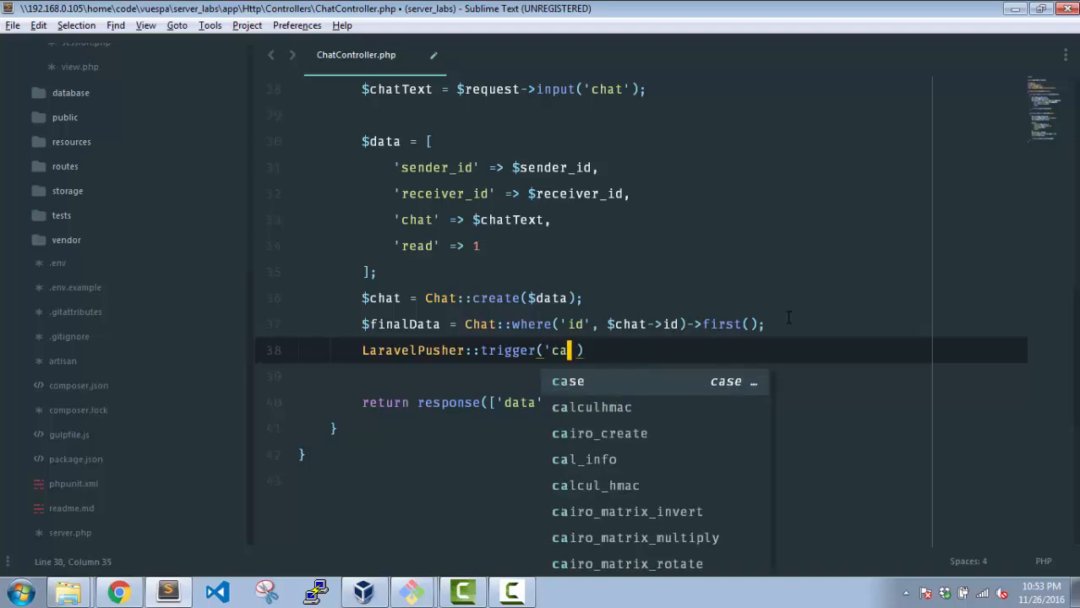
text(ht)
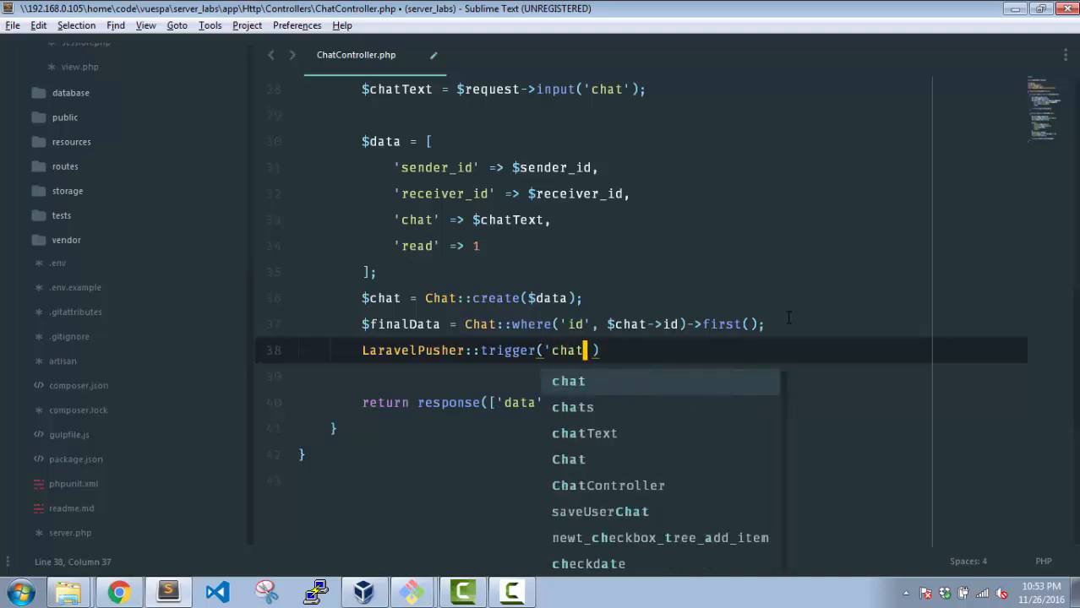
text(_channel)
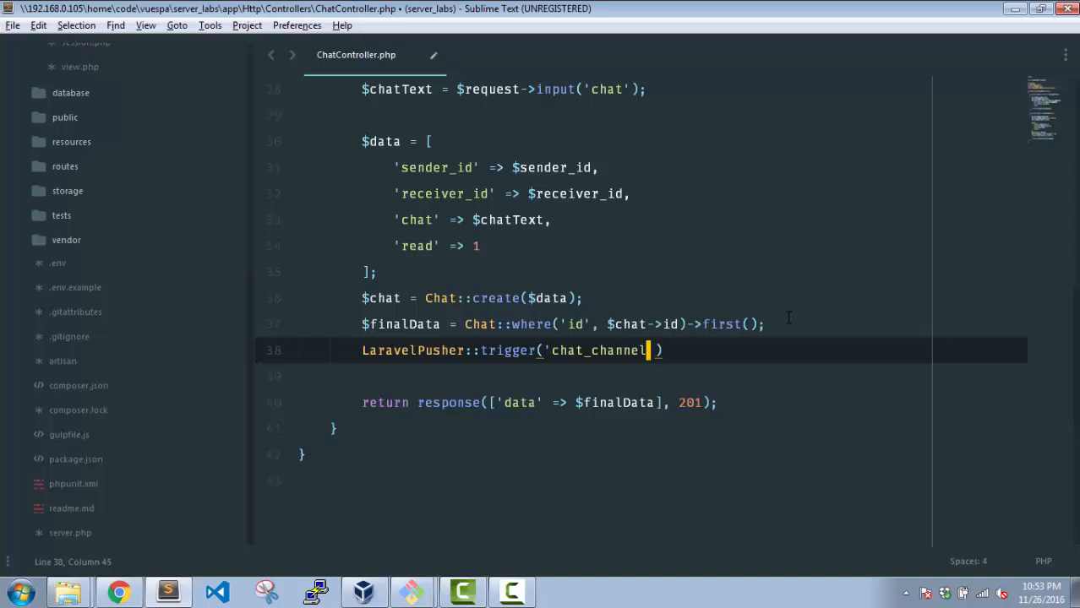
Step: Check the event name and message payload in the laravel-pusher README trigger example
click(118, 590)
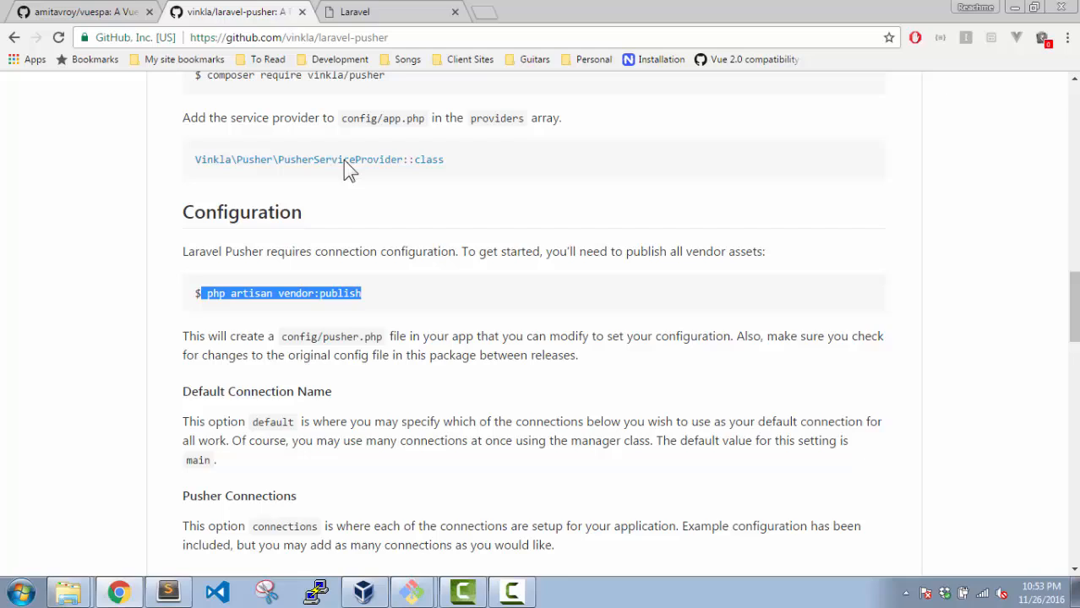
scroll(down, 3)
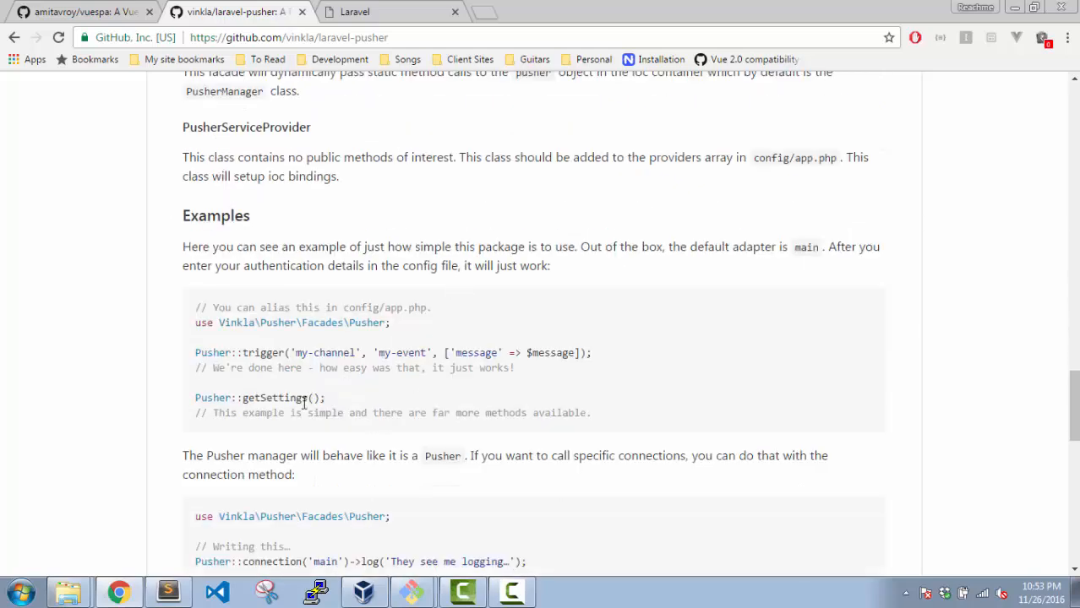
double_click(400, 353)
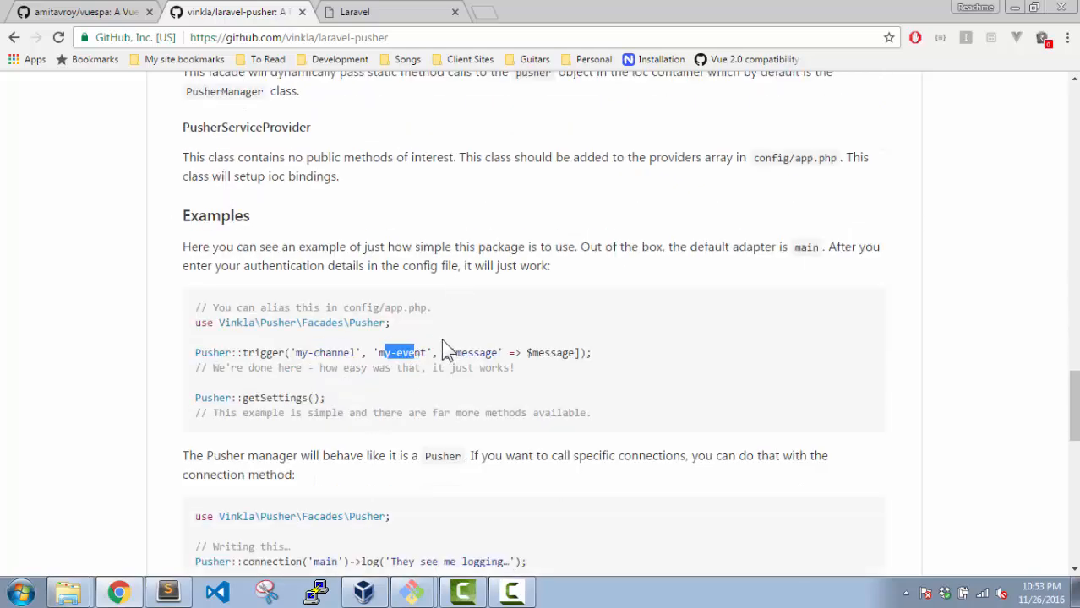
drag(381, 352, 513, 367)
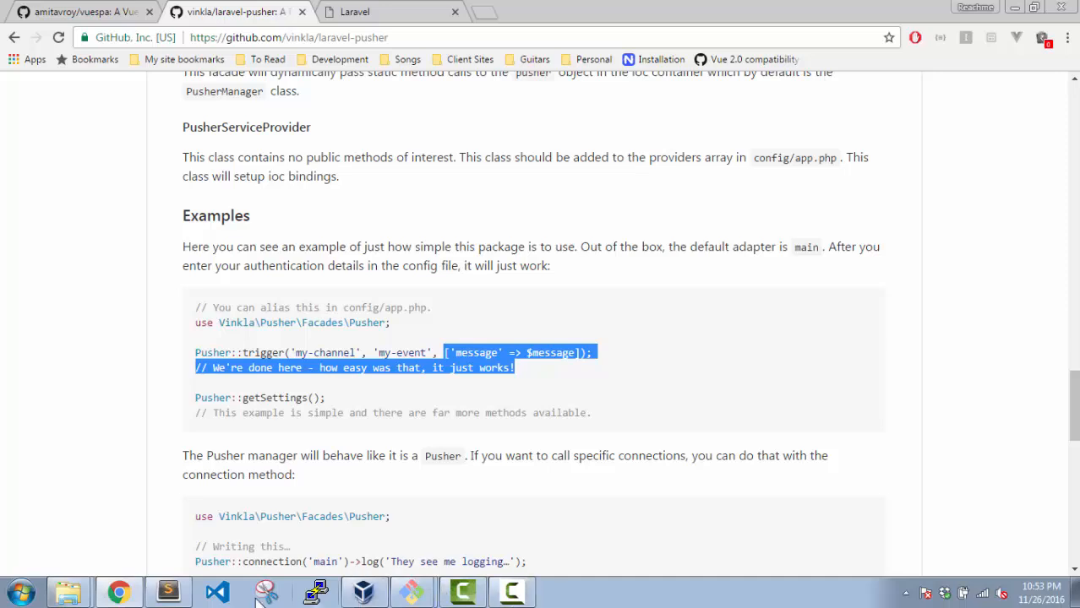
click(167, 591)
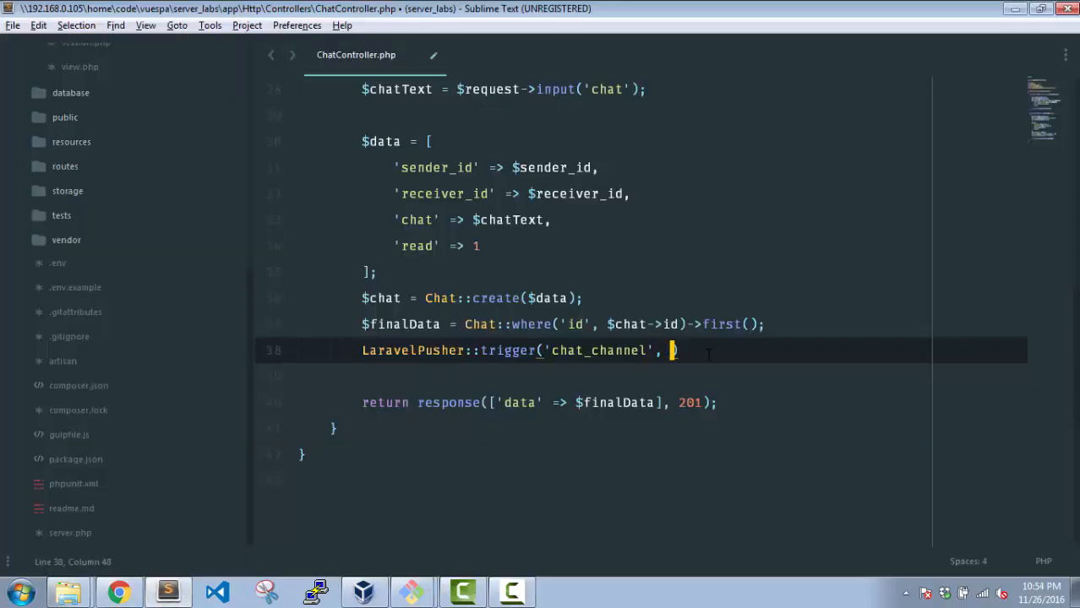
Step: Finish the trigger with 'chat_saved', ['message' => $finalData] and save ChatController.php
text(')
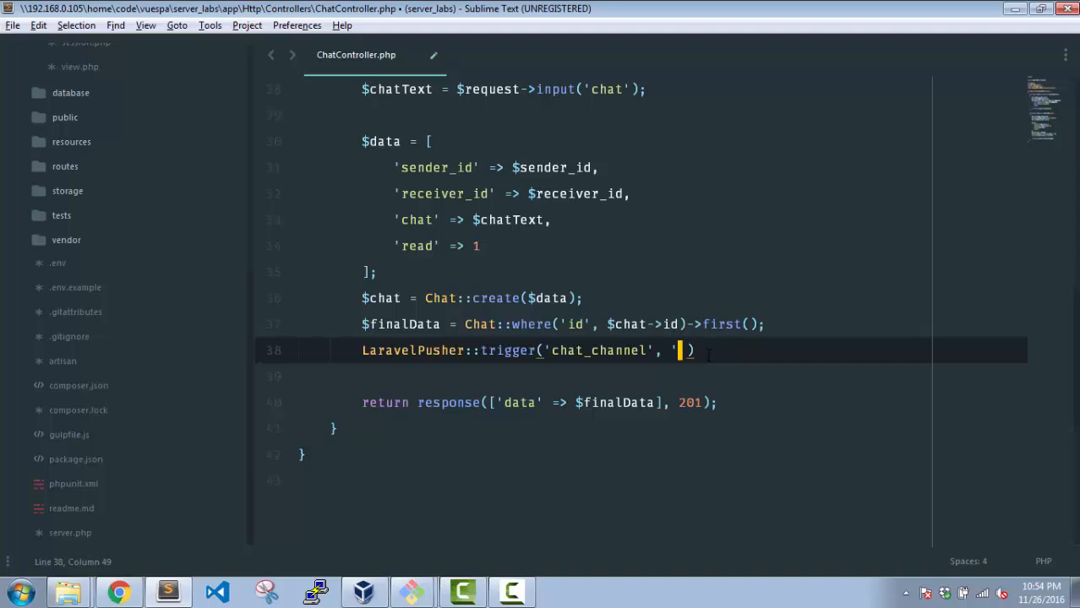
text(chat_saved)
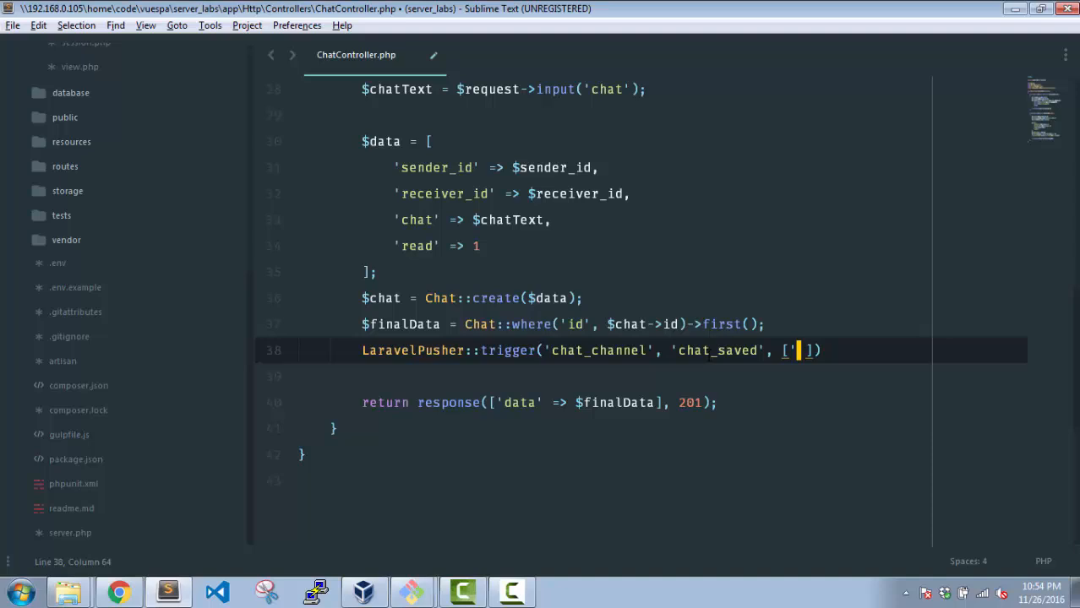
text(message)
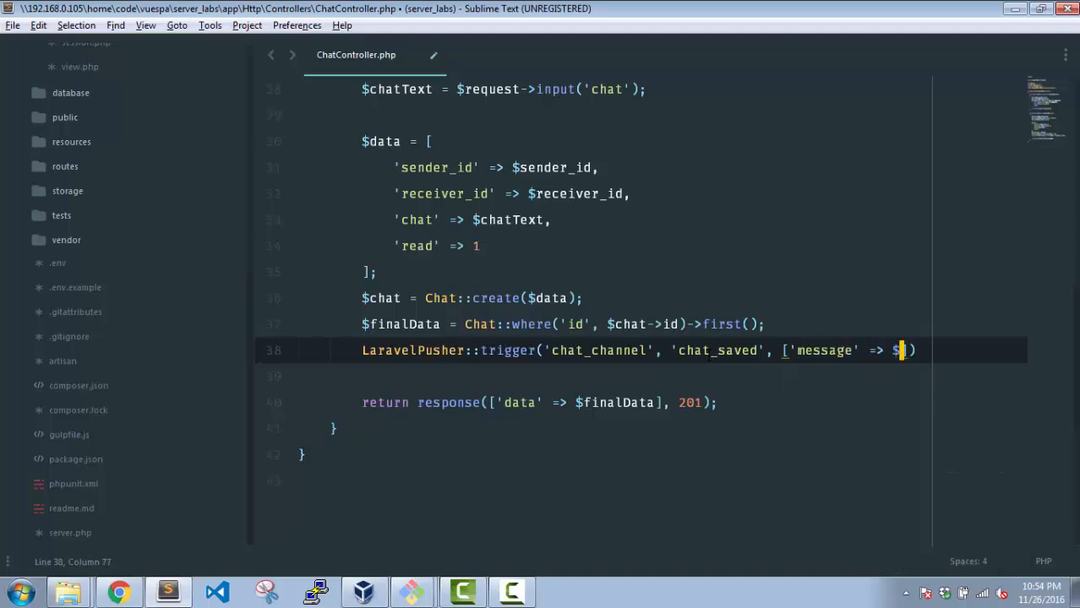
text(finalData]);)
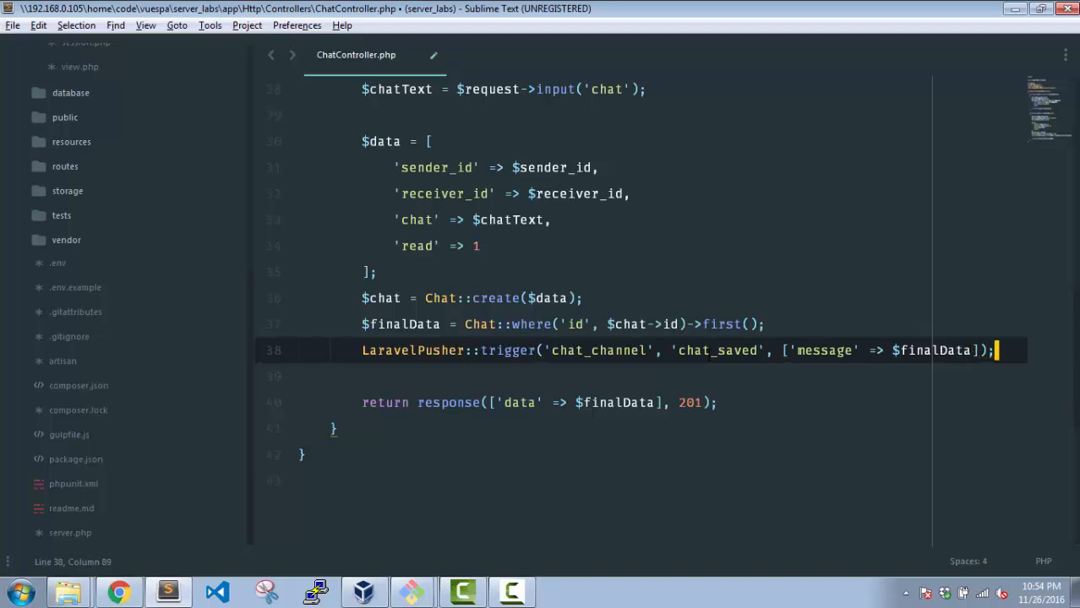
key(ctrl+s)
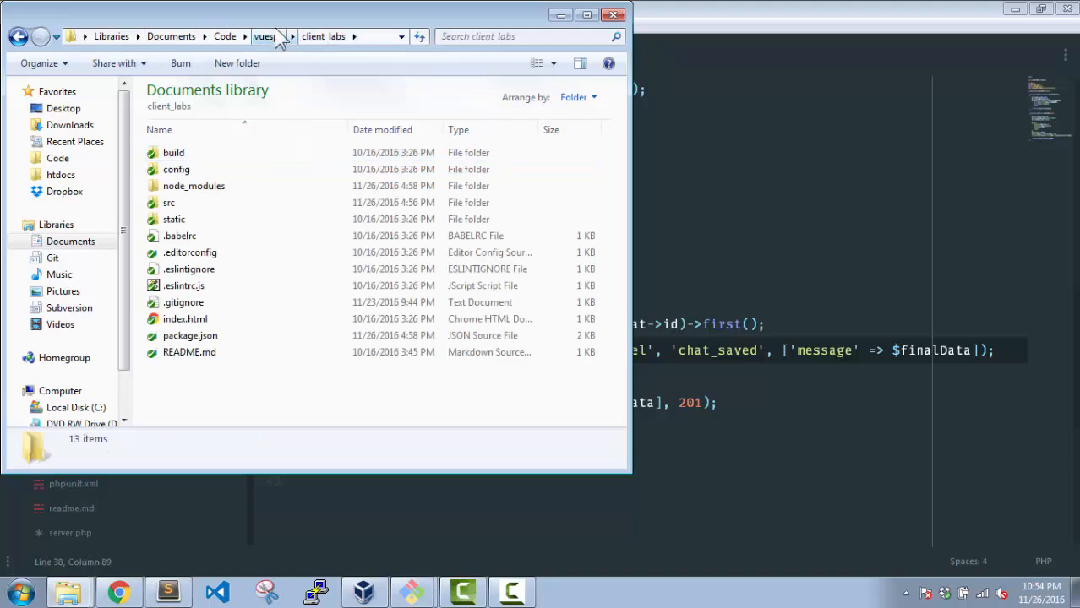
Step: Open a Git Bash shell in client_labs to run npm run dev
right_click(178, 153)
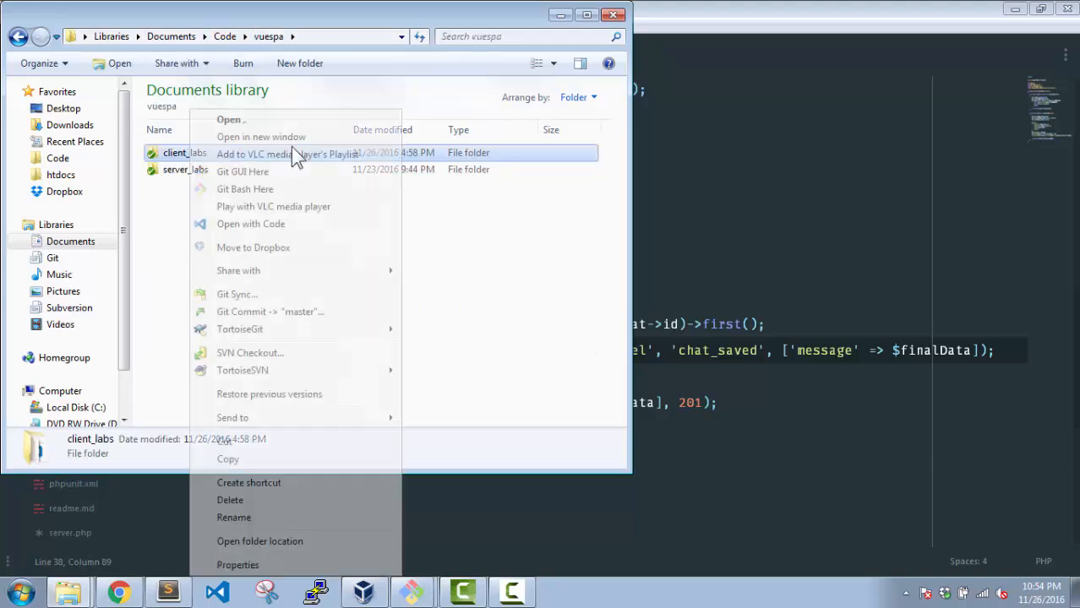
click(242, 172)
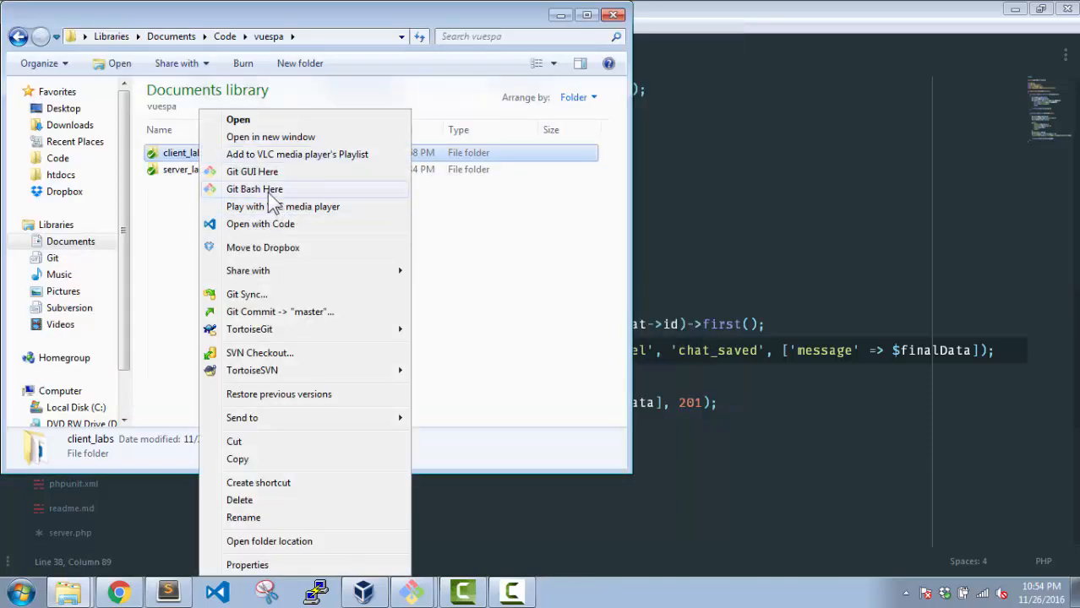
click(255, 188)
text(npm run dev)
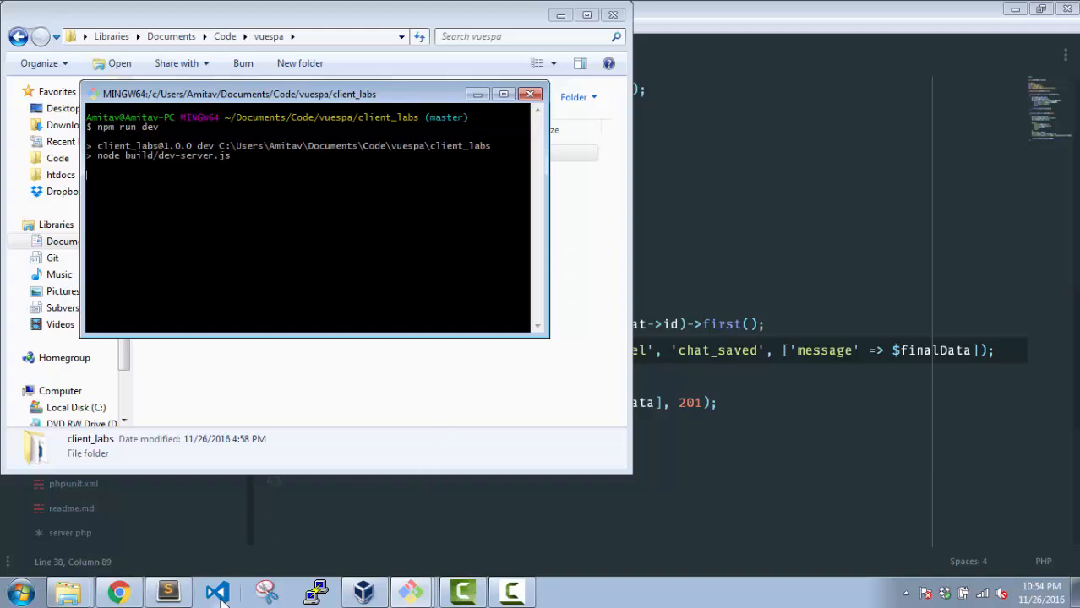
Step: Check the API address in config.js in VS Code, then move to Chrome
click(218, 592)
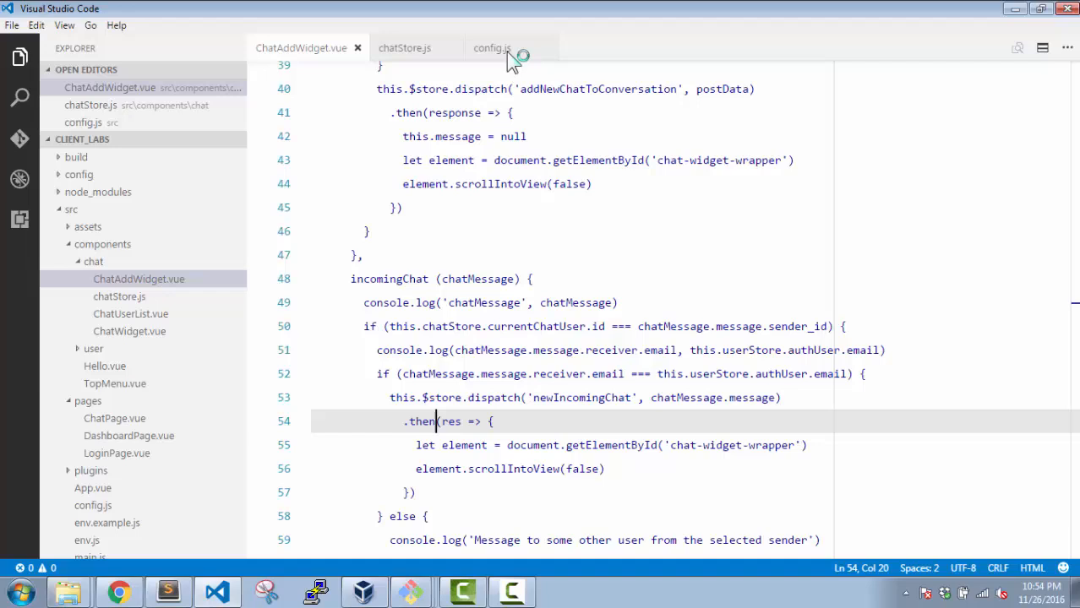
click(492, 48)
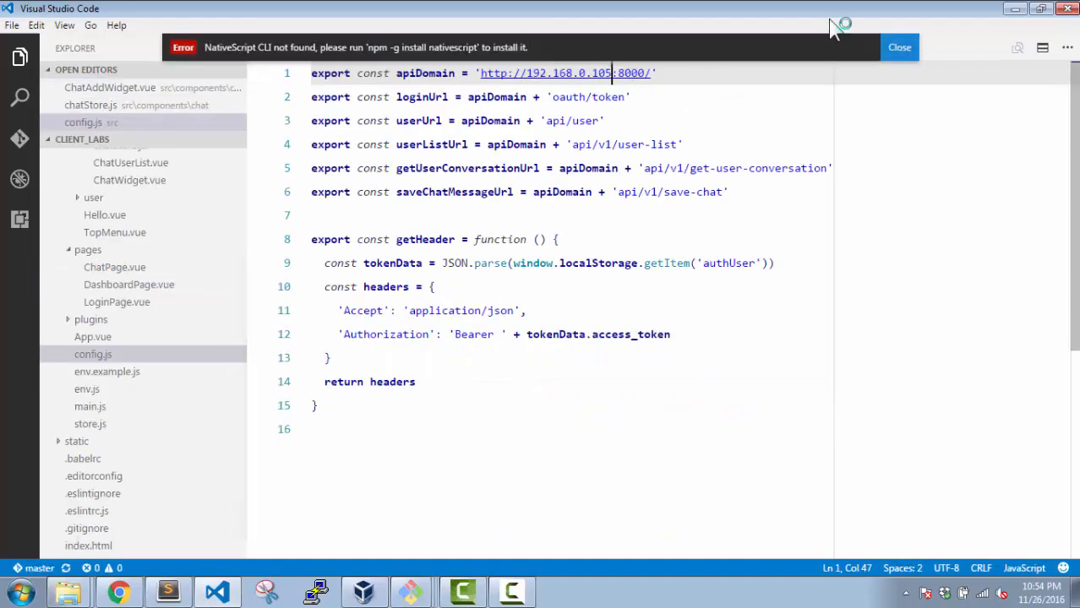
click(899, 47)
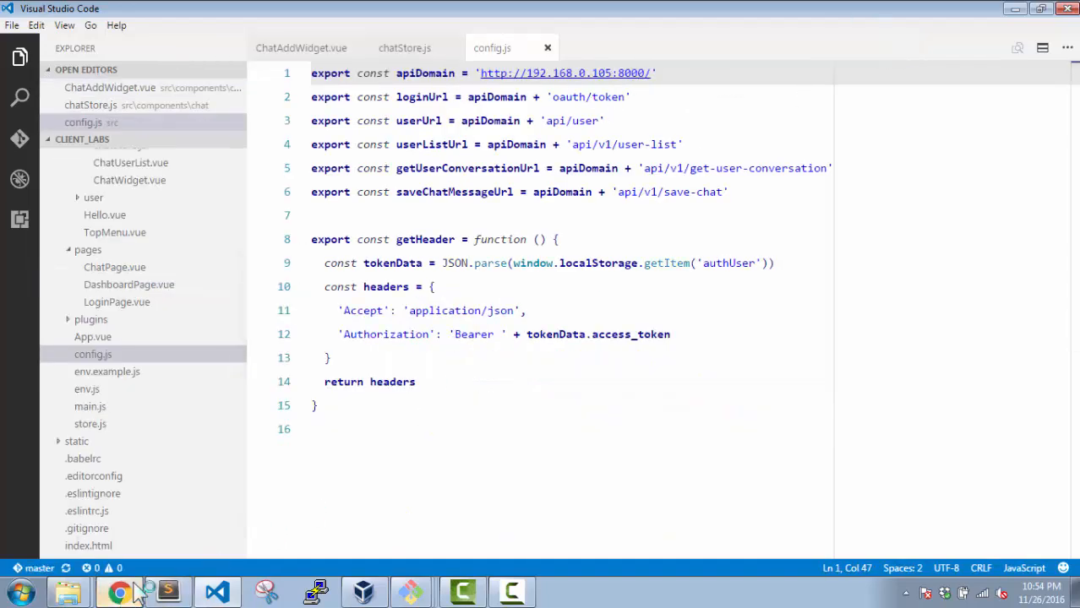
click(118, 592)
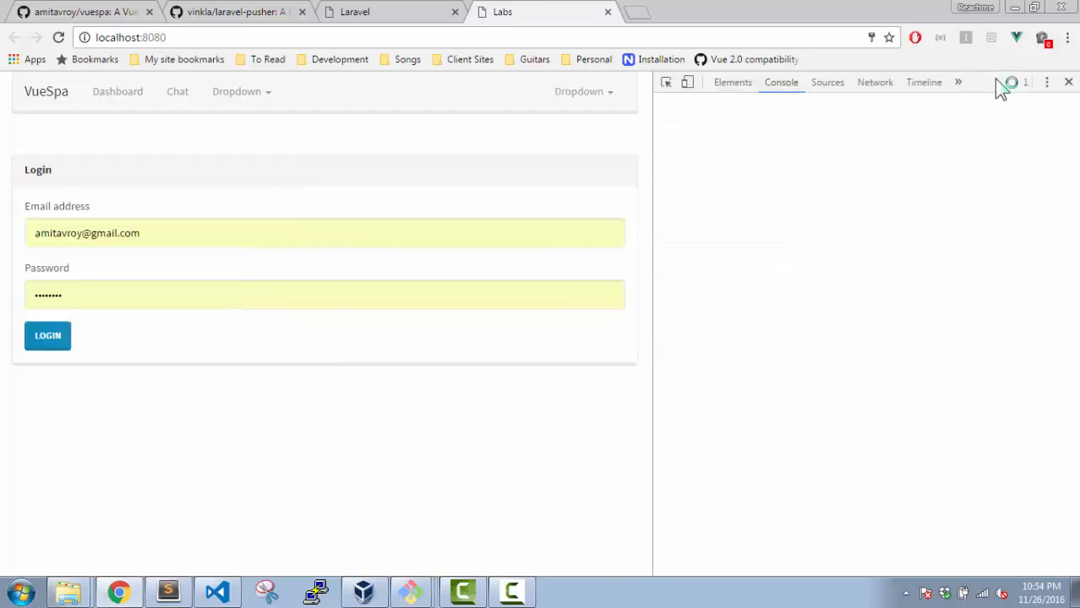
Step: Show the DevTools console, log in to VueSpa, and open the Chat page listing Foo and Bar
click(731, 82)
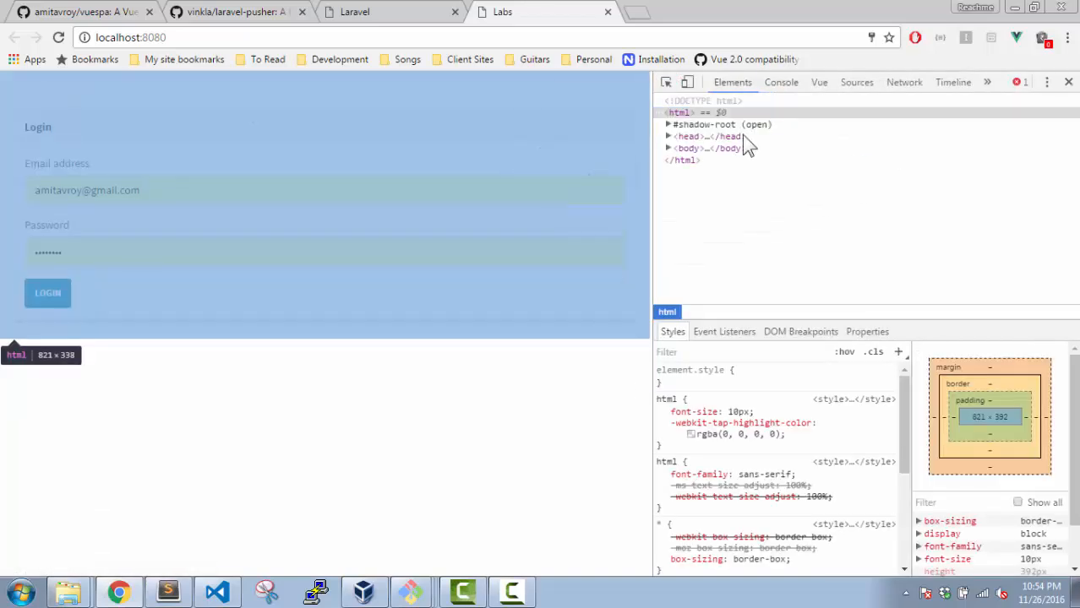
click(781, 82)
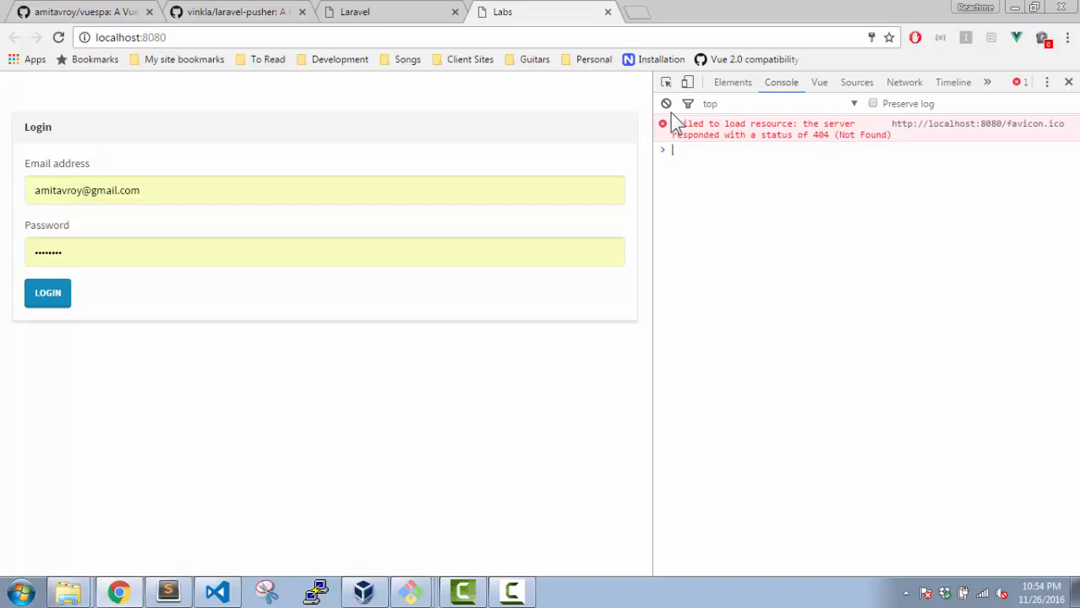
click(48, 293)
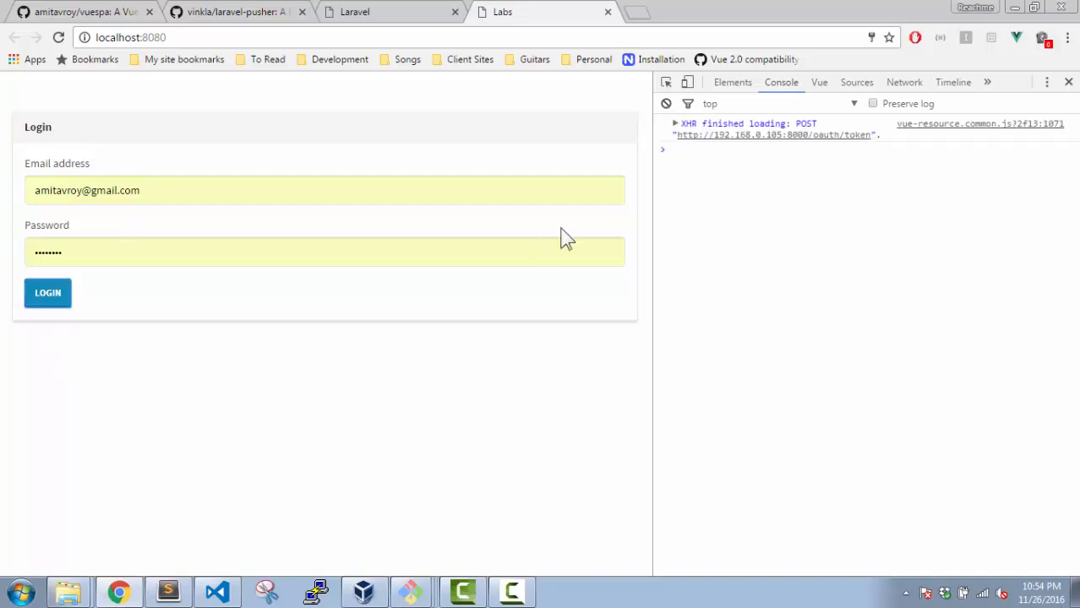
click(47, 292)
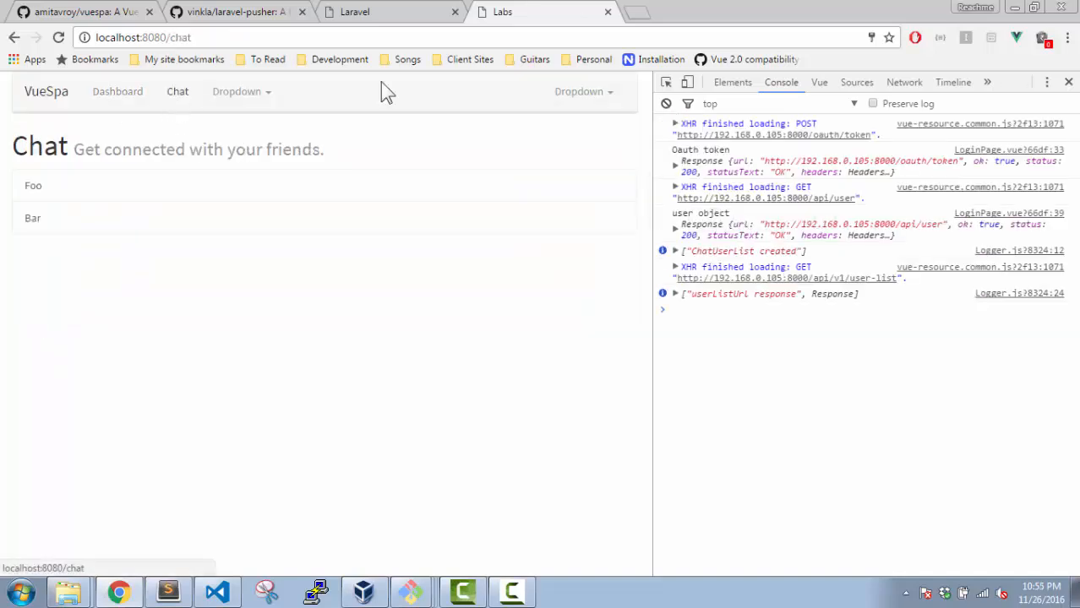
mouse_move(839, 351)
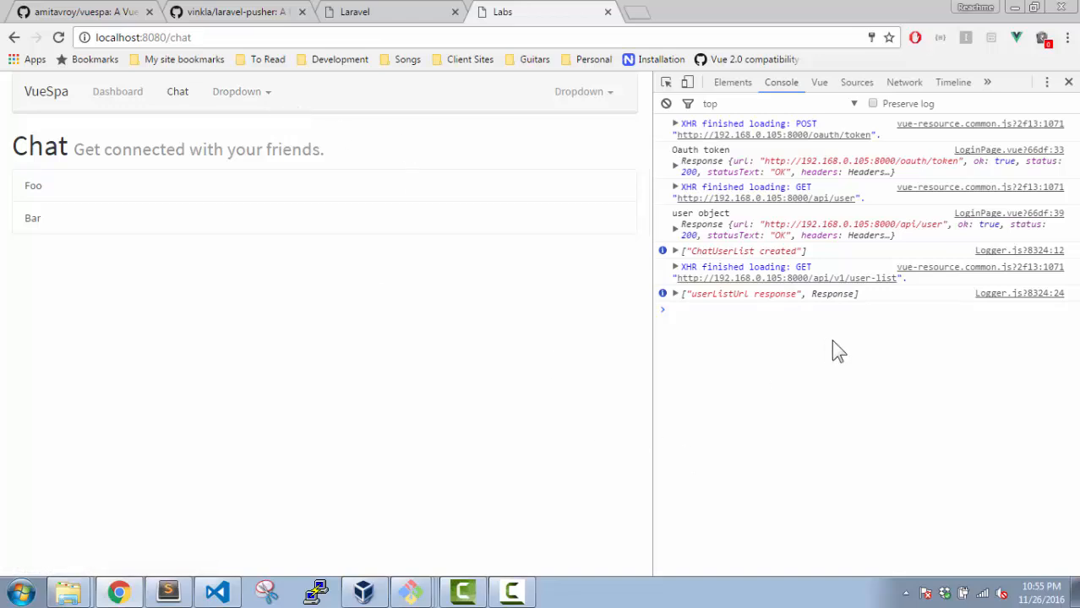
mouse_move(775, 381)
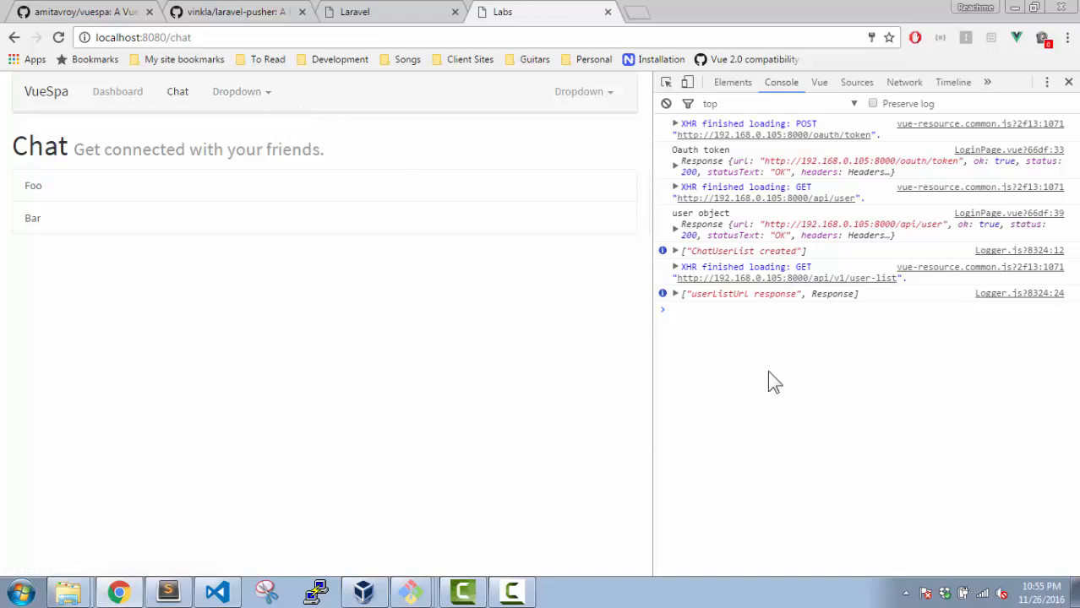
mouse_move(273, 195)
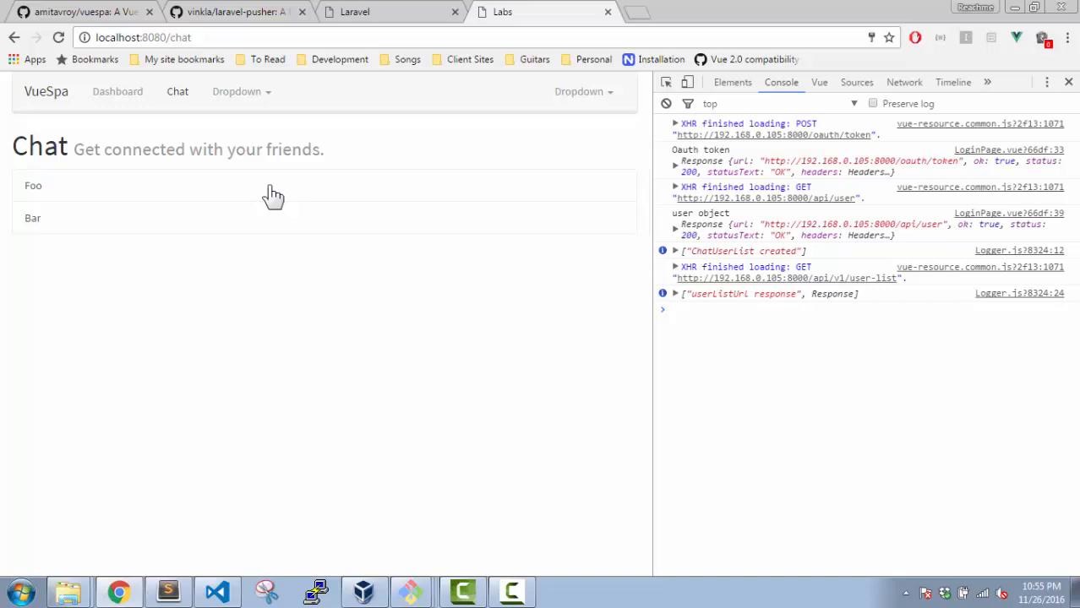
mouse_move(266, 196)
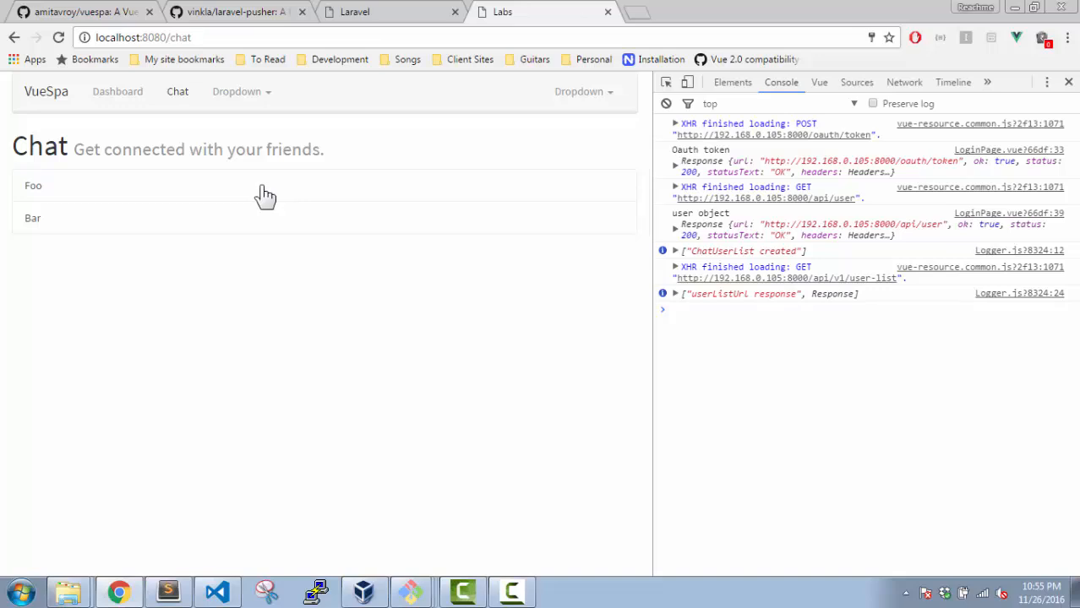
Step: Send 'Check chat message' in the conversation with Foo
click(32, 185)
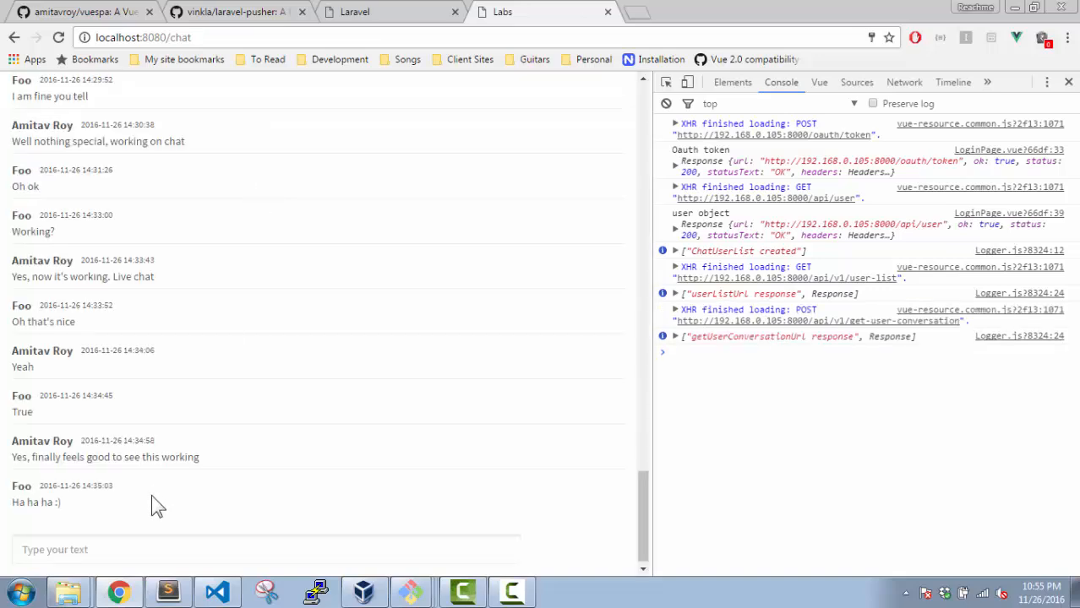
text(Check)
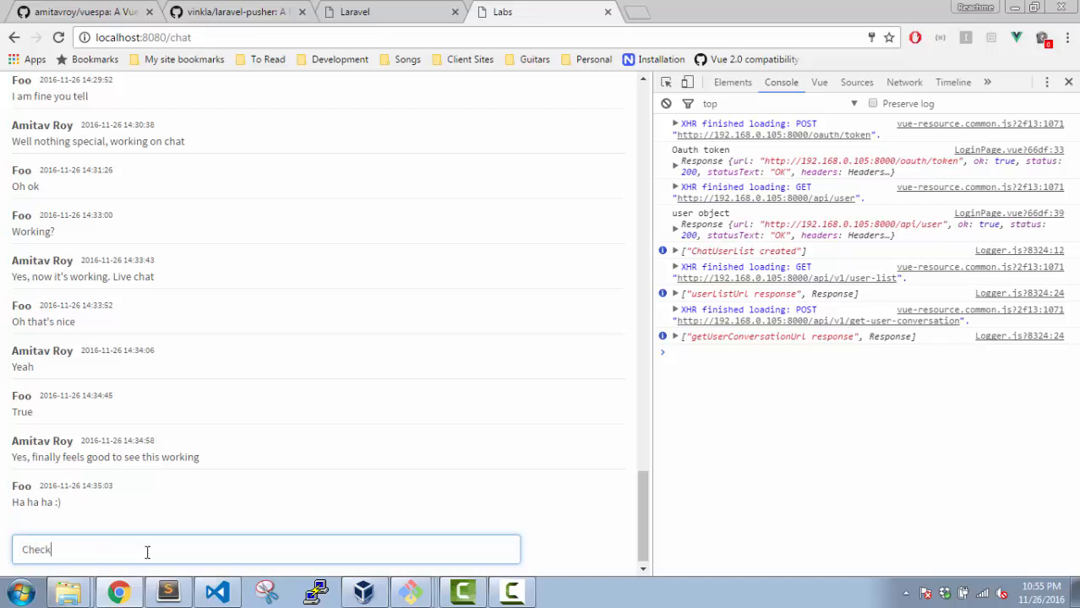
text(chat)
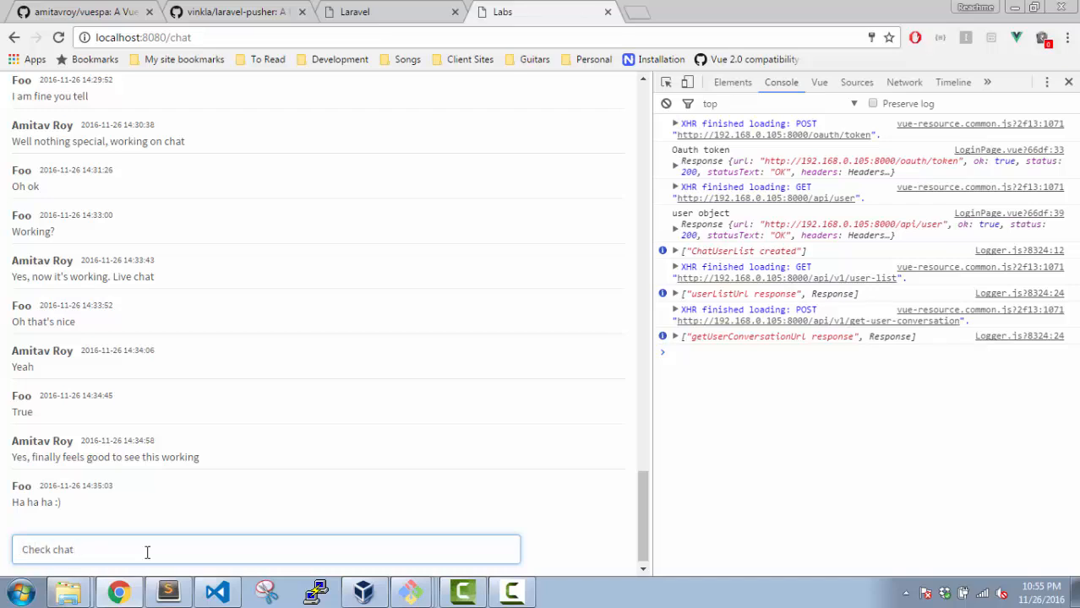
text(message)
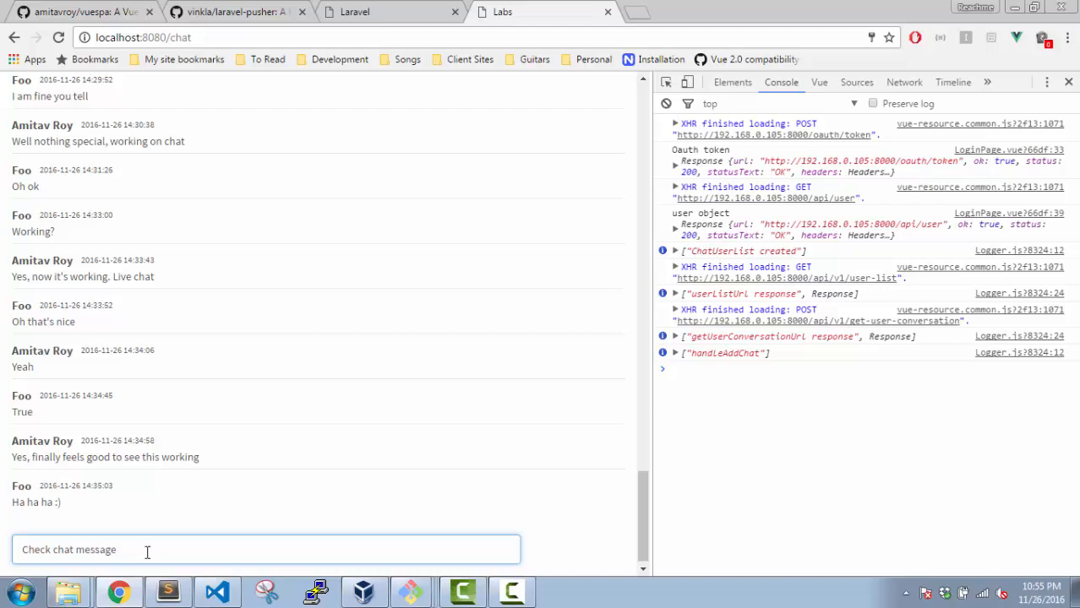
key(Return)
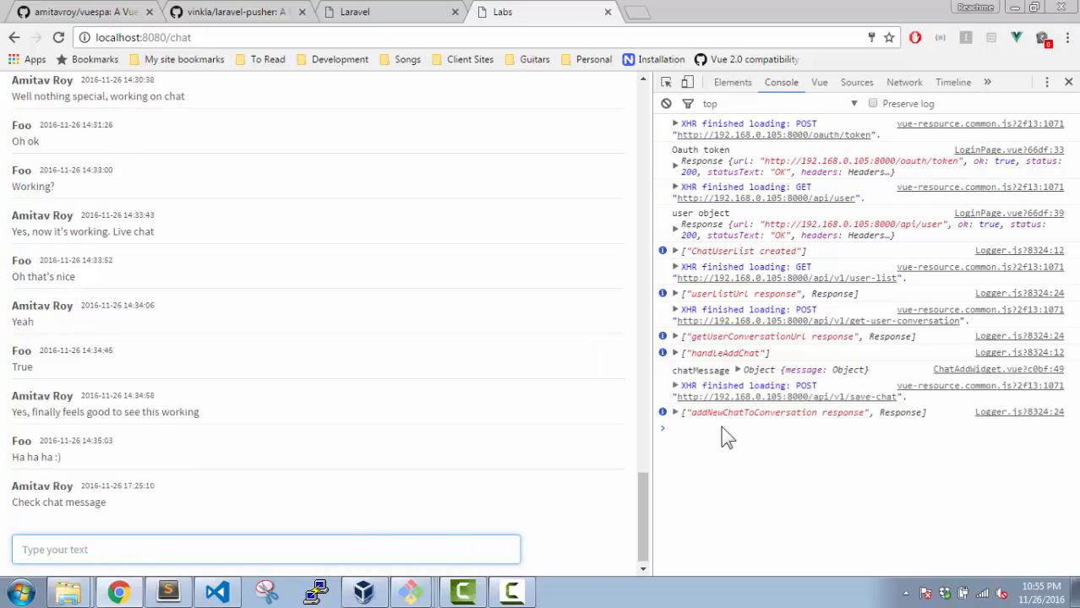
mouse_move(811, 408)
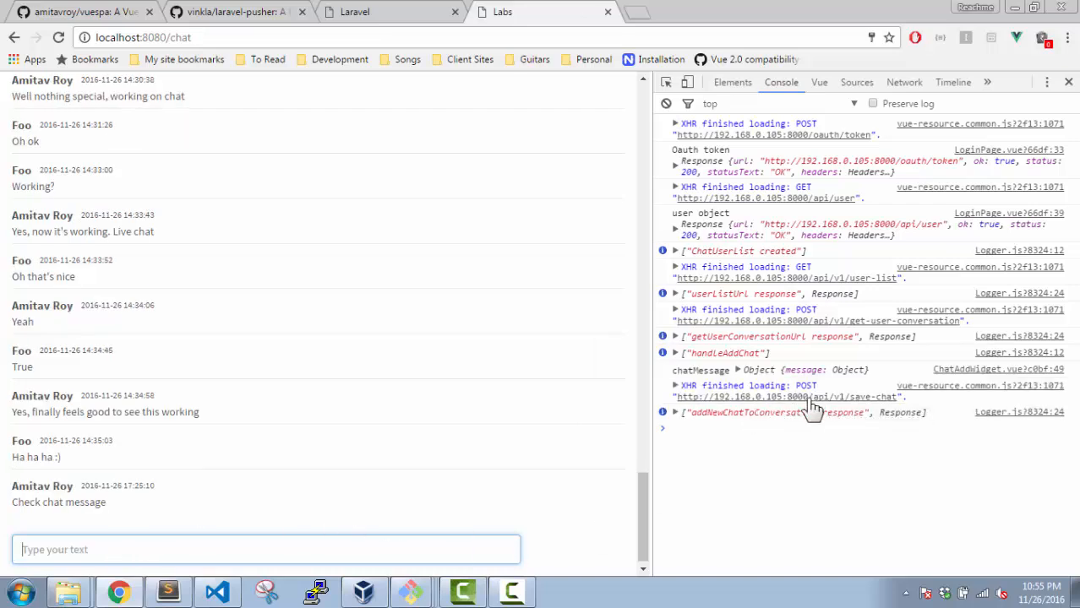
mouse_move(814, 465)
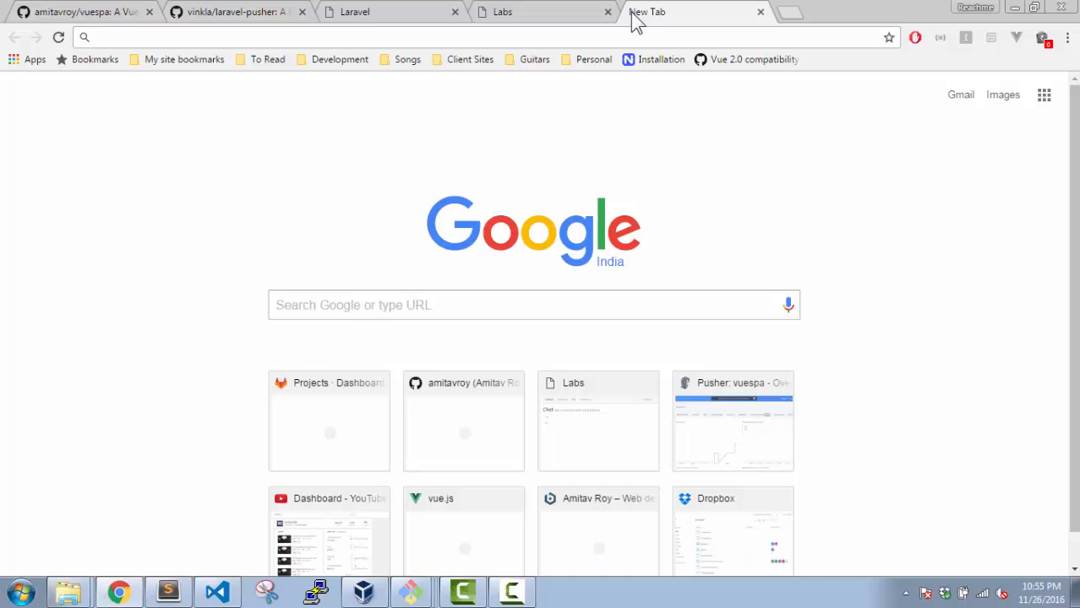
Step: Review the vuespa Pusher overview showing 169 messages today, then return to the chat tab
text(pusher failed: Error in connection establishment: net::ERR_CONNECTION_TIMED_OUT)
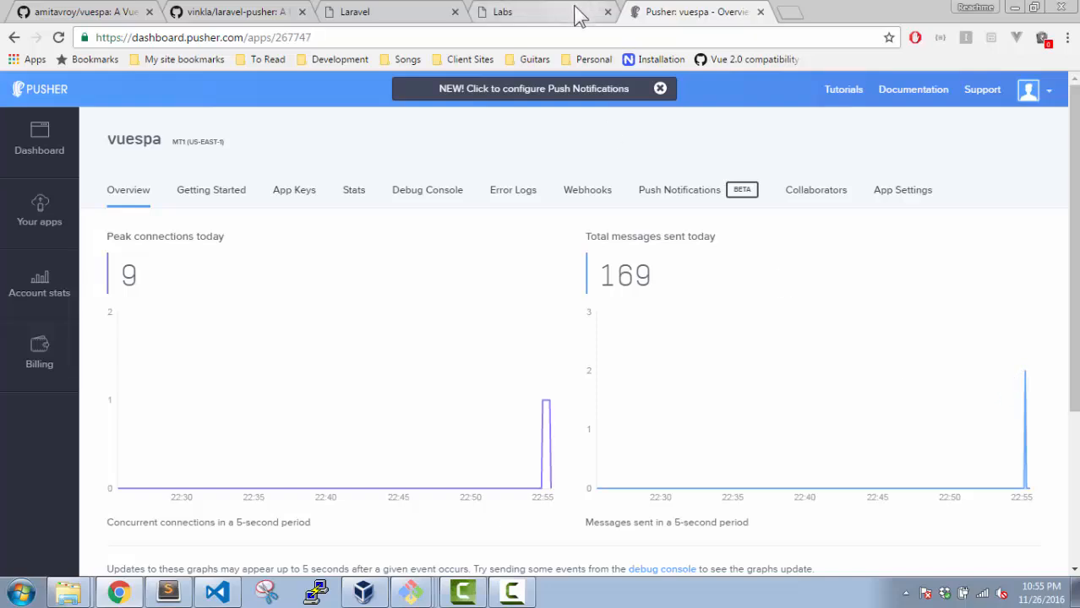
click(502, 11)
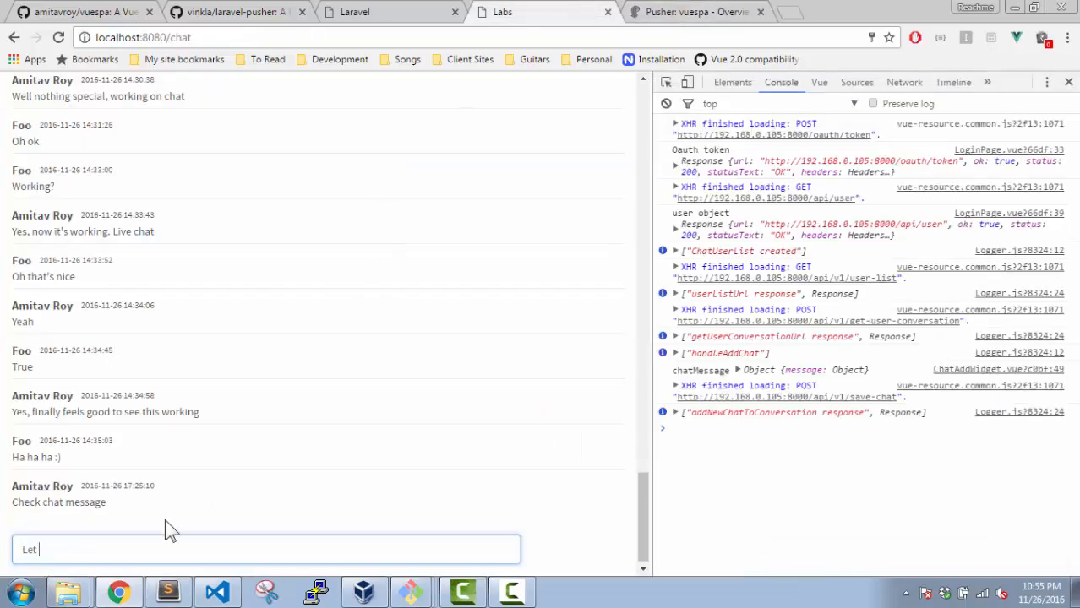
Step: Send 'Let me check' and 'Again one more' in the chat, then view the Pusher dashboard
key(Return)
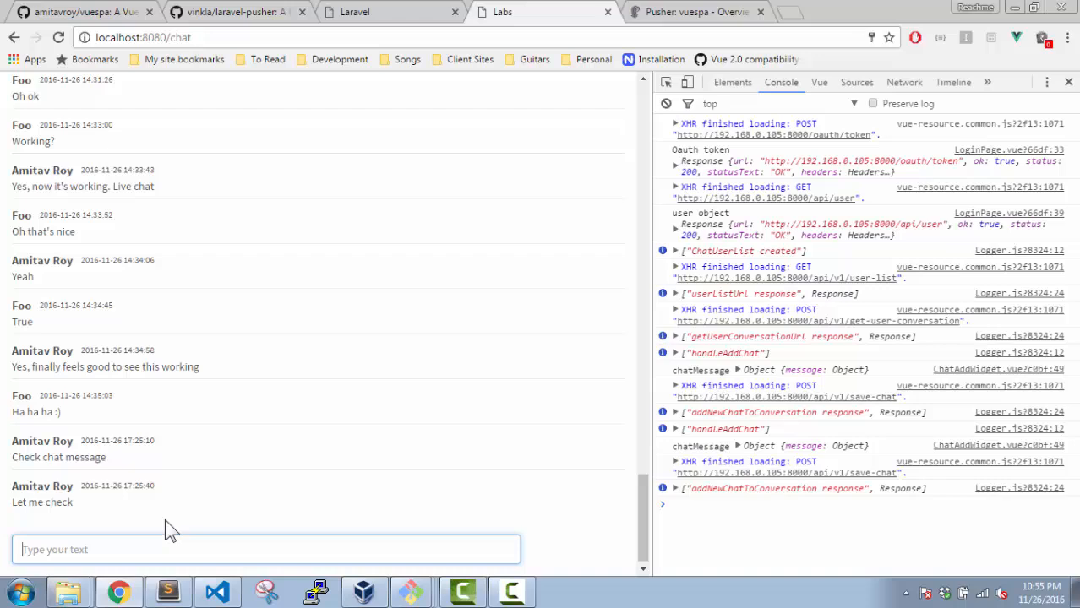
text(Again one more)
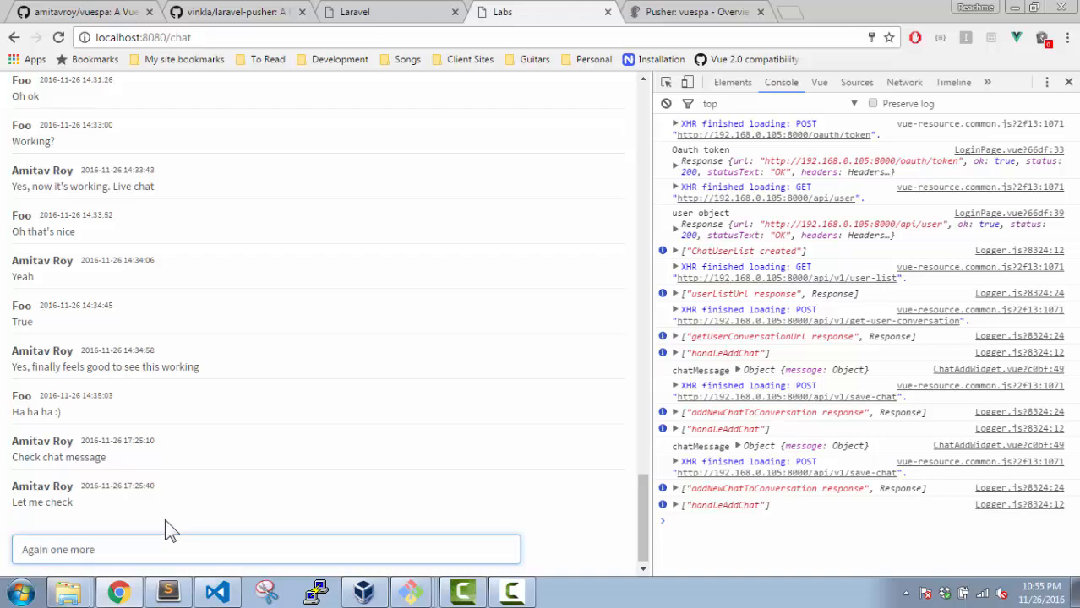
key(Return)
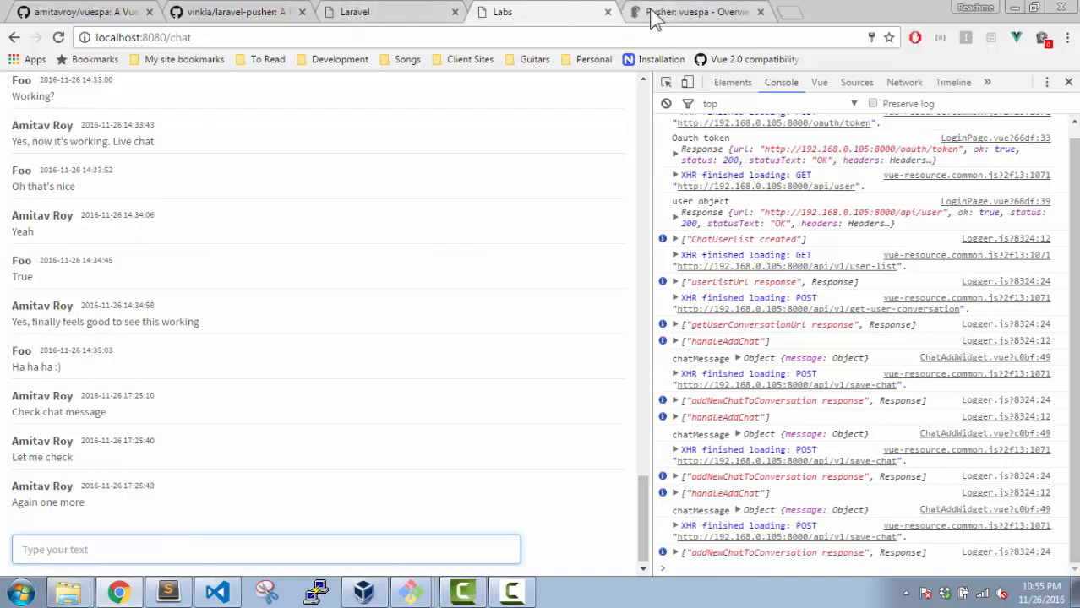
click(692, 12)
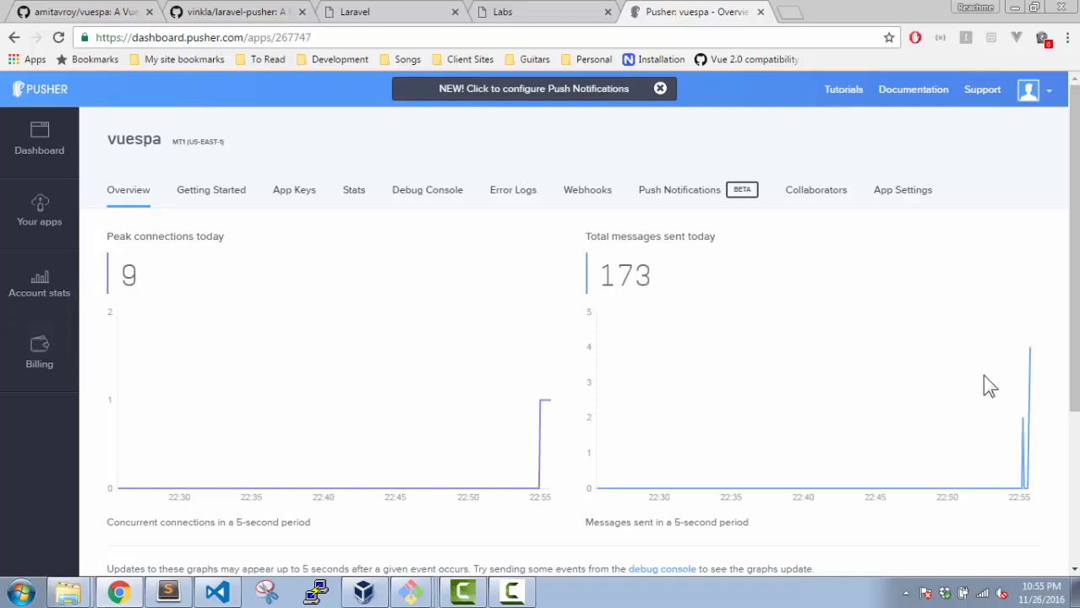
mouse_move(1025, 382)
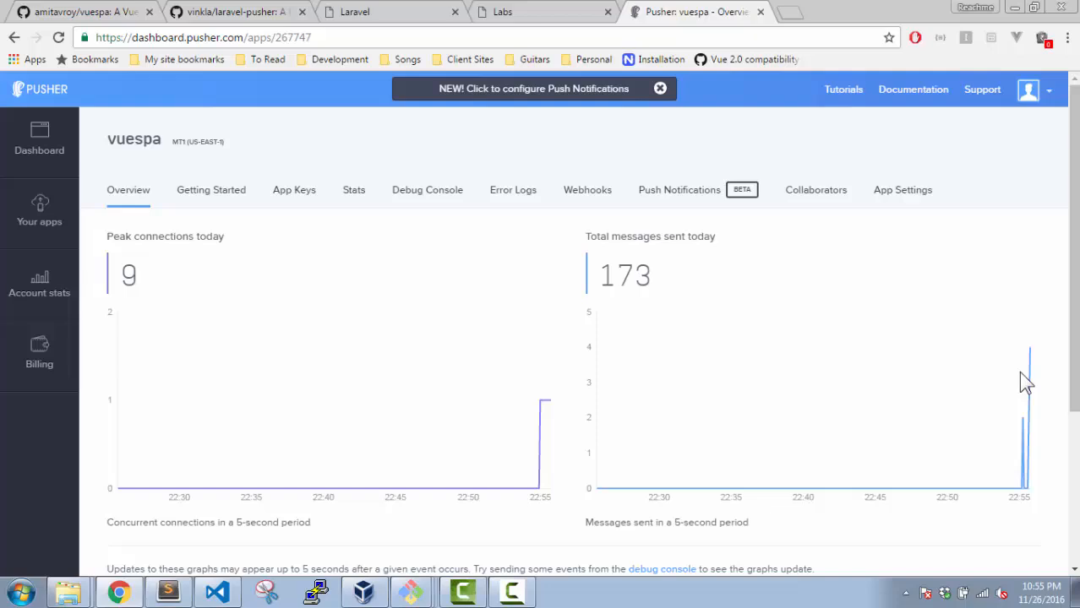
mouse_move(887, 387)
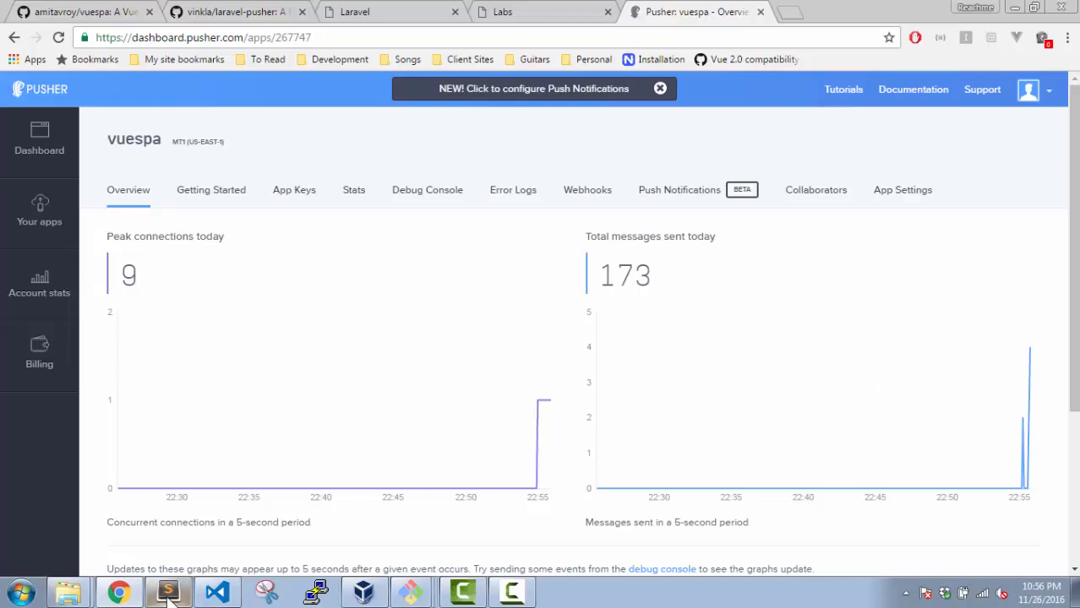
Step: Confirm 173 messages sent today on the Pusher dashboard, then return to Sublime Text
click(168, 592)
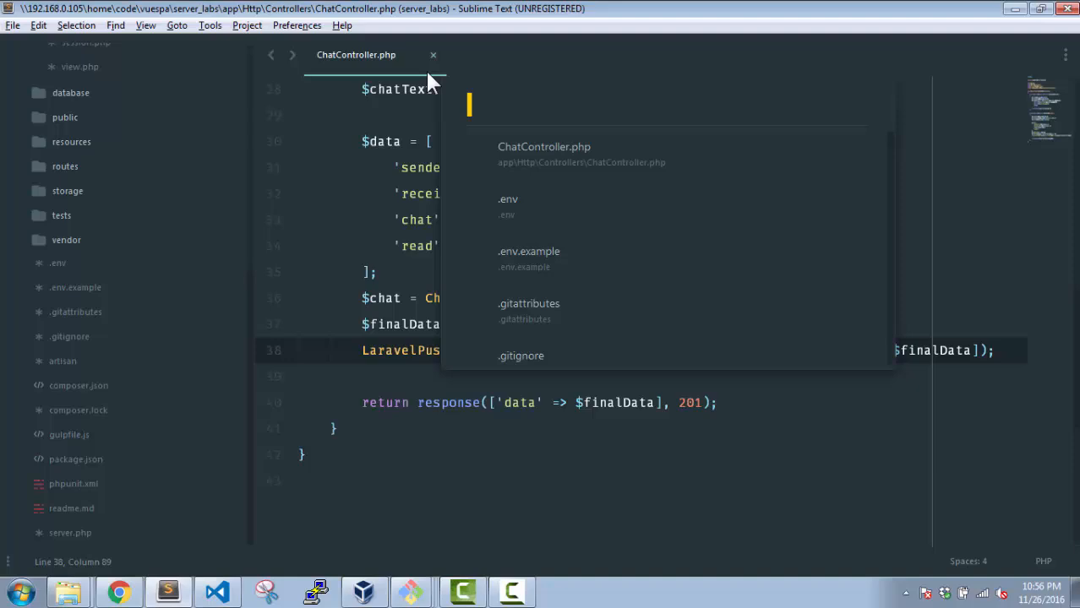
Step: Review composer.json, config/app.php and config/pusher.php, then return to ChatController's LaravelPusher import
click(79, 386)
text(app)
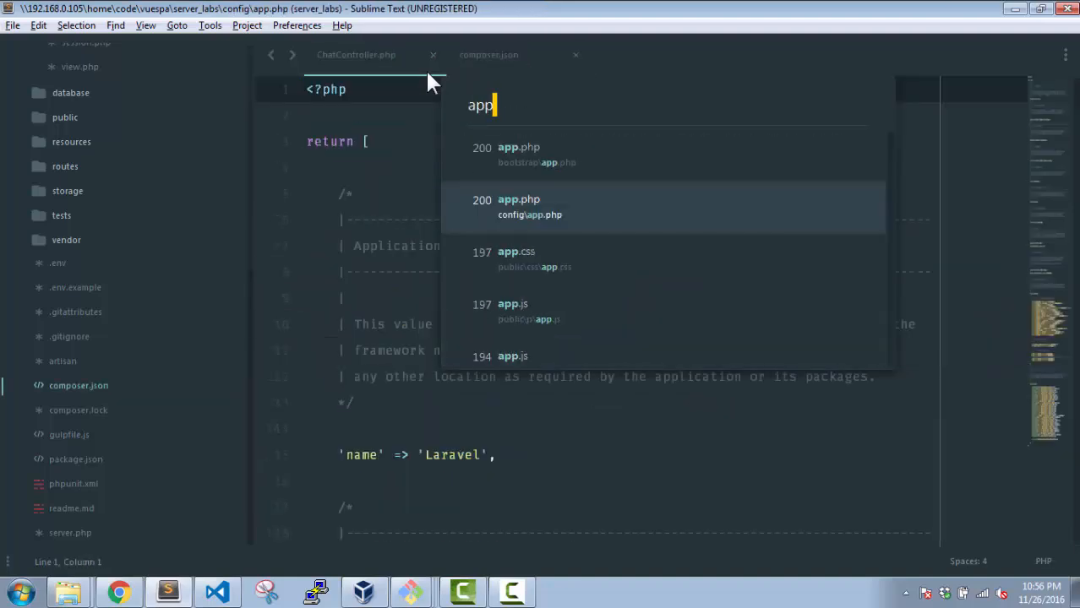
click(530, 207)
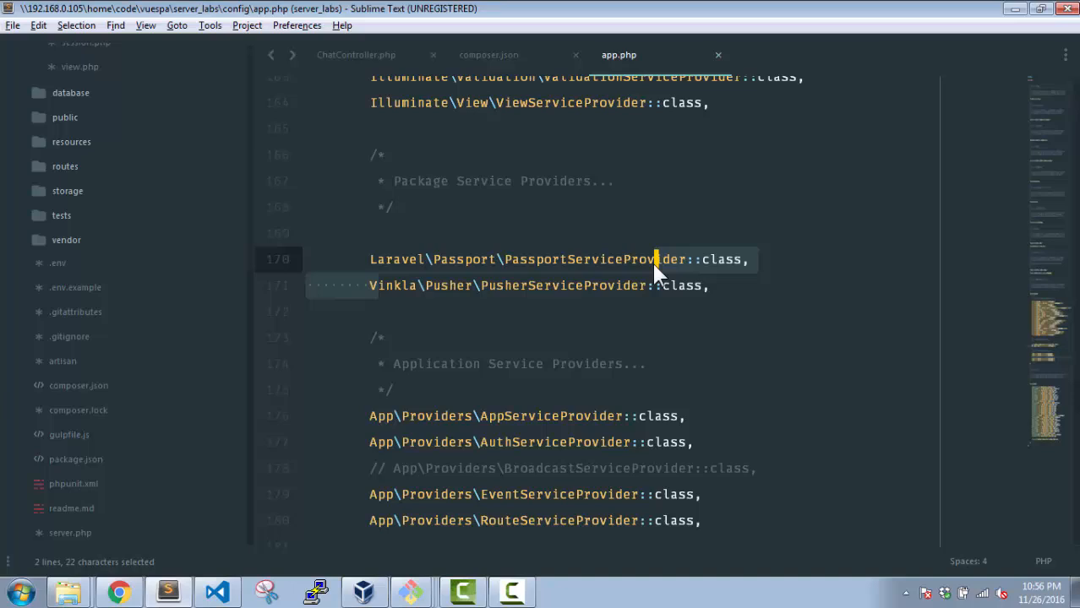
mouse_move(71, 142)
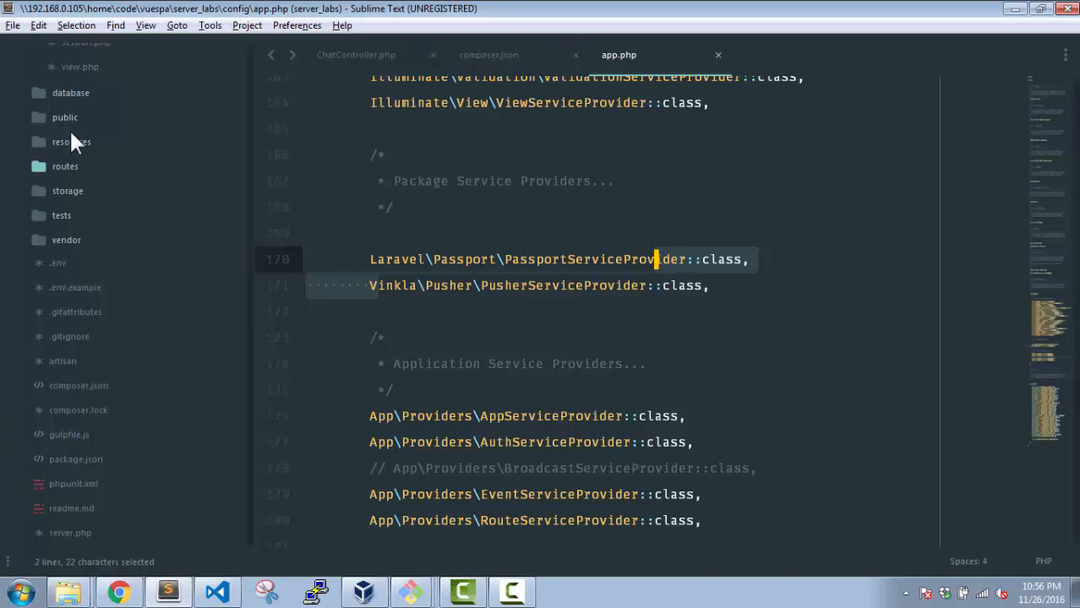
click(65, 44)
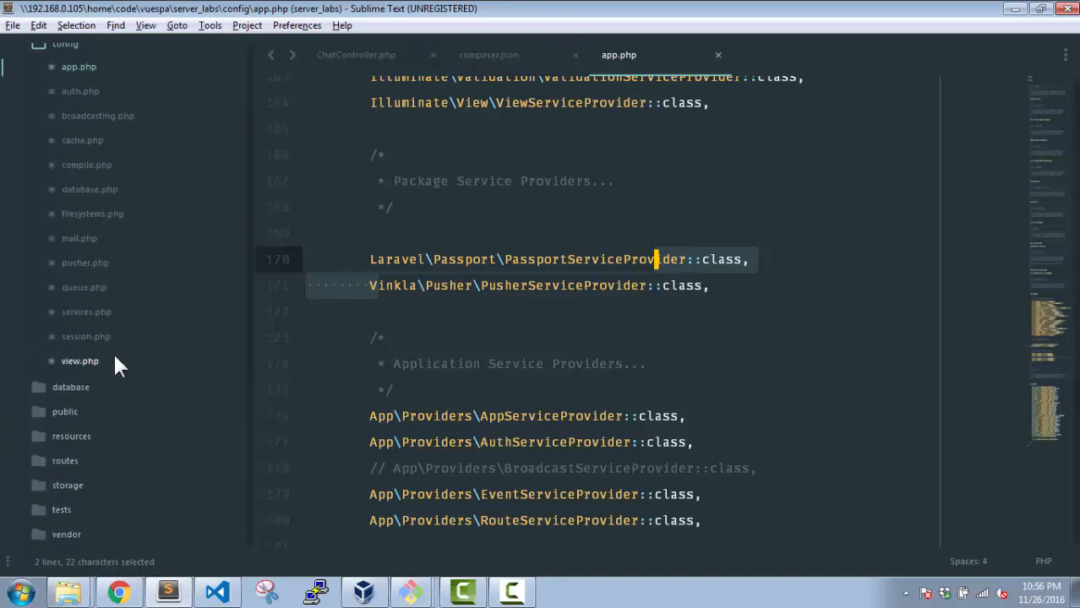
click(84, 263)
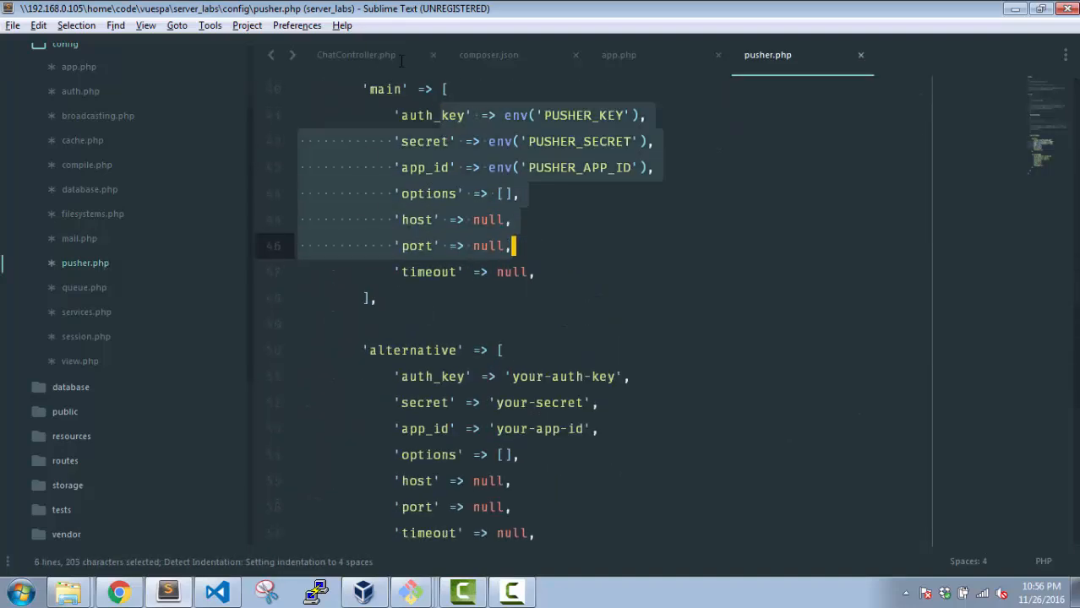
click(356, 54)
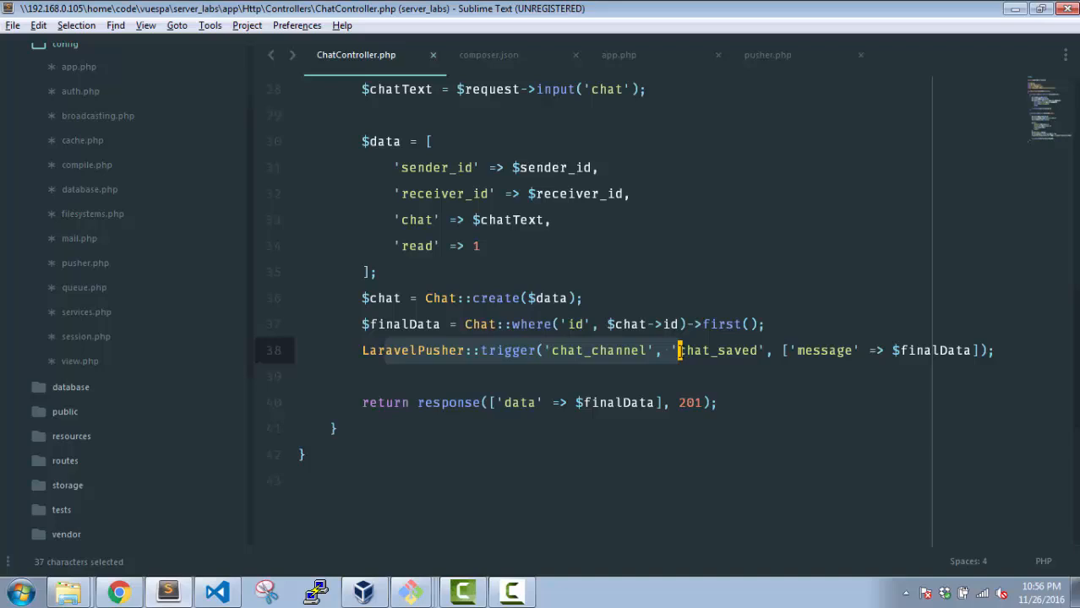
scroll(up, 3)
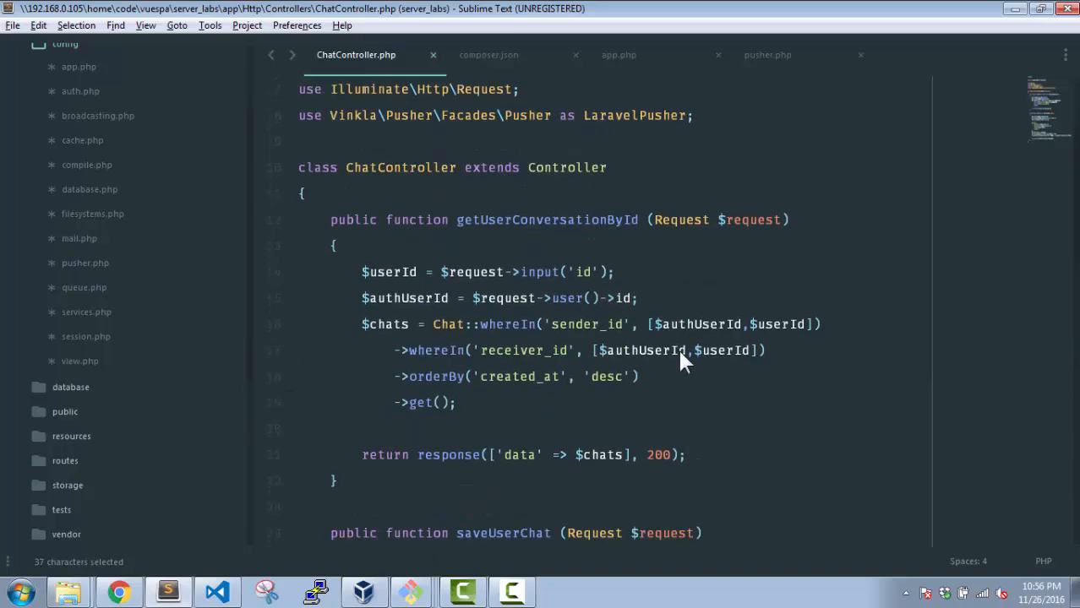
mouse_move(296, 583)
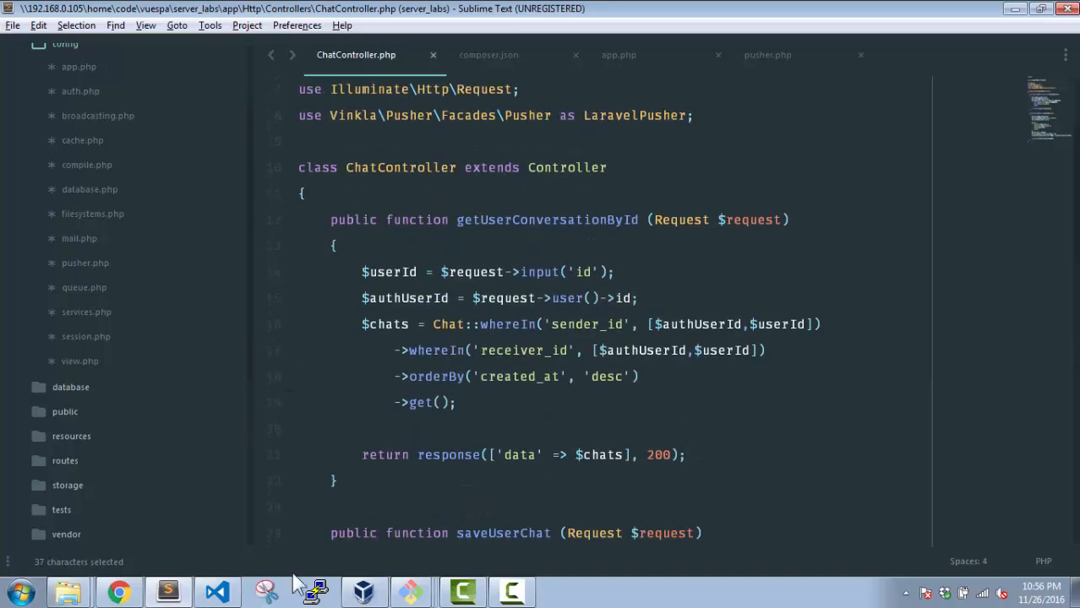